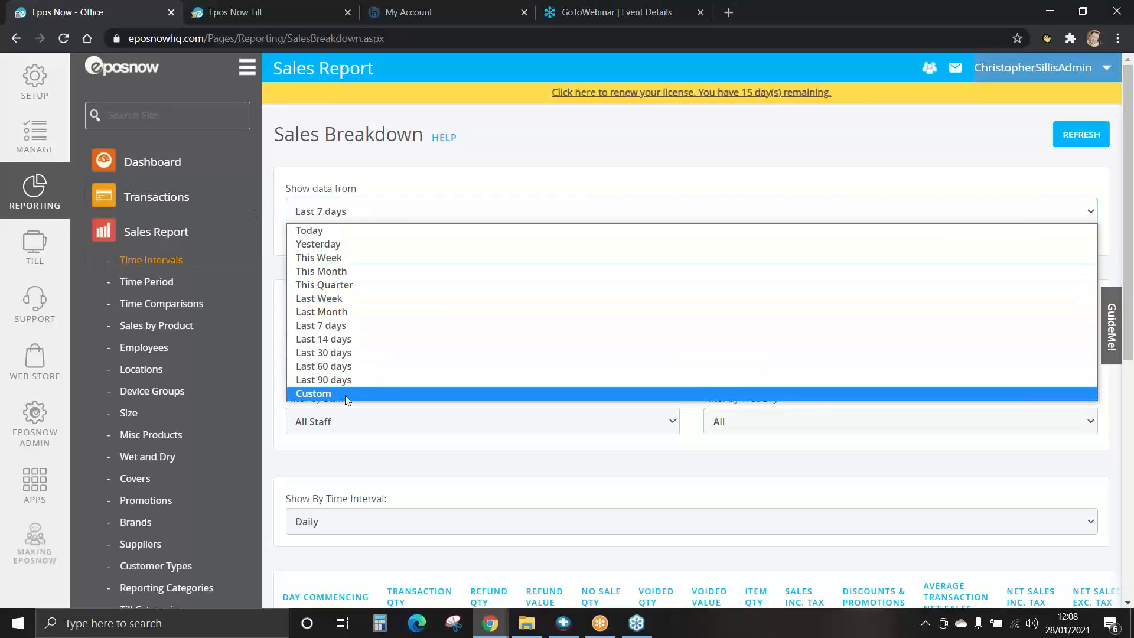
{"action": "mouse_move", "coordinate": [334, 234]}
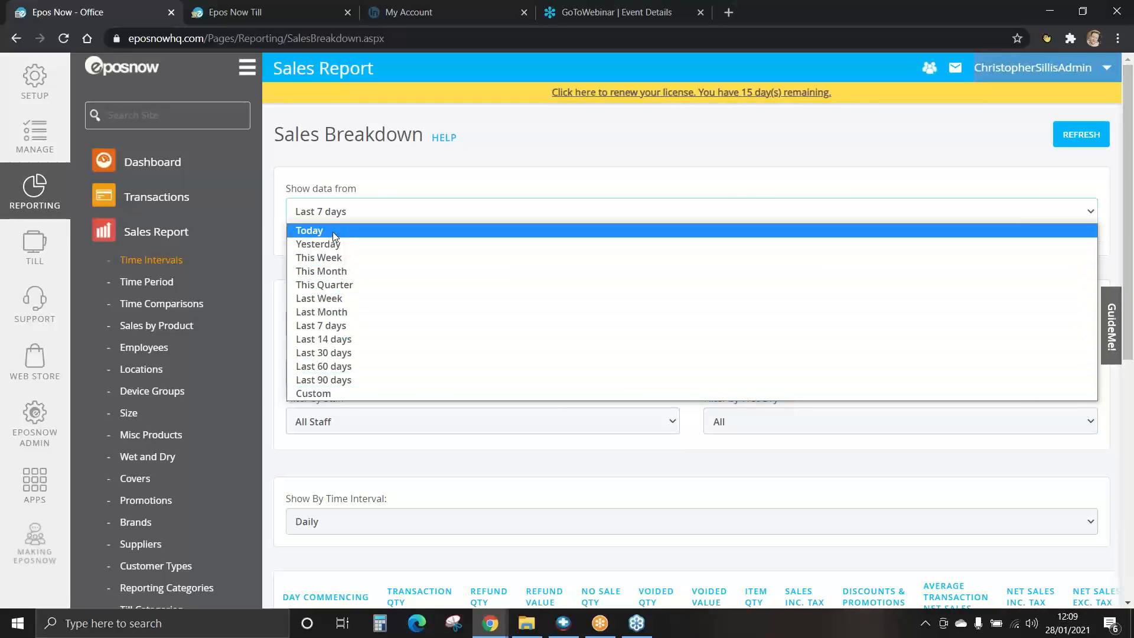
Step: Limit Sales Breakdown to today and view the results: 5 transactions, £150.18
{"action": "left_click", "coordinate": [308, 230]}
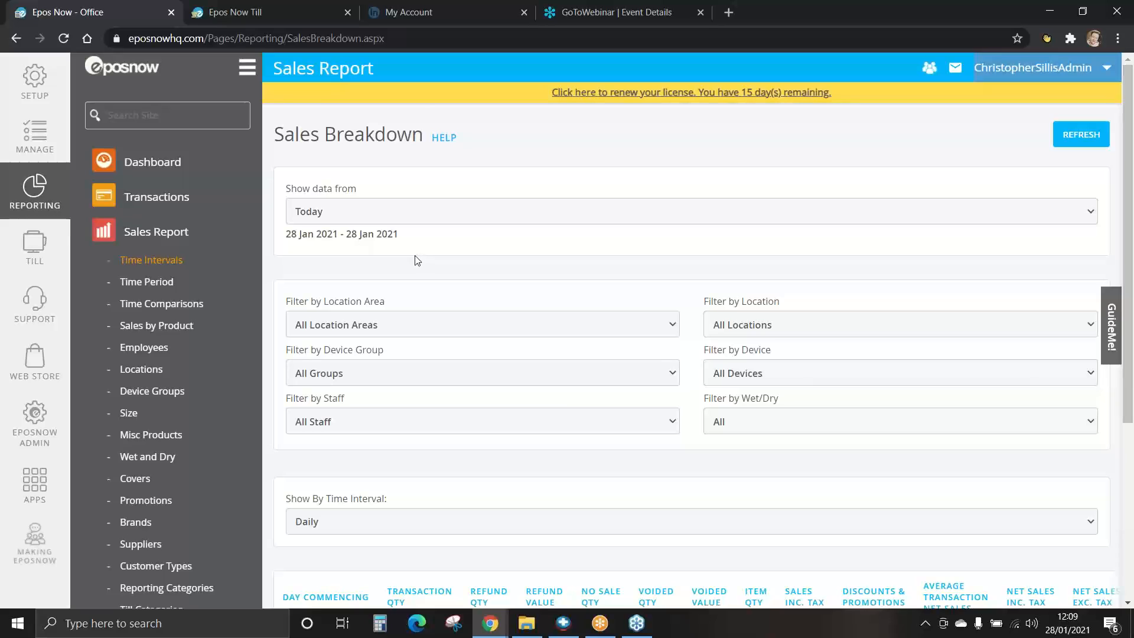
{"action": "scroll", "scroll_direction": "down", "scroll_amount": 3}
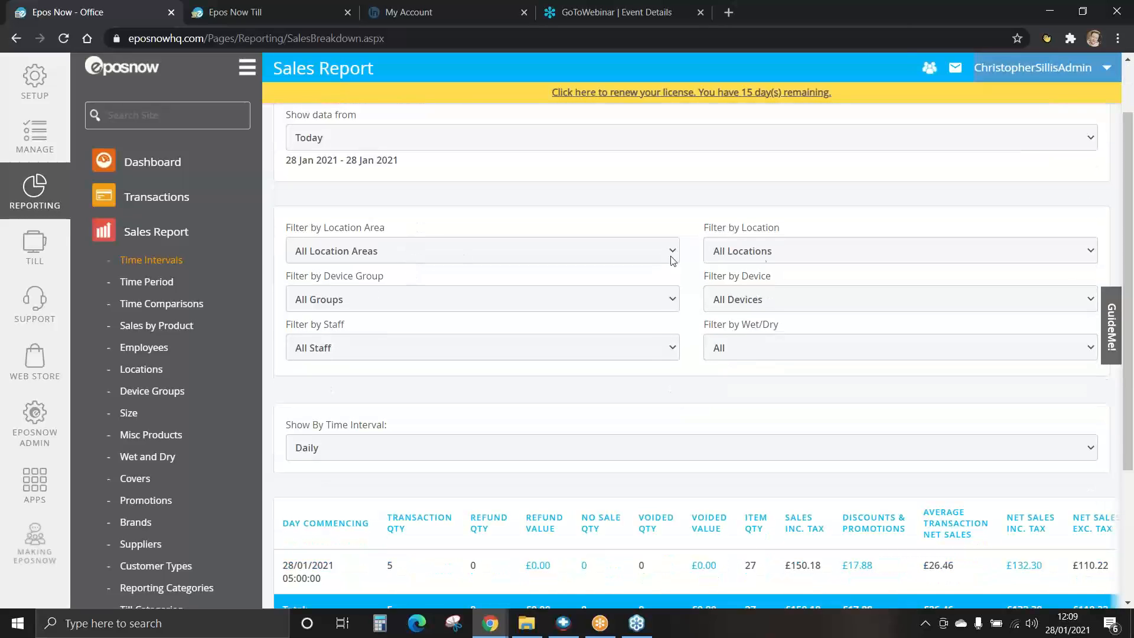
{"action": "mouse_move", "coordinate": [772, 309]}
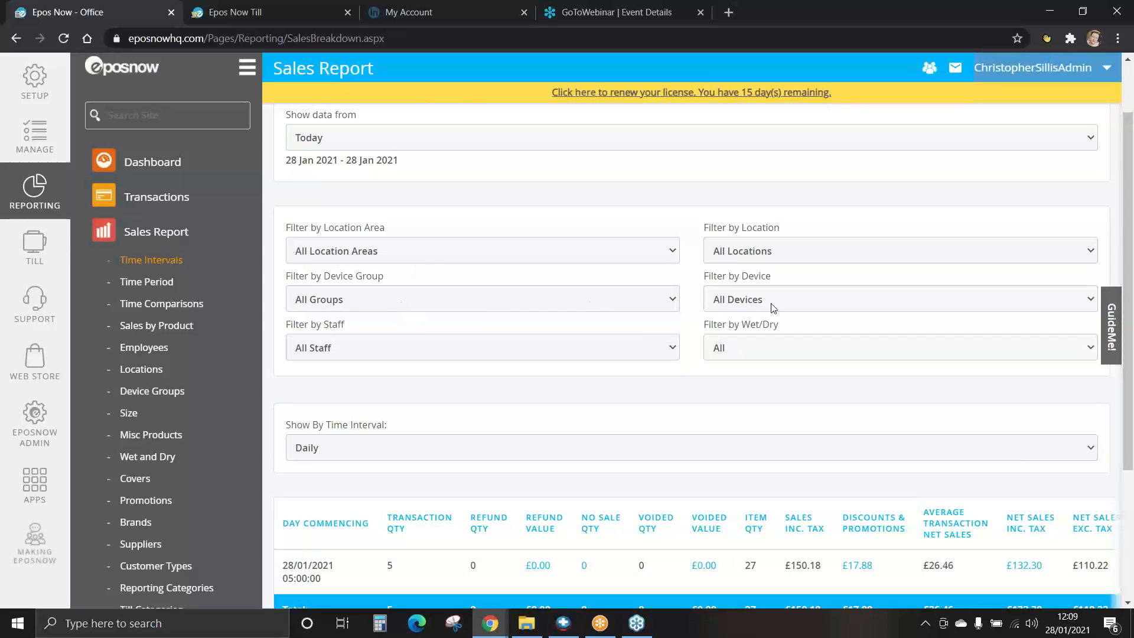
{"action": "mouse_move", "coordinate": [590, 375]}
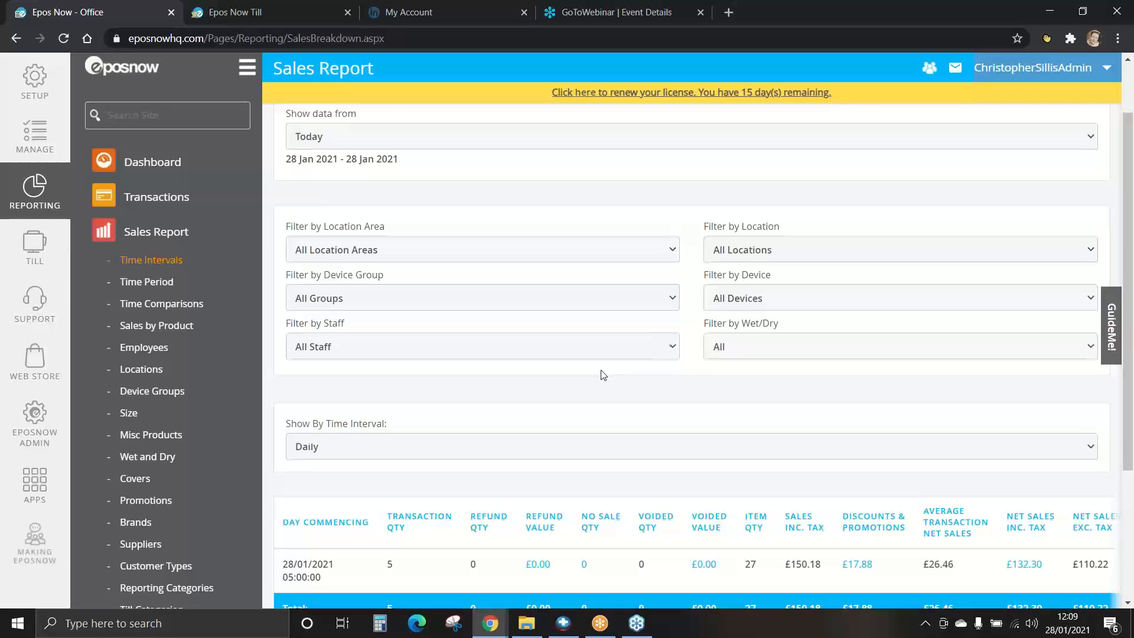
{"action": "scroll", "scroll_direction": "down", "scroll_amount": 3}
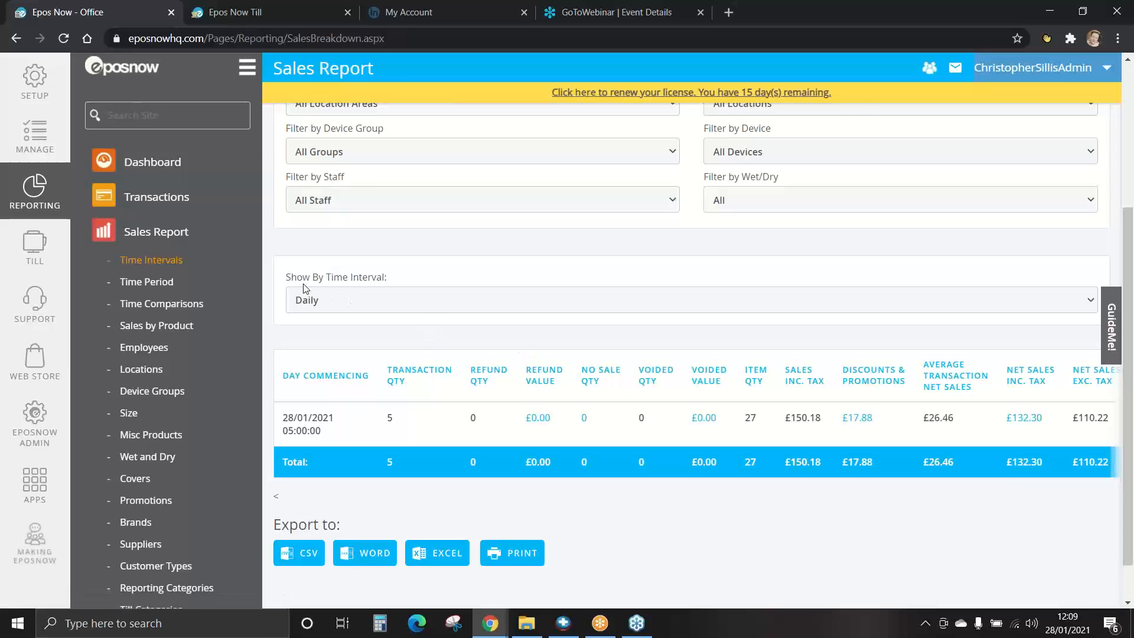
{"action": "mouse_move", "coordinate": [335, 306]}
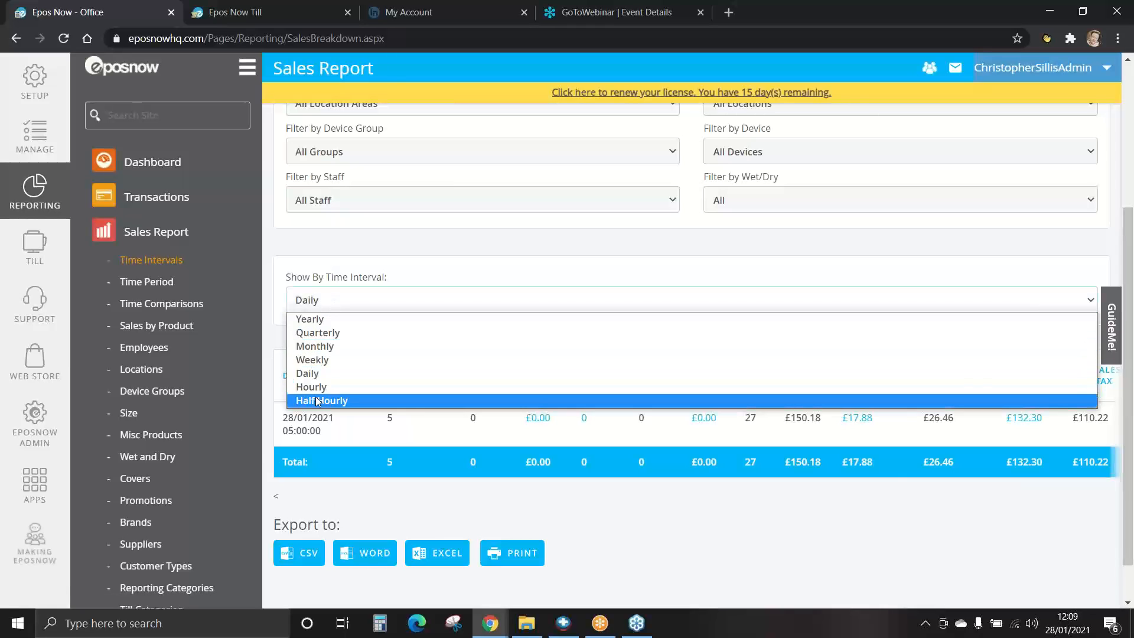
Step: Show today's sales by half-hour intervals: 11:00 (3, £130.18) and 11:30 (2, £20.00)
{"action": "left_click", "coordinate": [322, 400]}
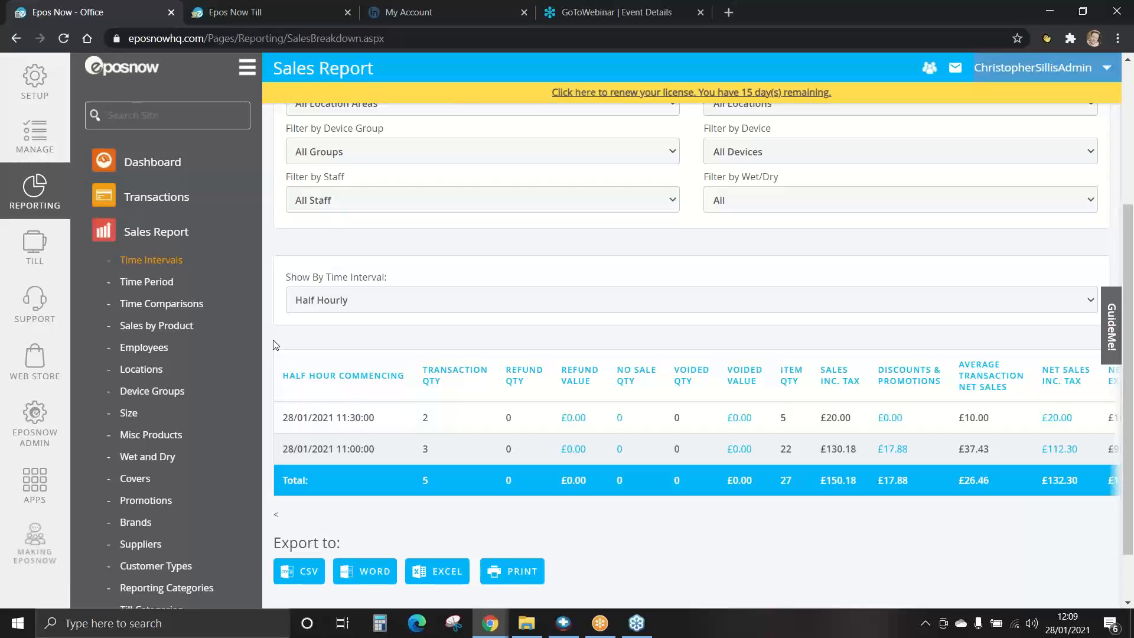
{"action": "scroll", "scroll_direction": "down", "scroll_amount": 3}
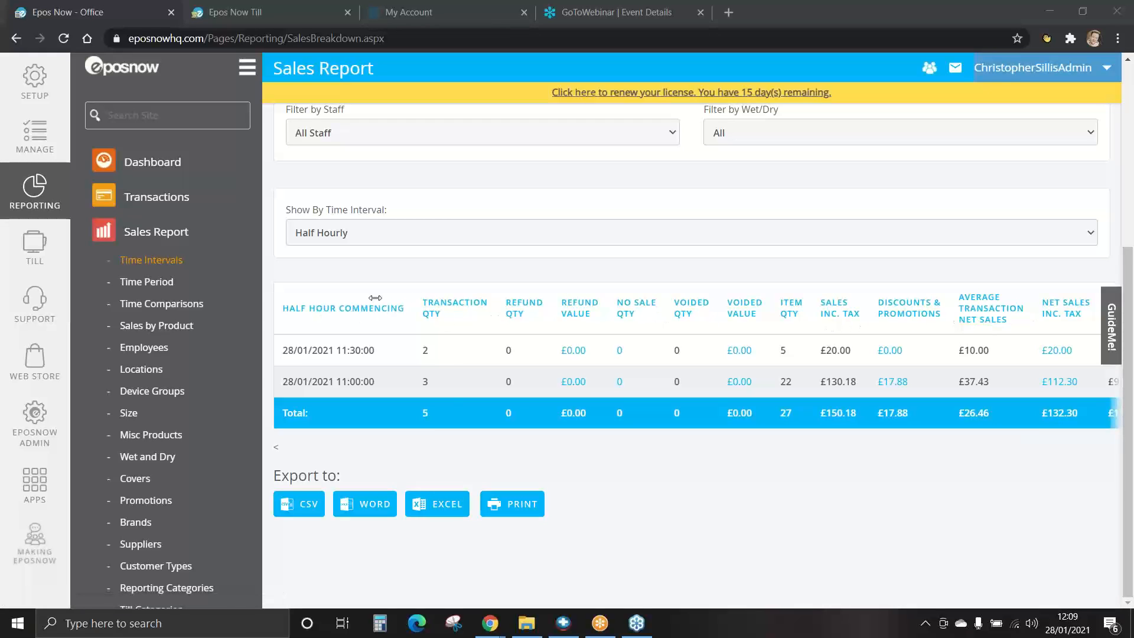
Step: Sort the half-hourly rows by transaction quantity, lowest first: 11:30 then 11:00
{"action": "left_click", "coordinate": [455, 308]}
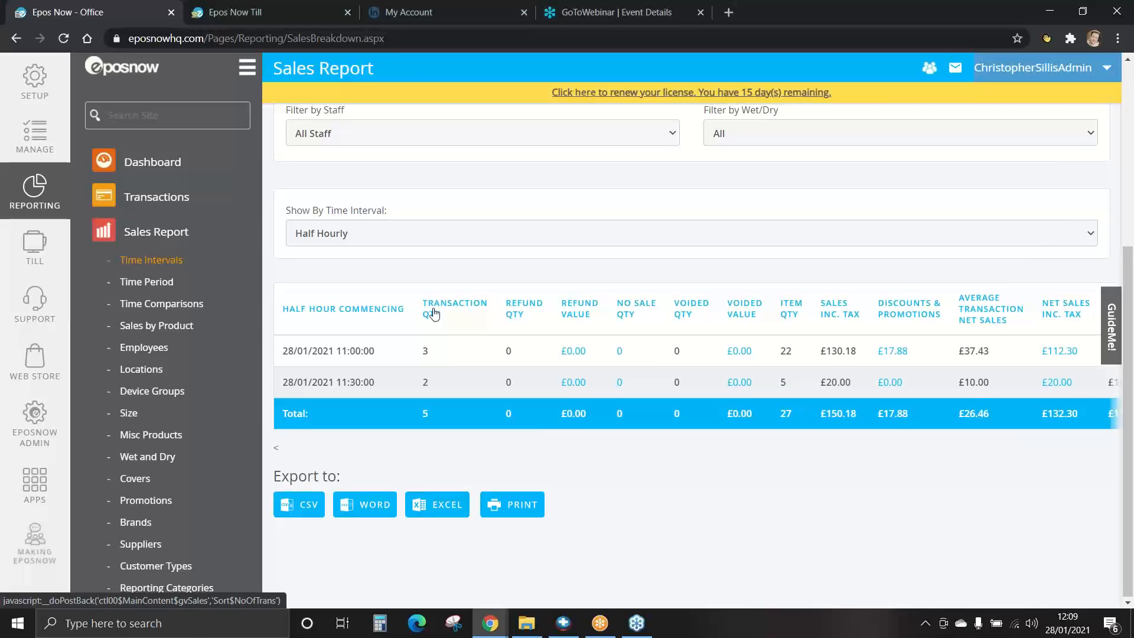
{"action": "left_click", "coordinate": [455, 308]}
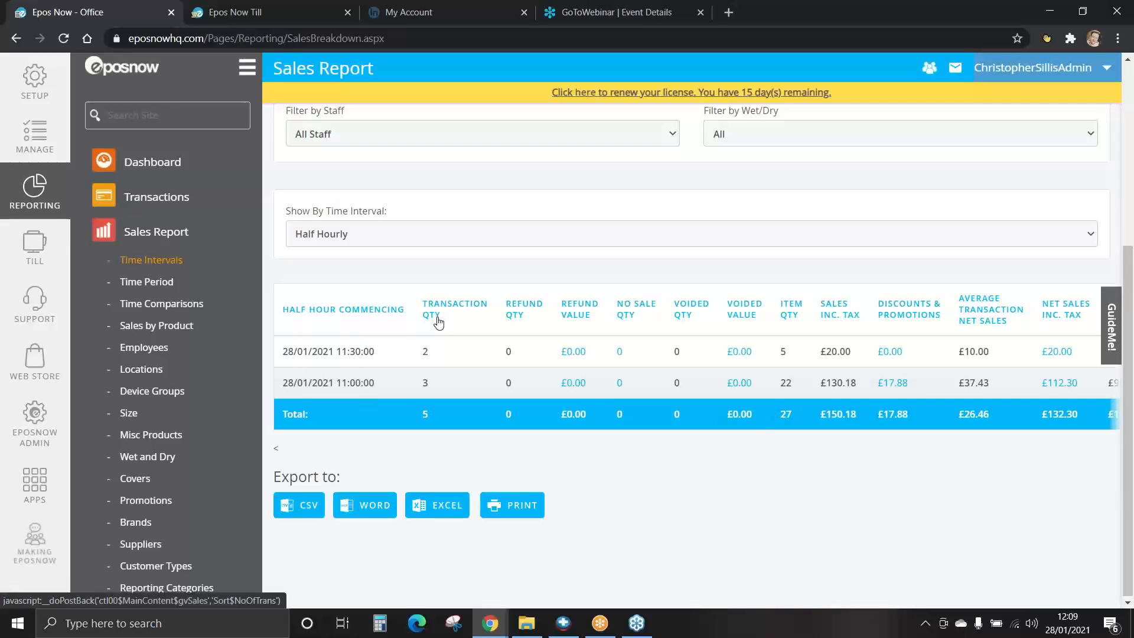
{"action": "mouse_move", "coordinate": [418, 423]}
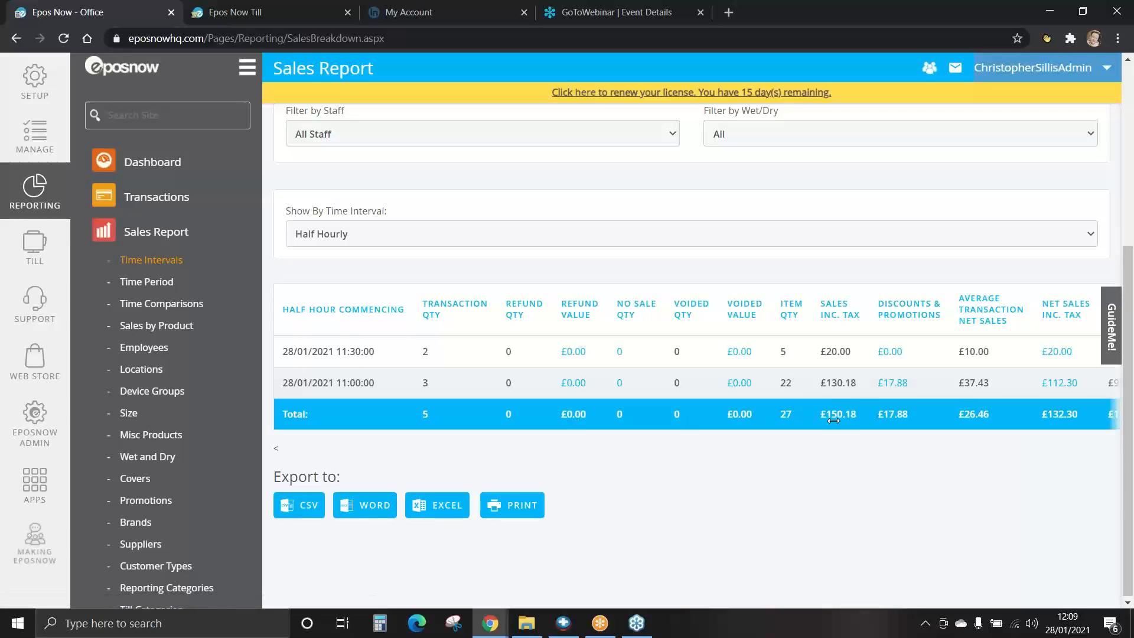
{"action": "mouse_move", "coordinate": [811, 412]}
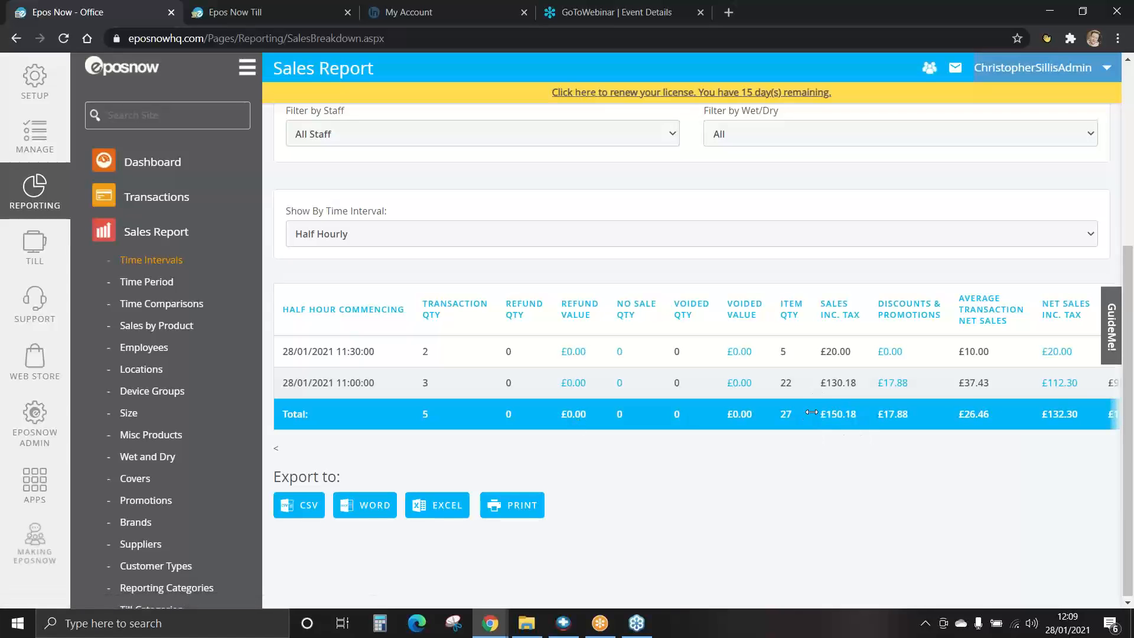
{"action": "scroll", "scroll_direction": "right", "scroll_amount": 3}
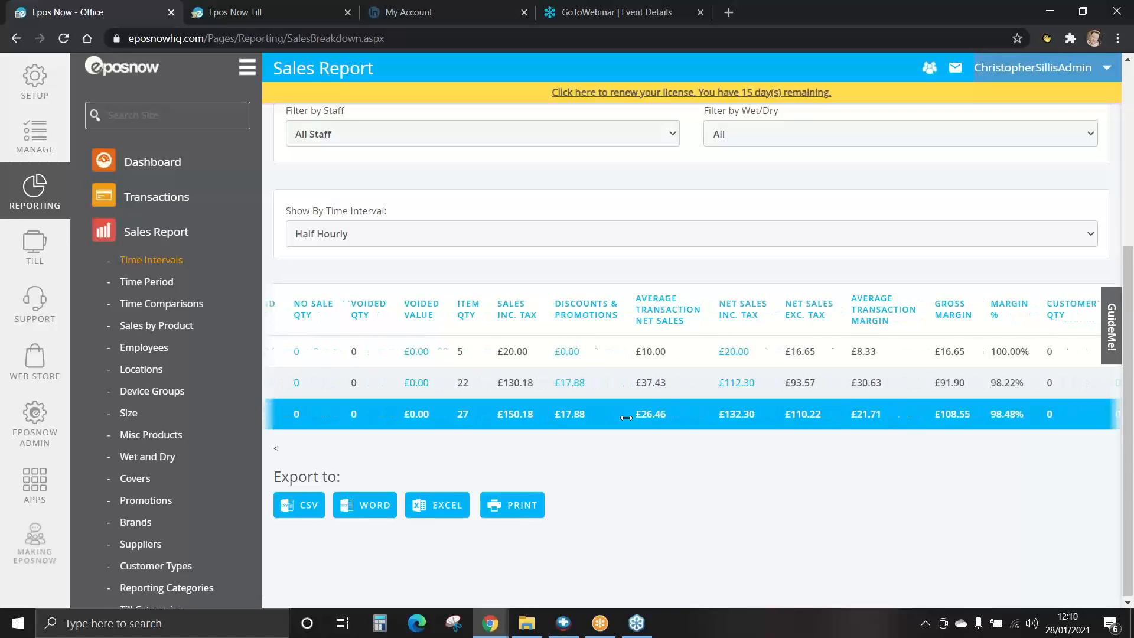
{"action": "scroll", "scroll_direction": "right", "scroll_amount": 3}
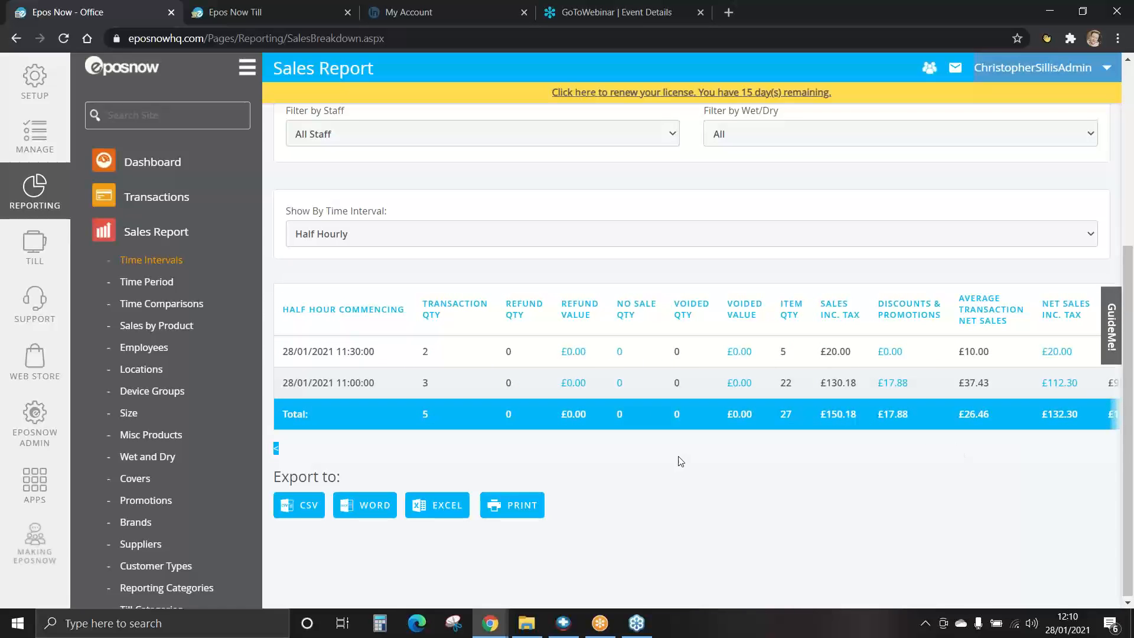
{"action": "mouse_move", "coordinate": [768, 460]}
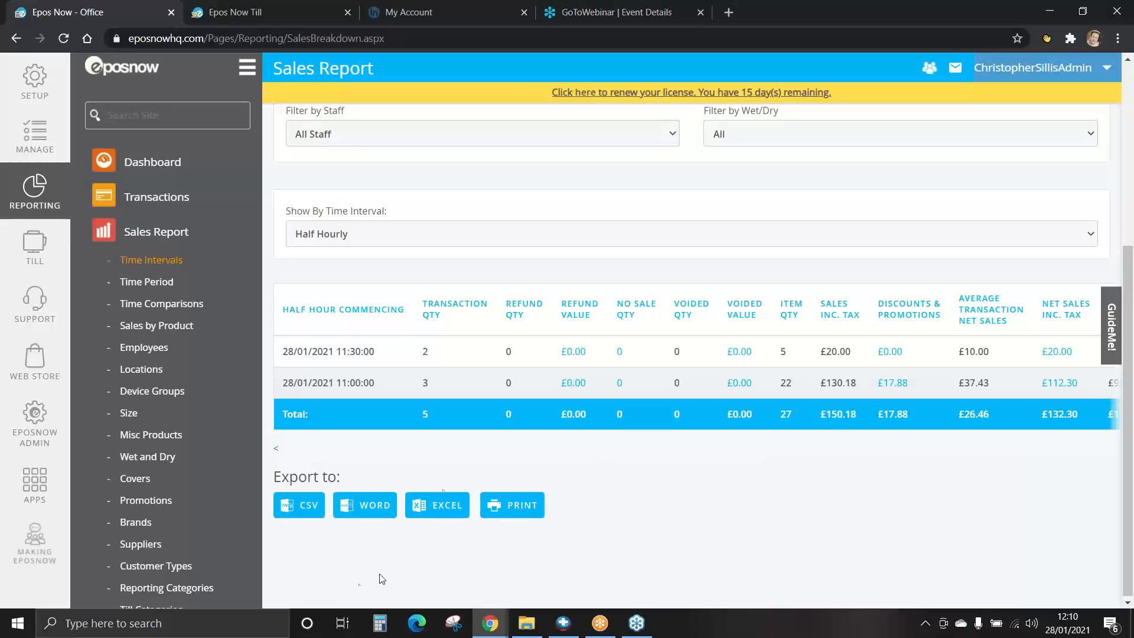
{"action": "mouse_move", "coordinate": [382, 545]}
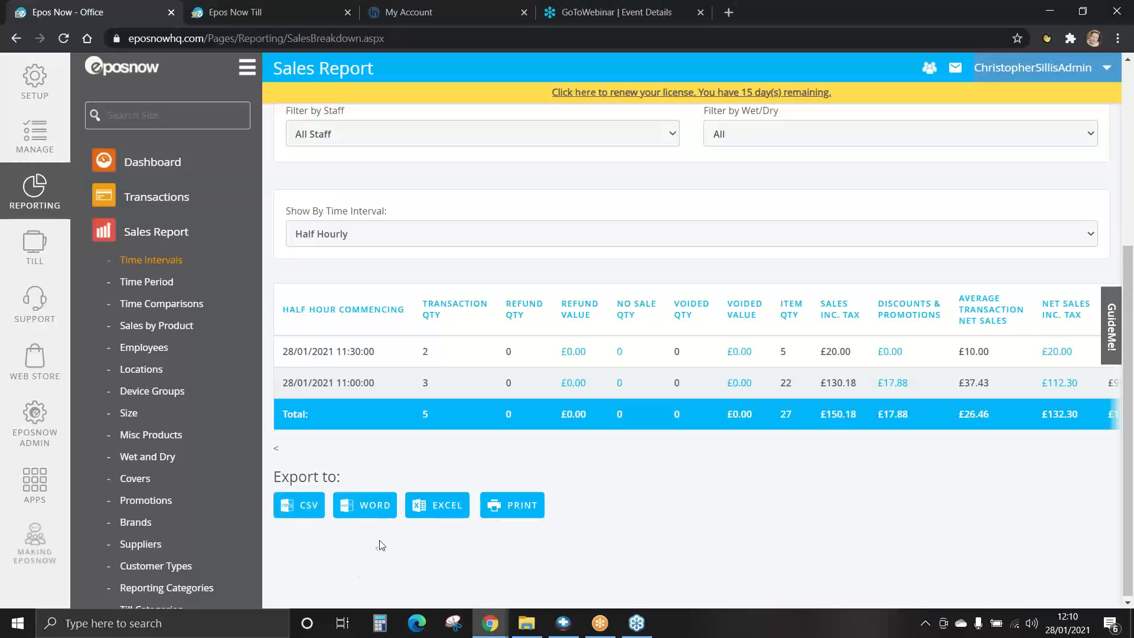
{"action": "mouse_move", "coordinate": [458, 575]}
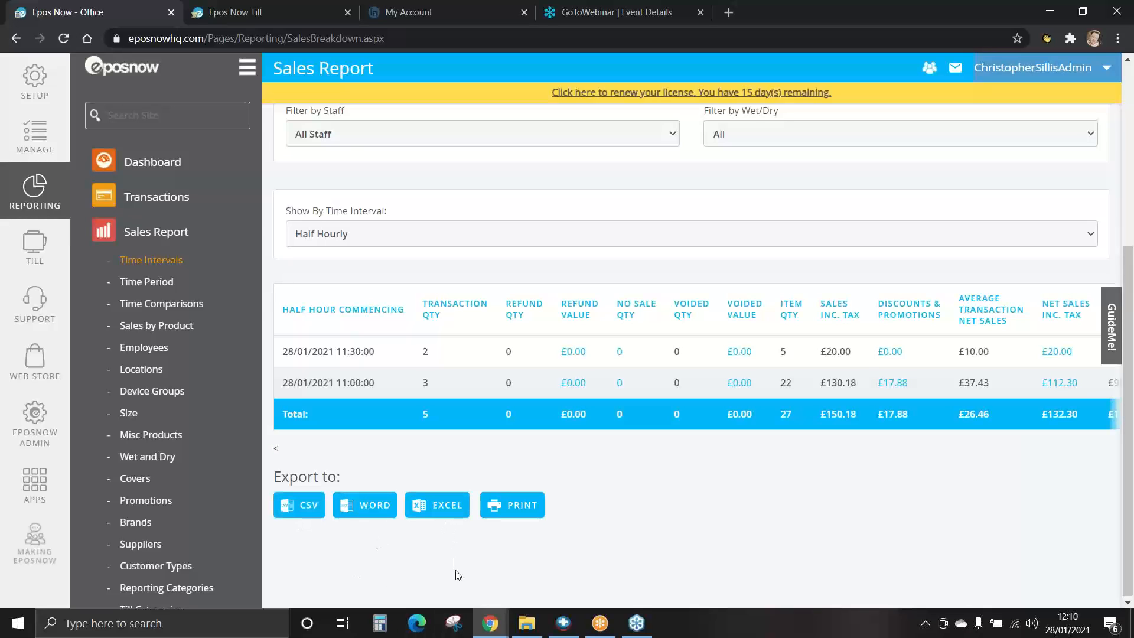
{"action": "mouse_move", "coordinate": [519, 508]}
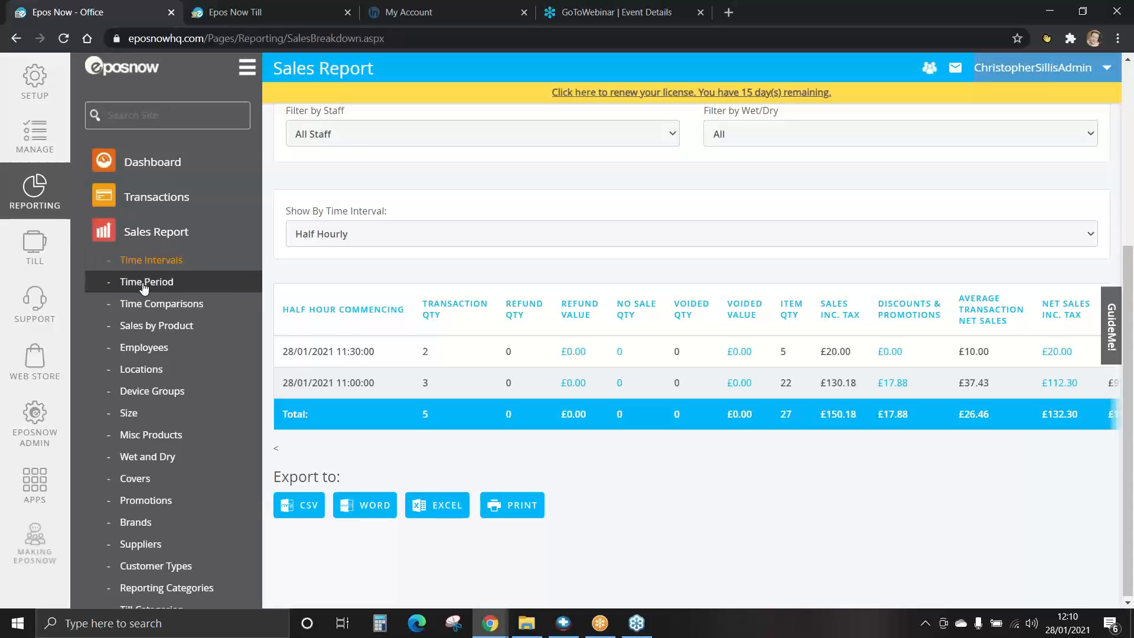
Step: Show Total Sales By Time Period for last month, December 2020: 3 transactions, £3.20
{"action": "left_click", "coordinate": [146, 281]}
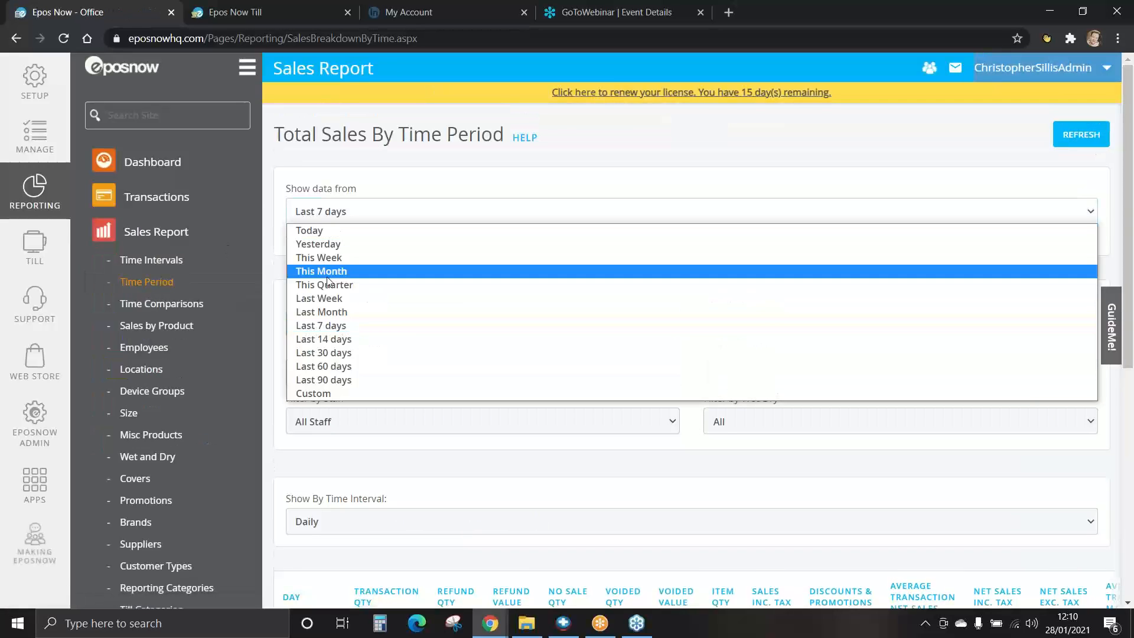
{"action": "left_click", "coordinate": [322, 312]}
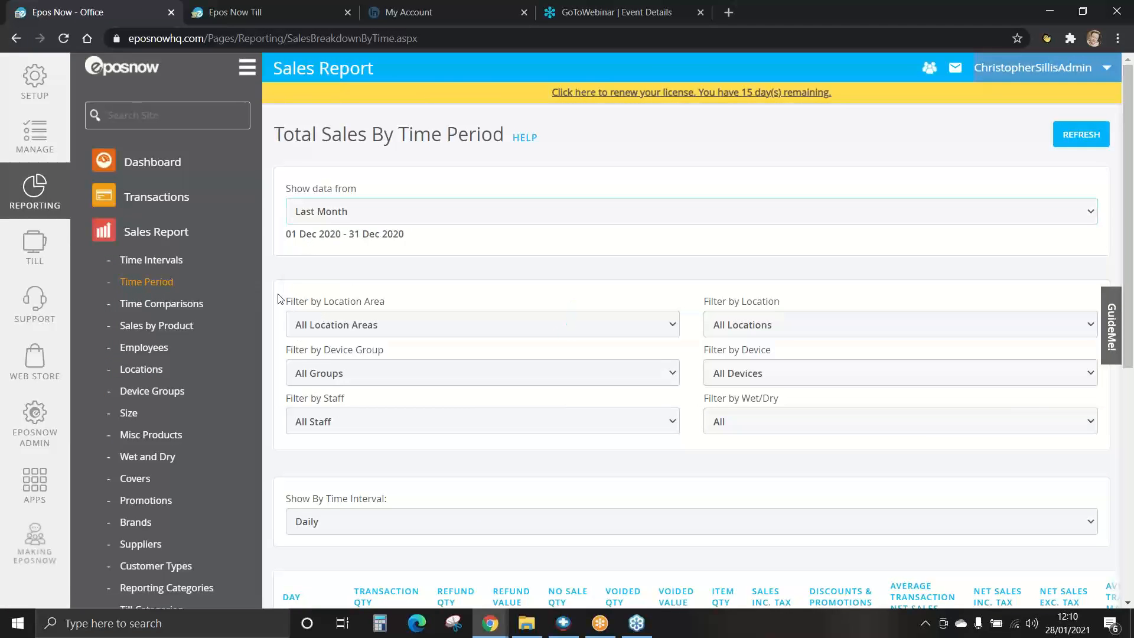
{"action": "scroll", "scroll_direction": "down", "scroll_amount": 3}
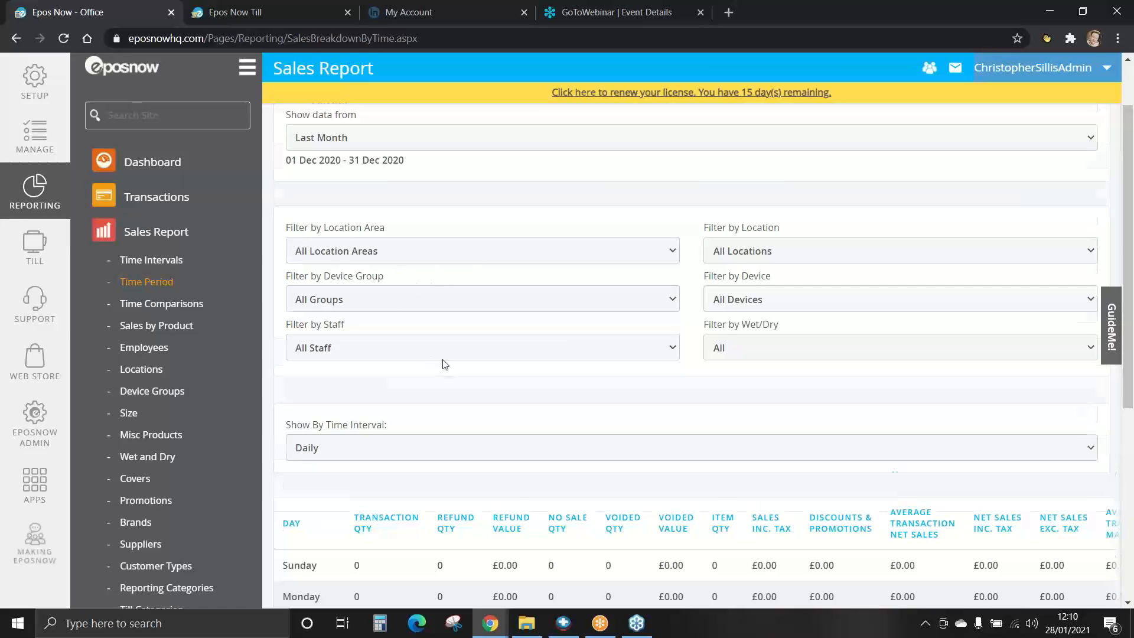
{"action": "scroll", "scroll_direction": "down", "scroll_amount": 3}
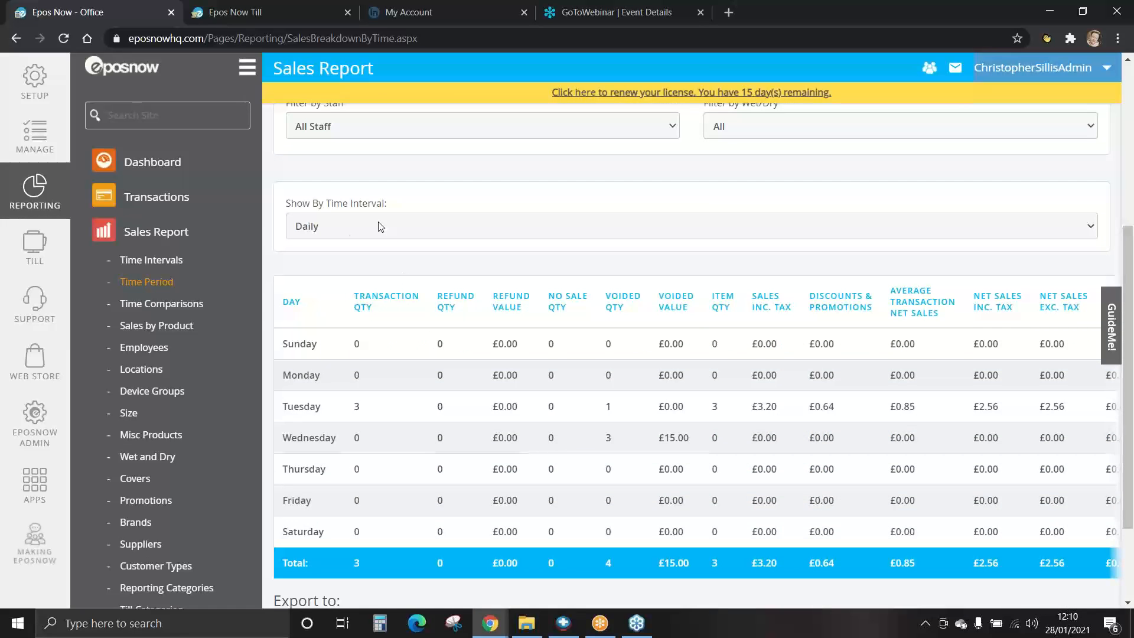
{"action": "left_click", "coordinate": [690, 208]}
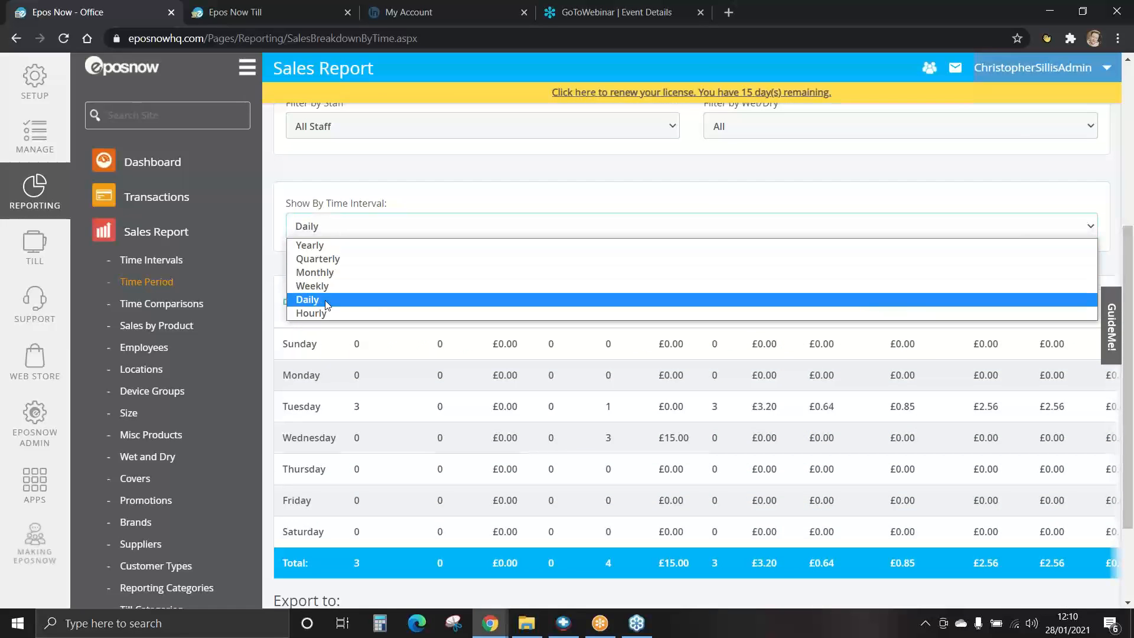
{"action": "mouse_move", "coordinate": [329, 265]}
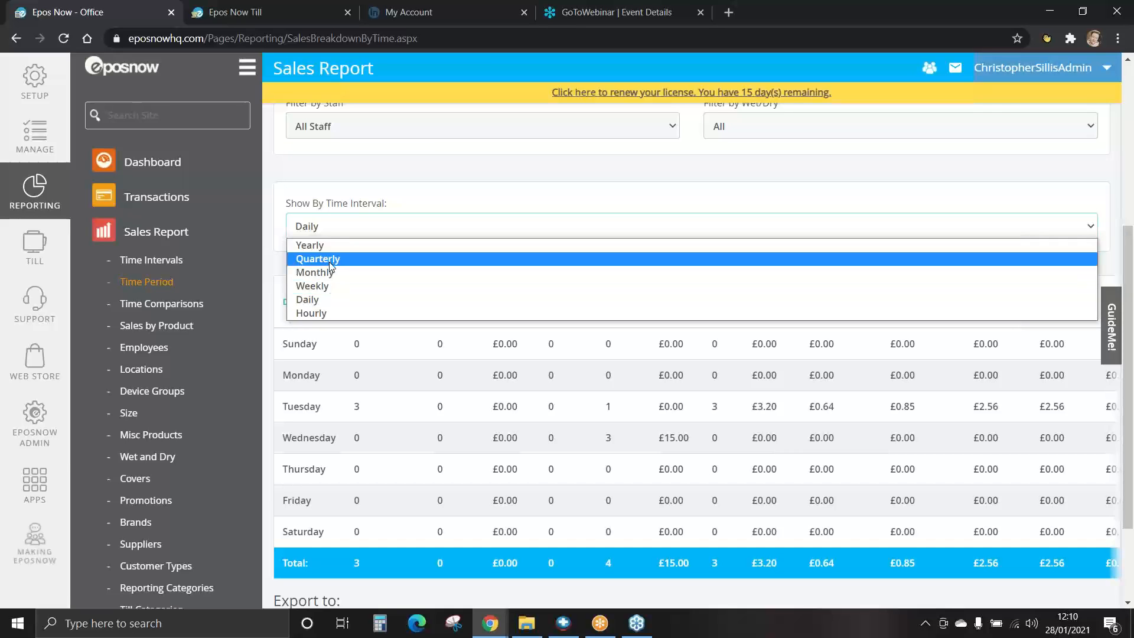
{"action": "mouse_move", "coordinate": [325, 313]}
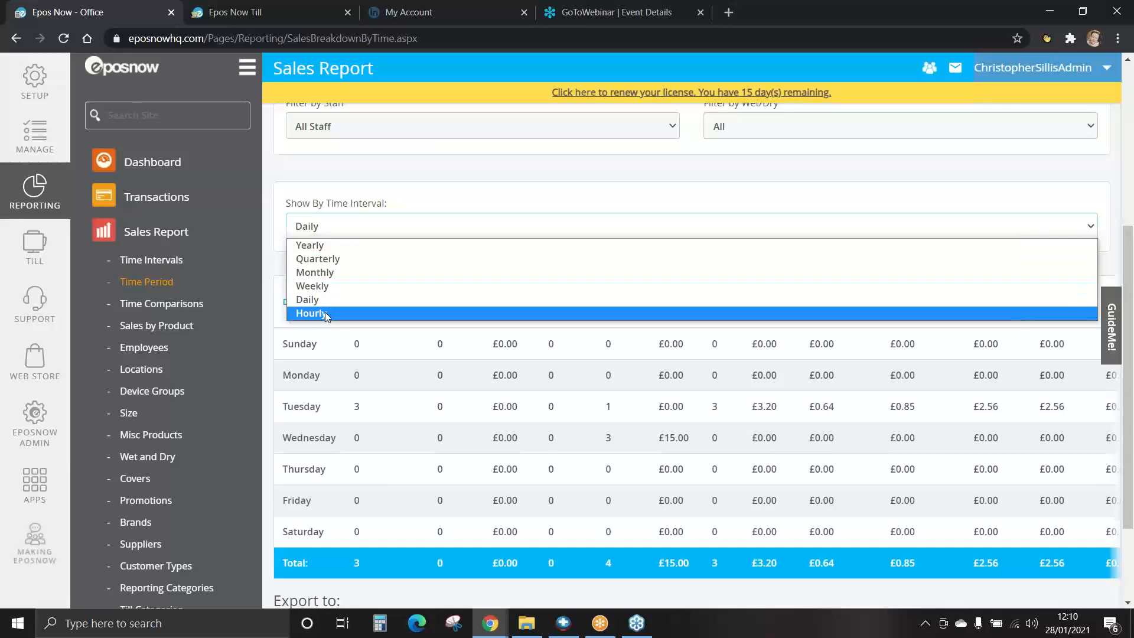
{"action": "mouse_move", "coordinate": [322, 304]}
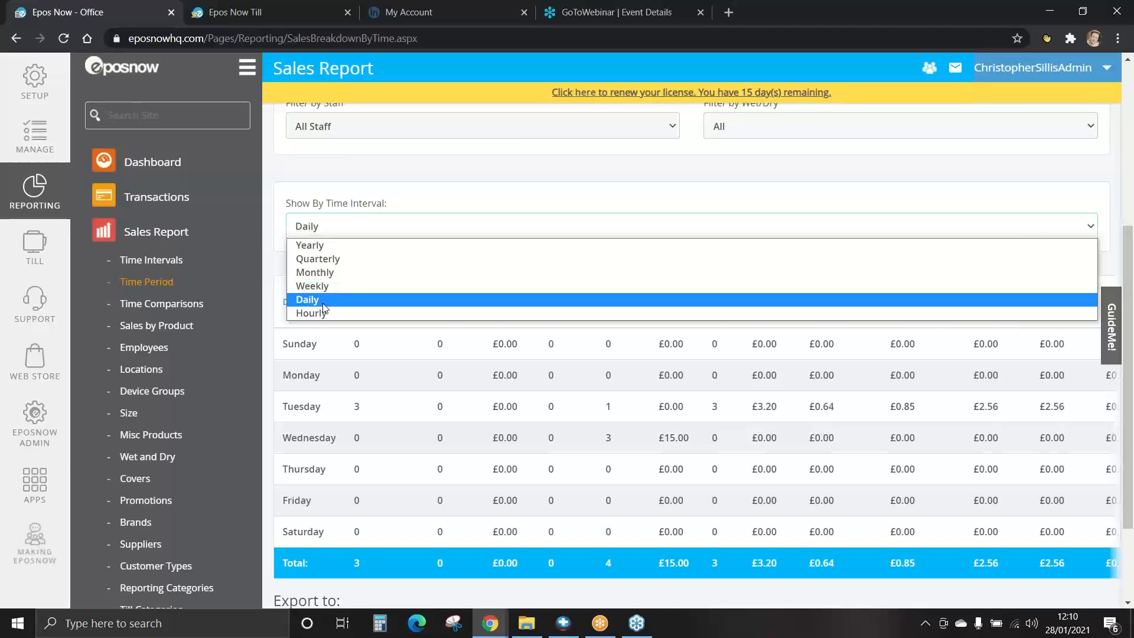
{"action": "left_click", "coordinate": [306, 299]}
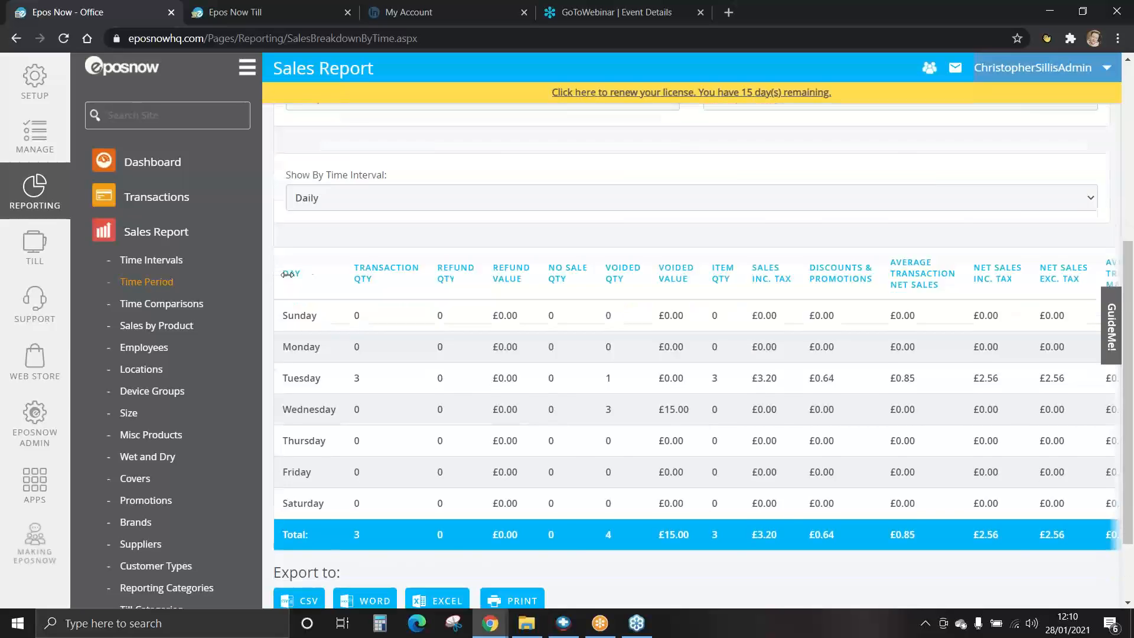
{"action": "scroll", "scroll_direction": "down", "scroll_amount": 3}
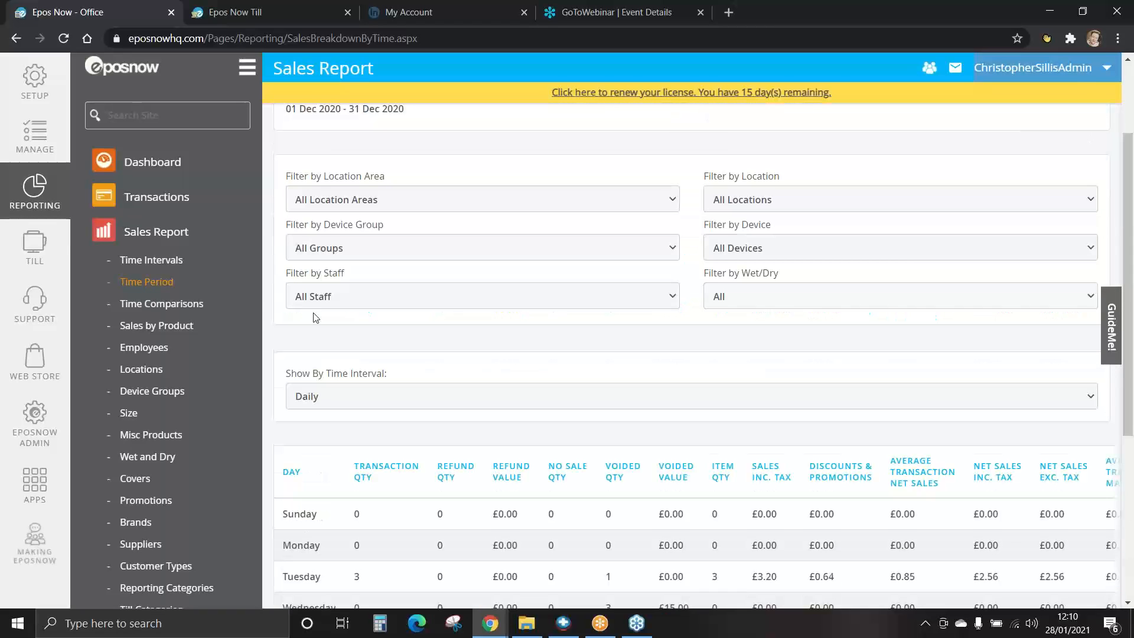
{"action": "scroll", "scroll_direction": "down", "scroll_amount": 3}
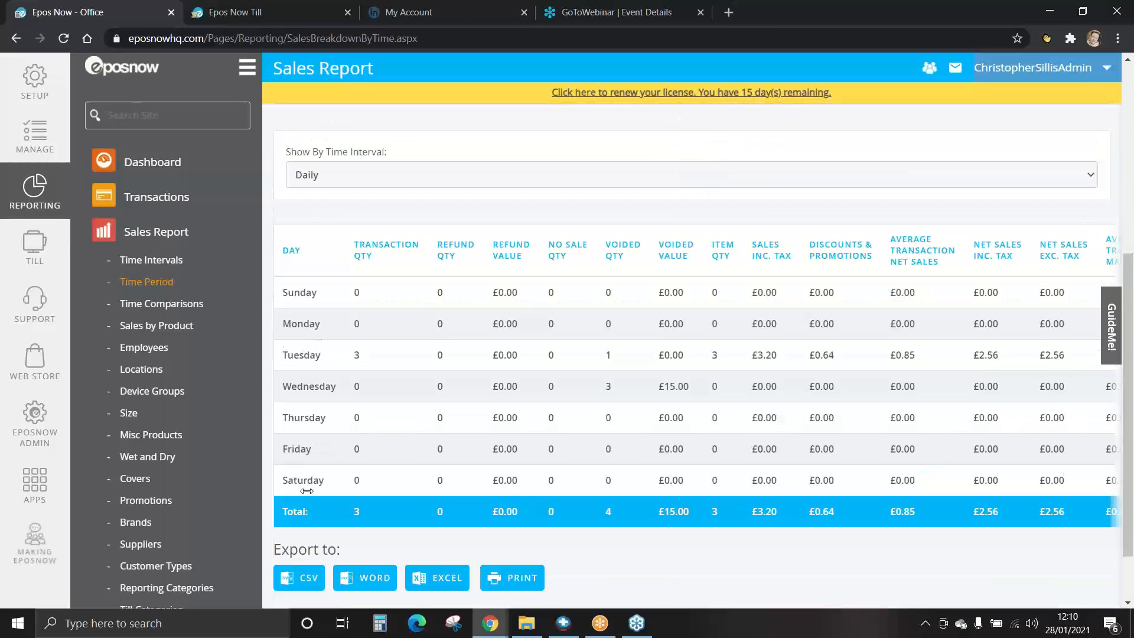
{"action": "mouse_move", "coordinate": [339, 461]}
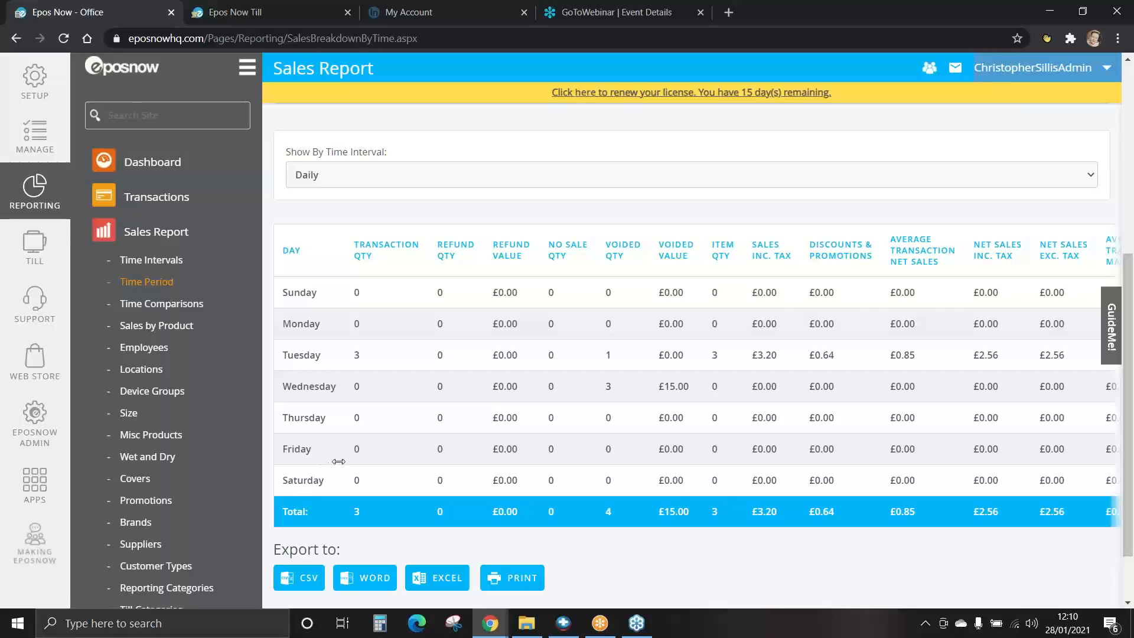
{"action": "scroll", "scroll_direction": "down", "scroll_amount": 3}
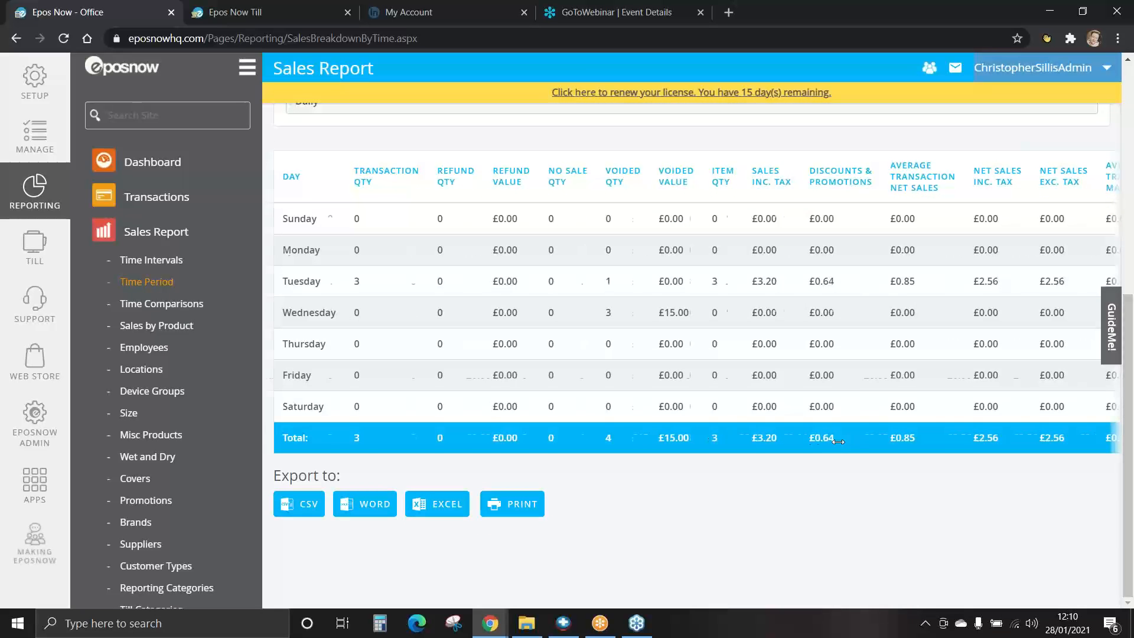
{"action": "scroll", "scroll_direction": "right", "scroll_amount": 3}
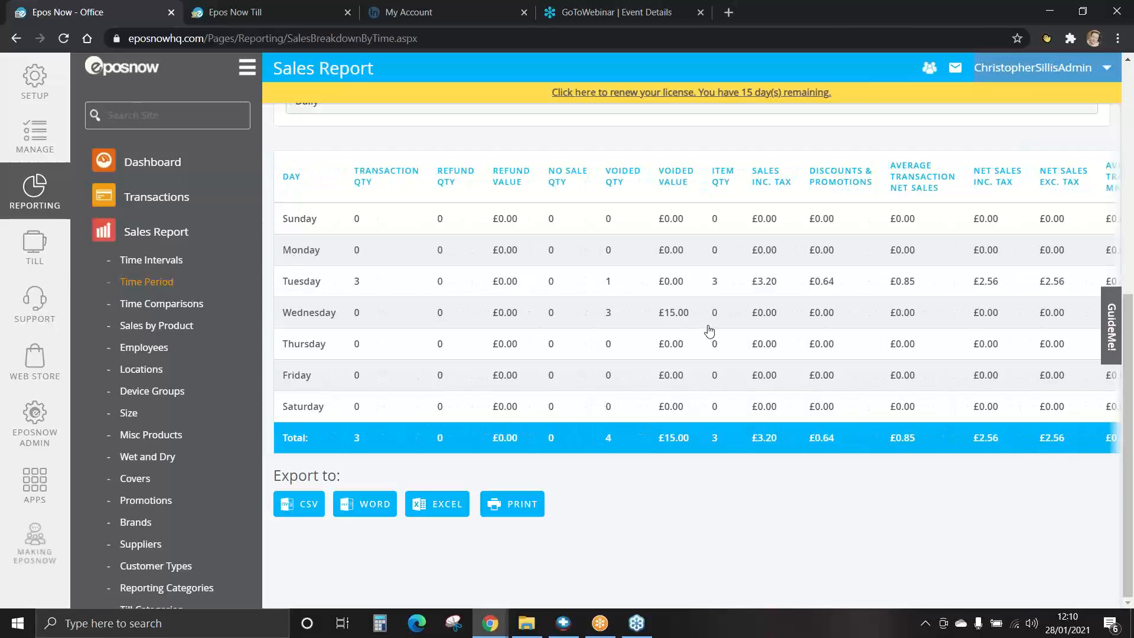
Step: Open Time Comparisons and set the metric to Sales Inc. Tax
{"action": "left_click", "coordinate": [161, 304]}
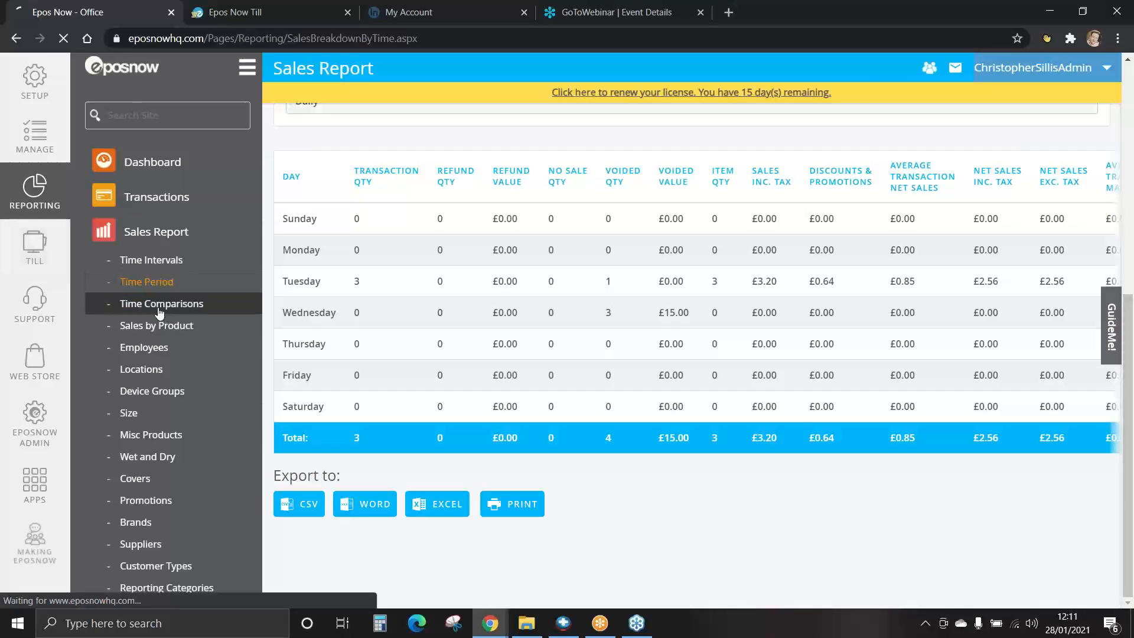
{"action": "left_click", "coordinate": [161, 303]}
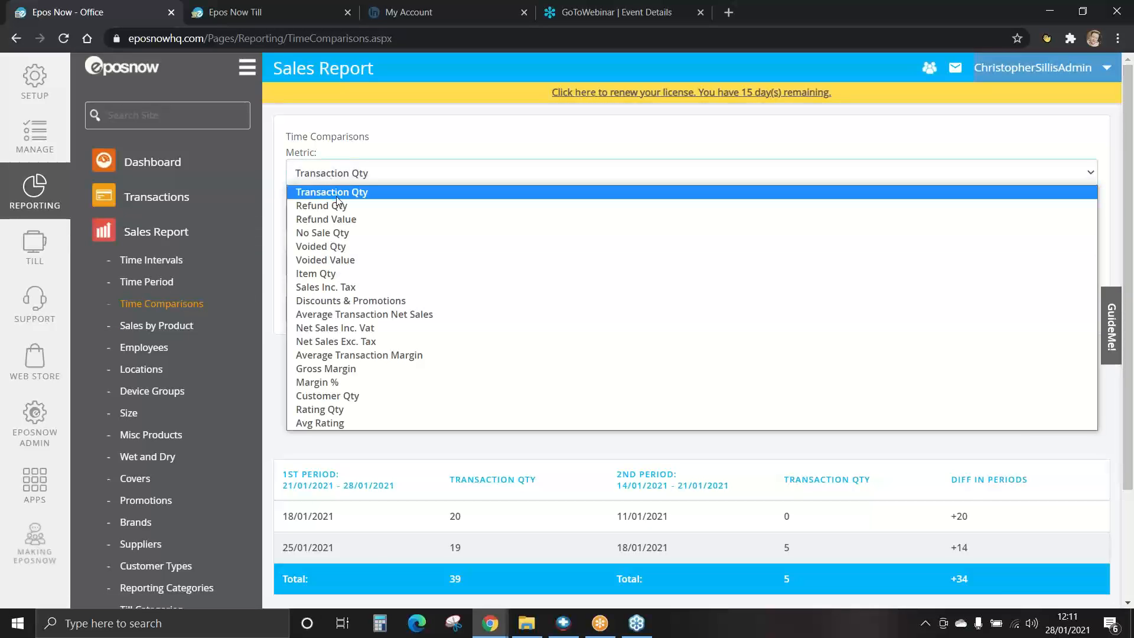
{"action": "mouse_move", "coordinate": [334, 206]}
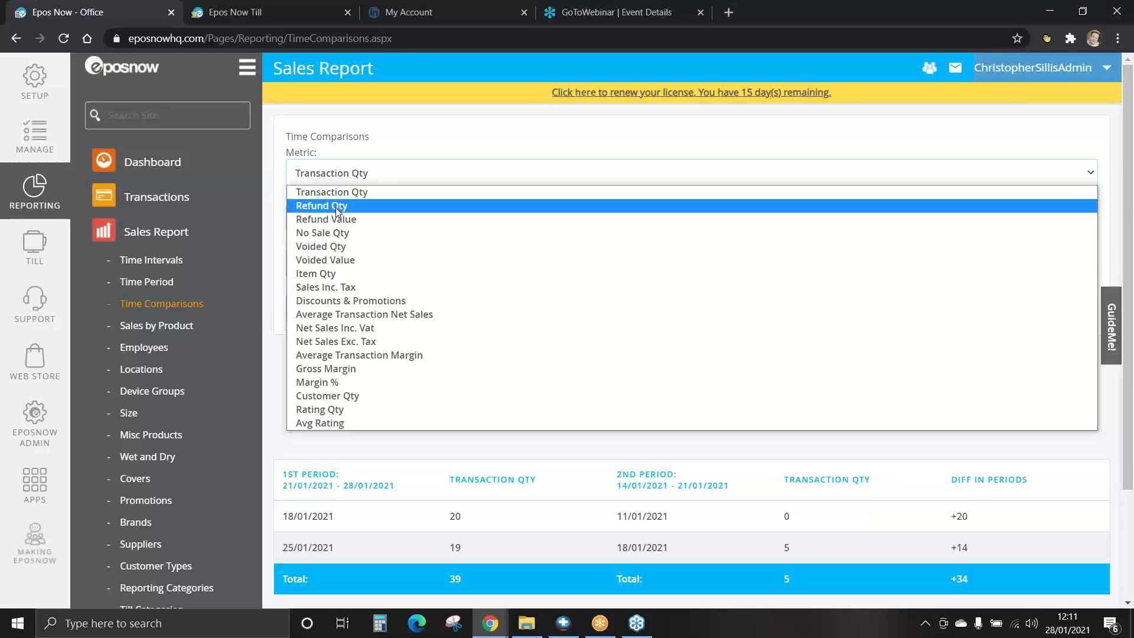
{"action": "mouse_move", "coordinate": [334, 292]}
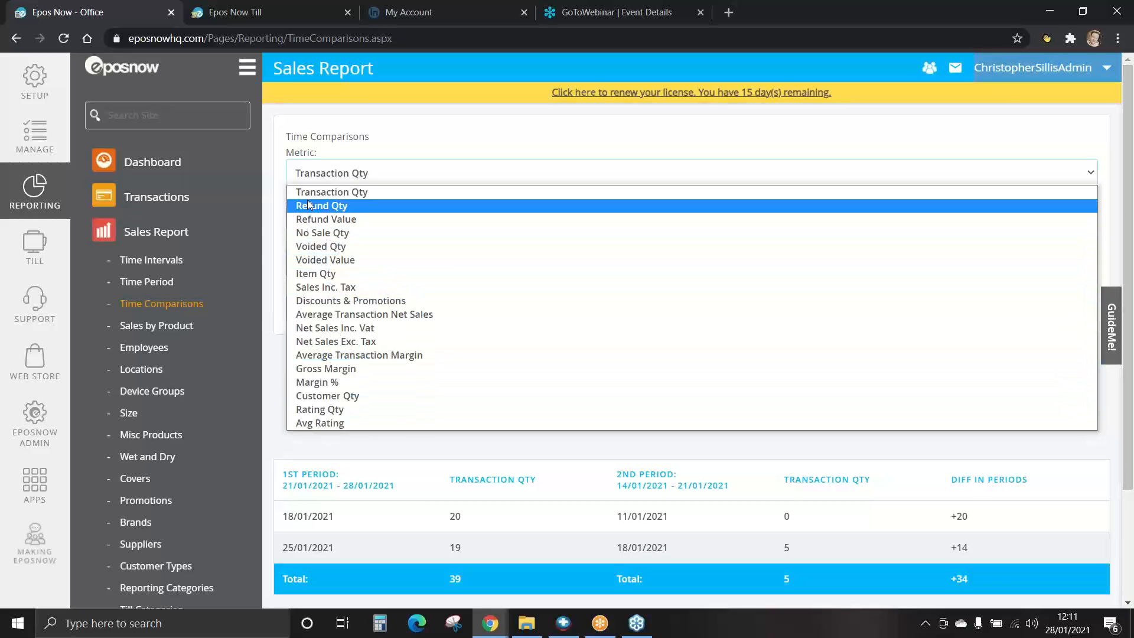
{"action": "mouse_move", "coordinate": [322, 423]}
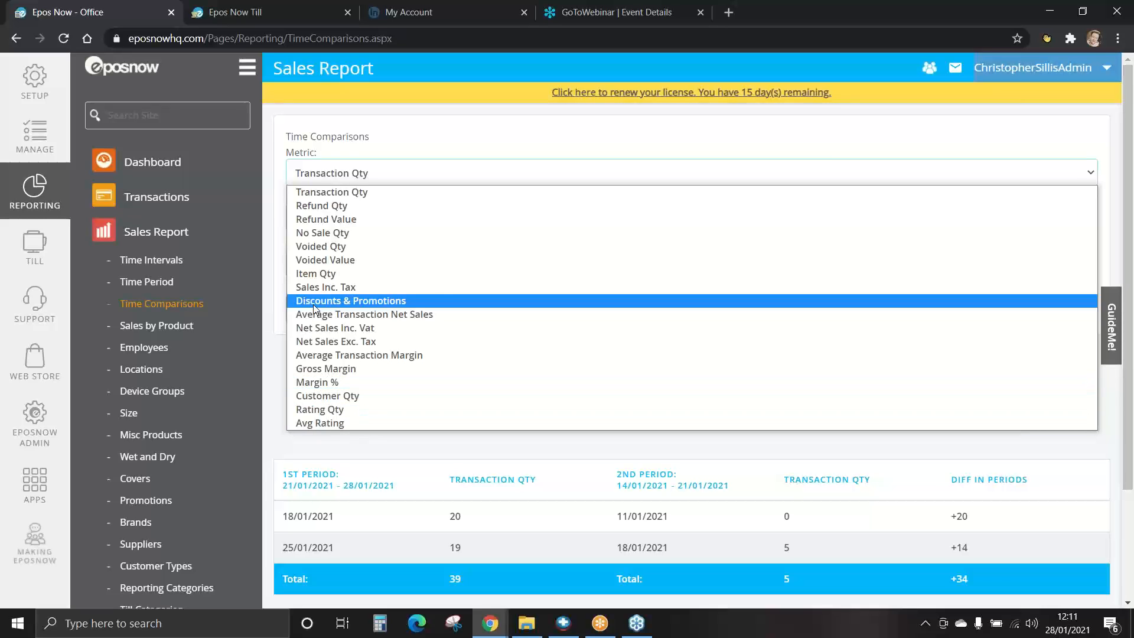
{"action": "left_click", "coordinate": [325, 287]}
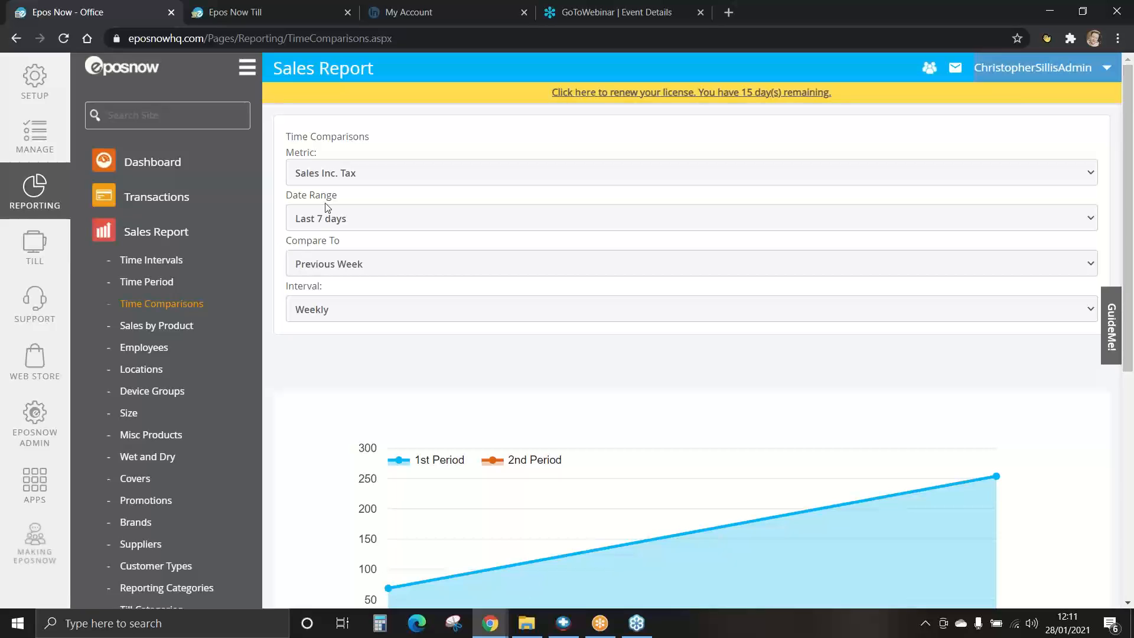
Step: Compare This Month against the Previous Month in the Time Comparisons chart
{"action": "left_click", "coordinate": [687, 211]}
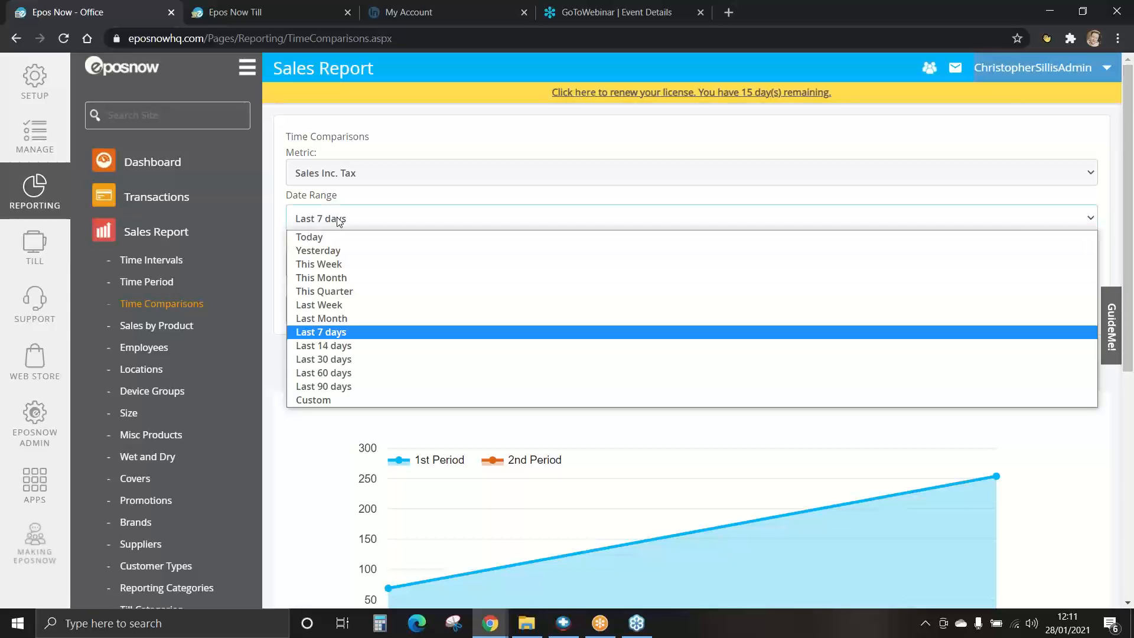
{"action": "left_click", "coordinate": [320, 278]}
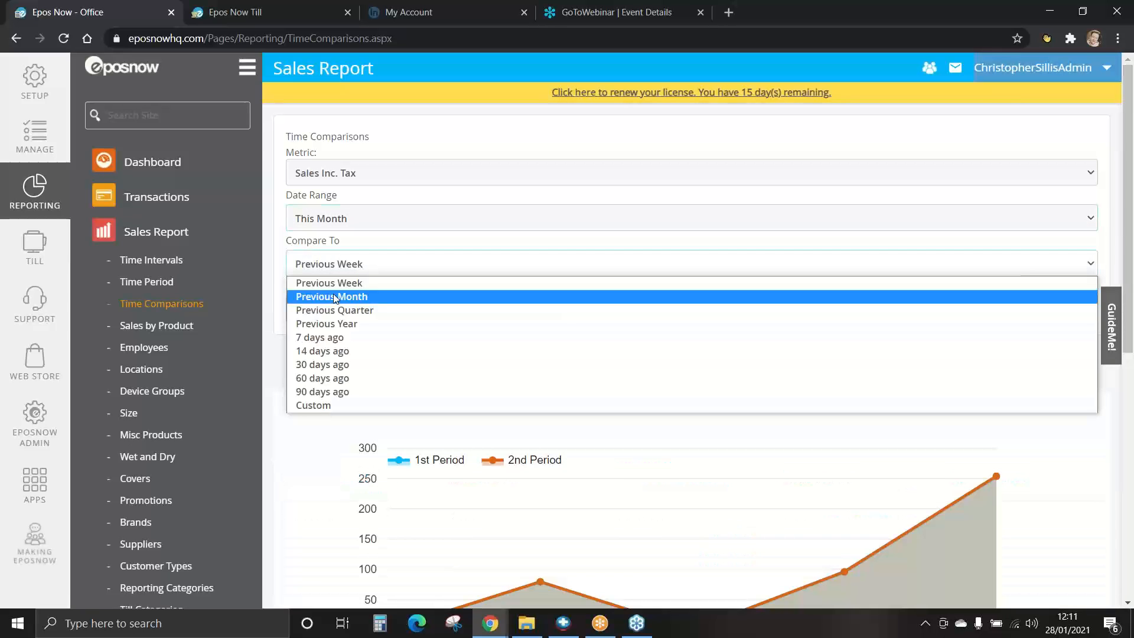
{"action": "left_click", "coordinate": [332, 297]}
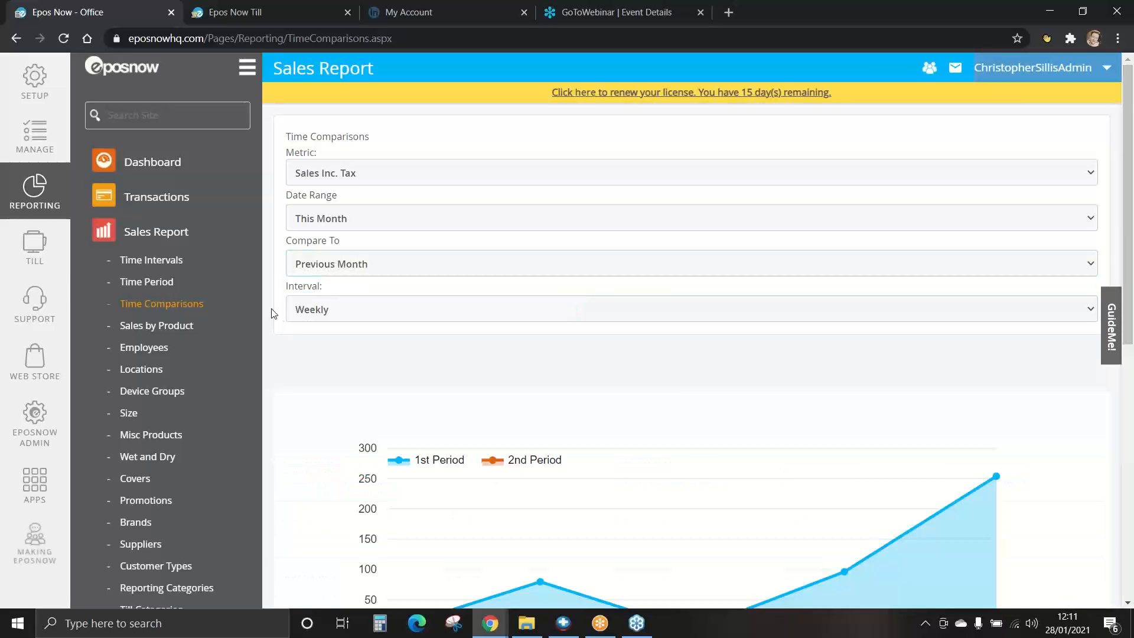
{"action": "scroll", "scroll_direction": "down", "scroll_amount": 3}
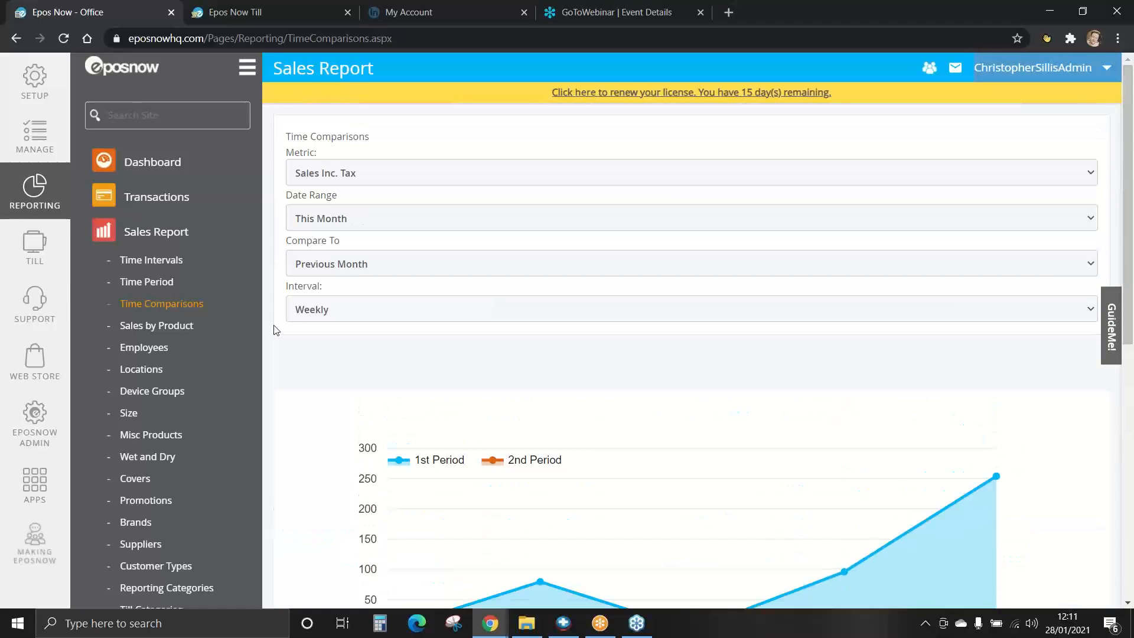
Step: Review the comparison table: £429.52 in January 2021 versus £3.20 in December 2020
{"action": "scroll", "scroll_direction": "down", "scroll_amount": 3}
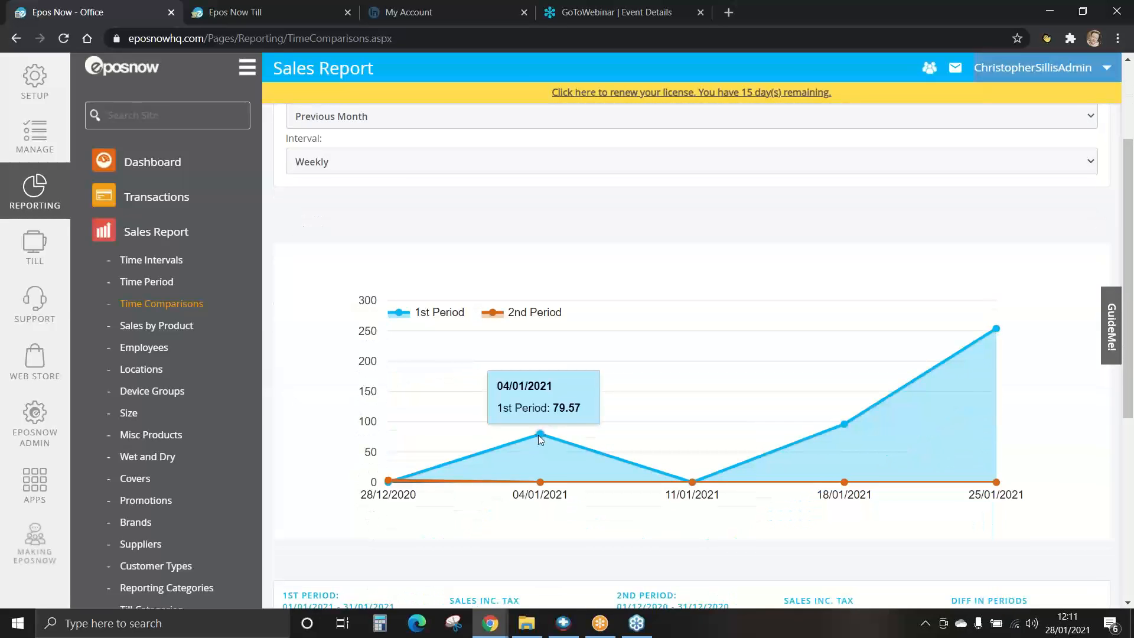
{"action": "mouse_move", "coordinate": [539, 486]}
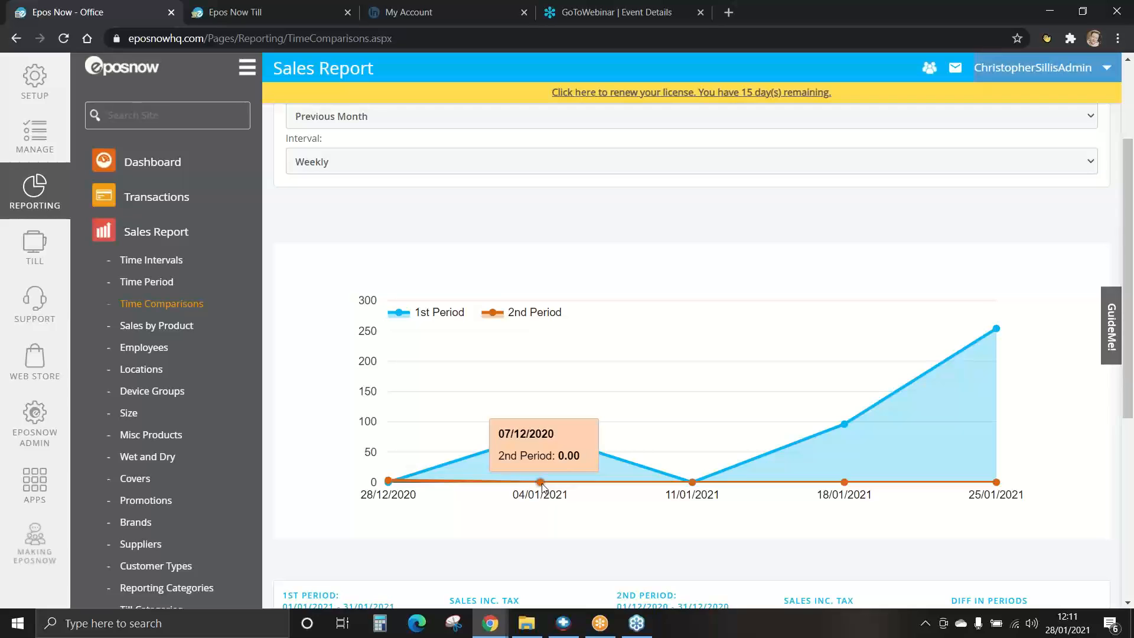
{"action": "scroll", "scroll_direction": "down", "scroll_amount": 3}
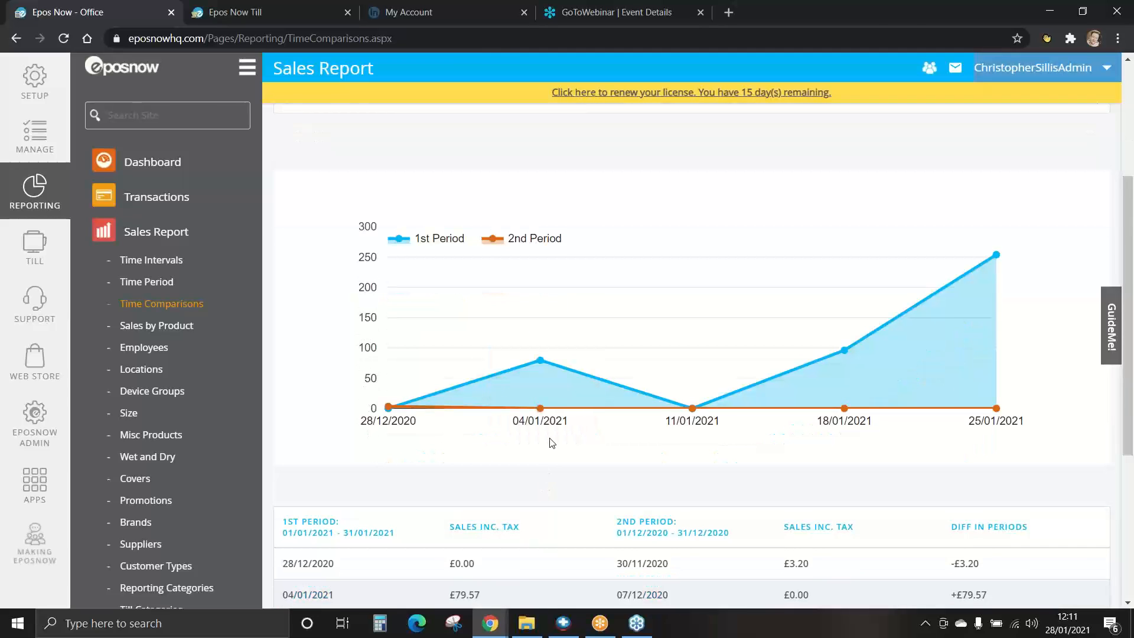
{"action": "mouse_move", "coordinate": [562, 371]}
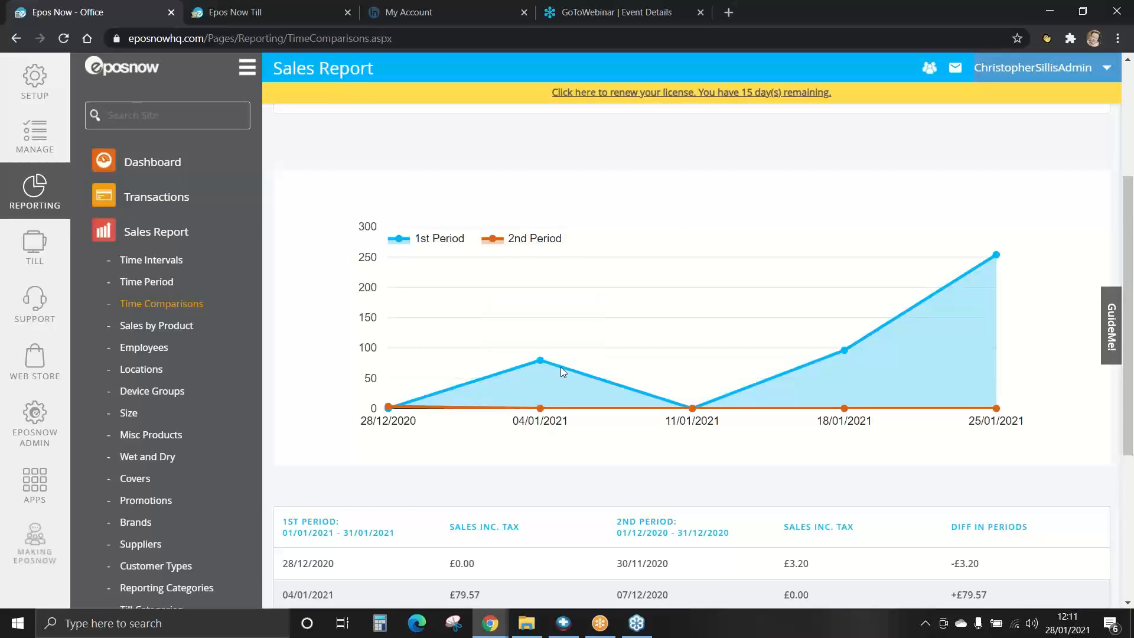
{"action": "mouse_move", "coordinate": [536, 361]}
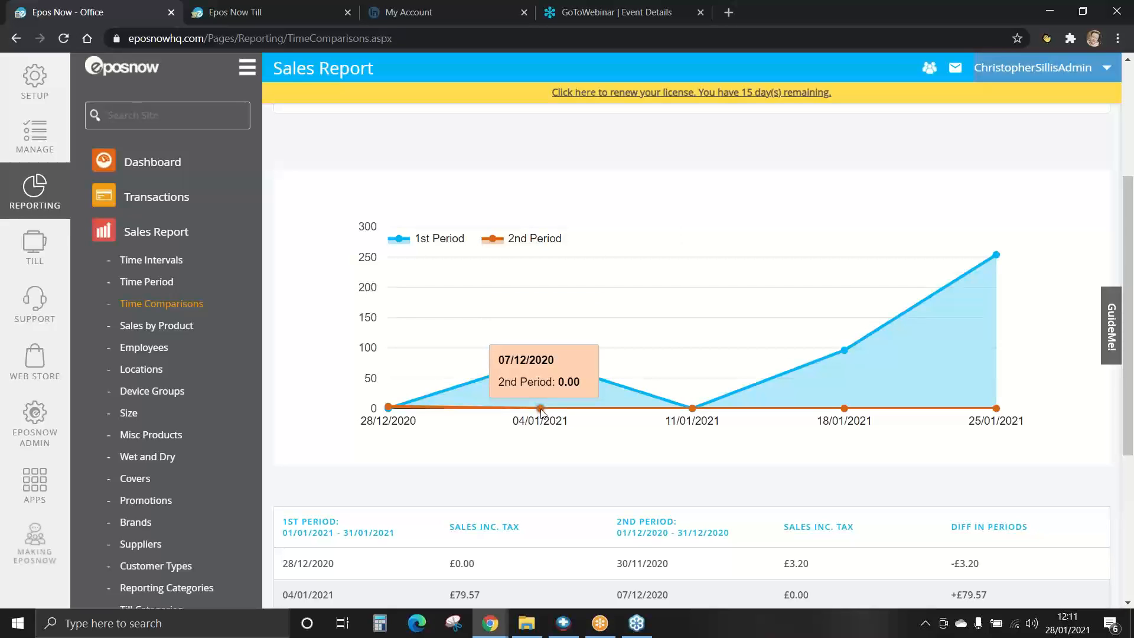
{"action": "mouse_move", "coordinate": [530, 333]}
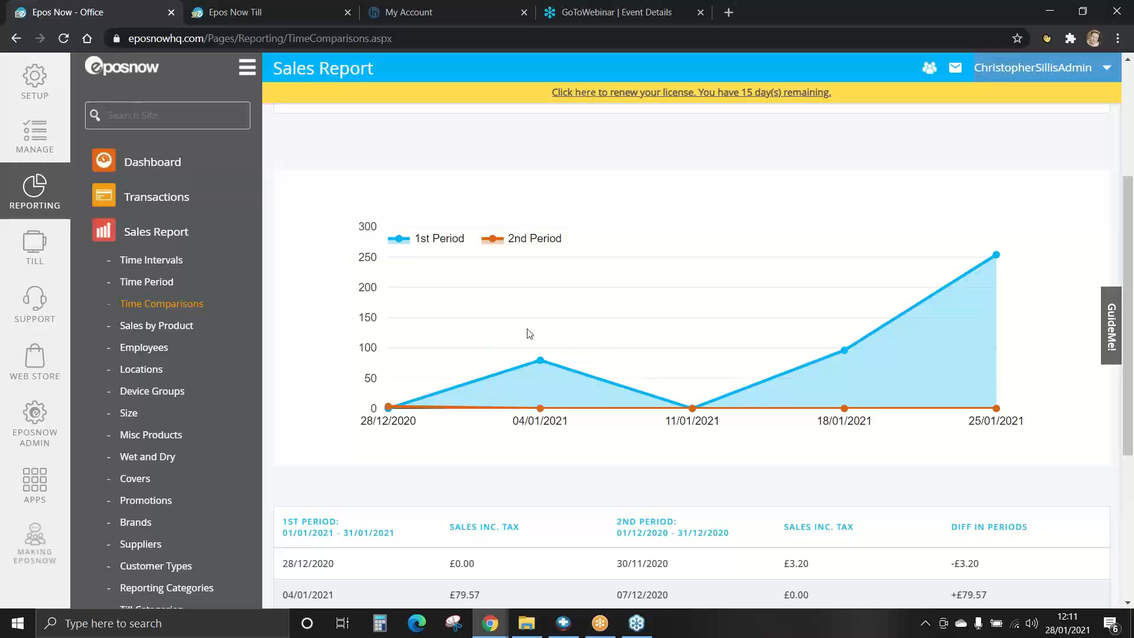
{"action": "scroll", "scroll_direction": "down", "scroll_amount": 3}
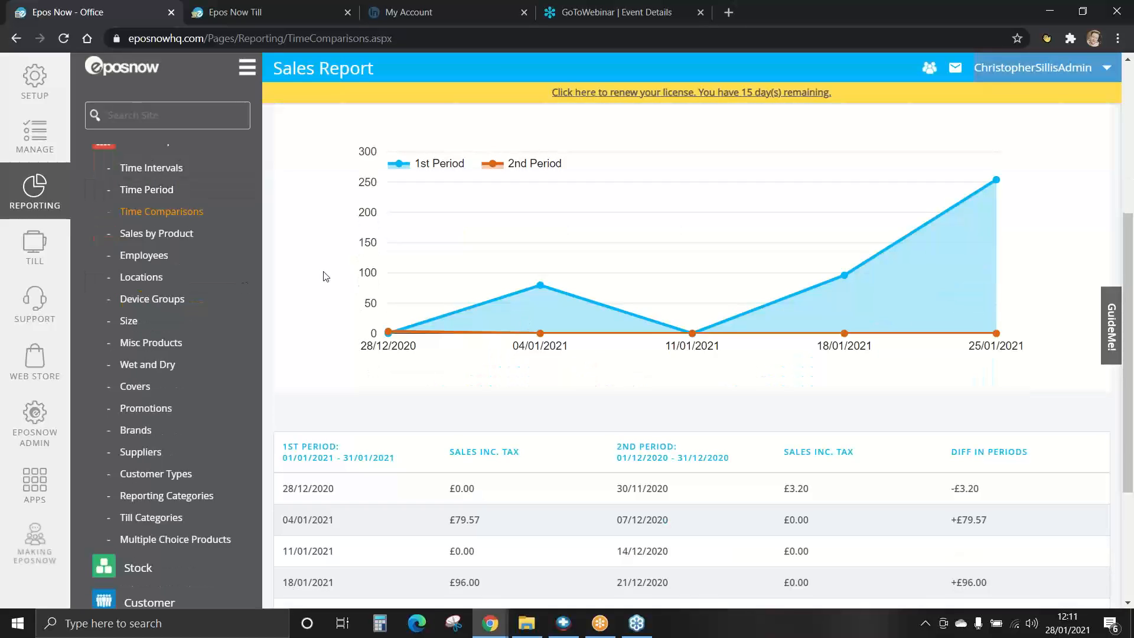
{"action": "scroll", "scroll_direction": "down", "scroll_amount": 3}
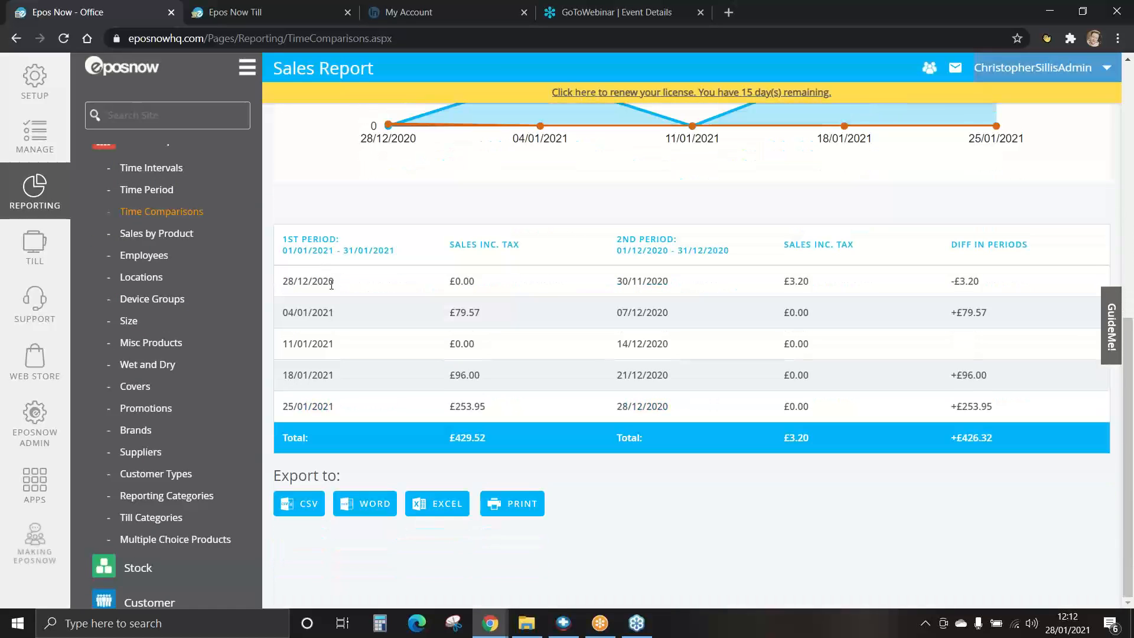
{"action": "mouse_move", "coordinate": [416, 325]}
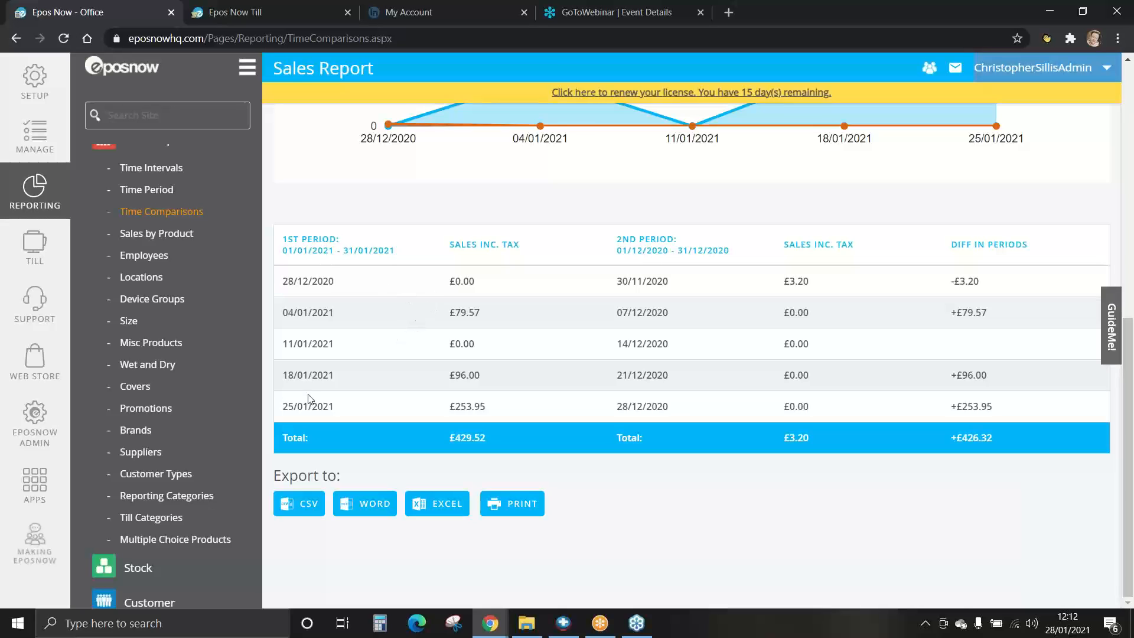
{"action": "mouse_move", "coordinate": [801, 453]}
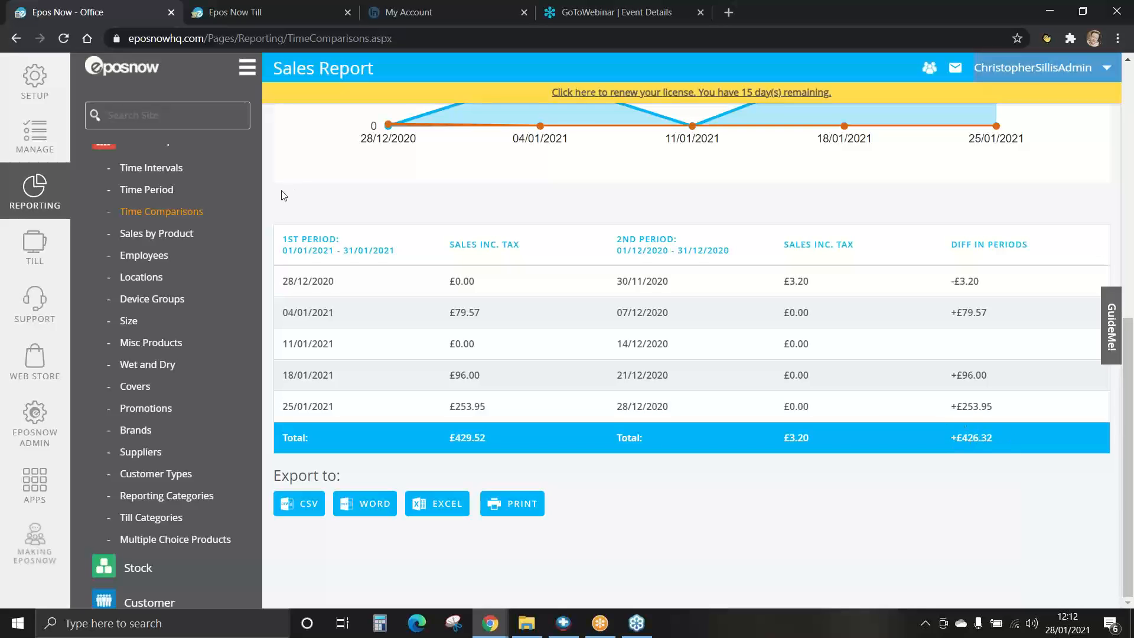
{"action": "left_click", "coordinate": [156, 233]}
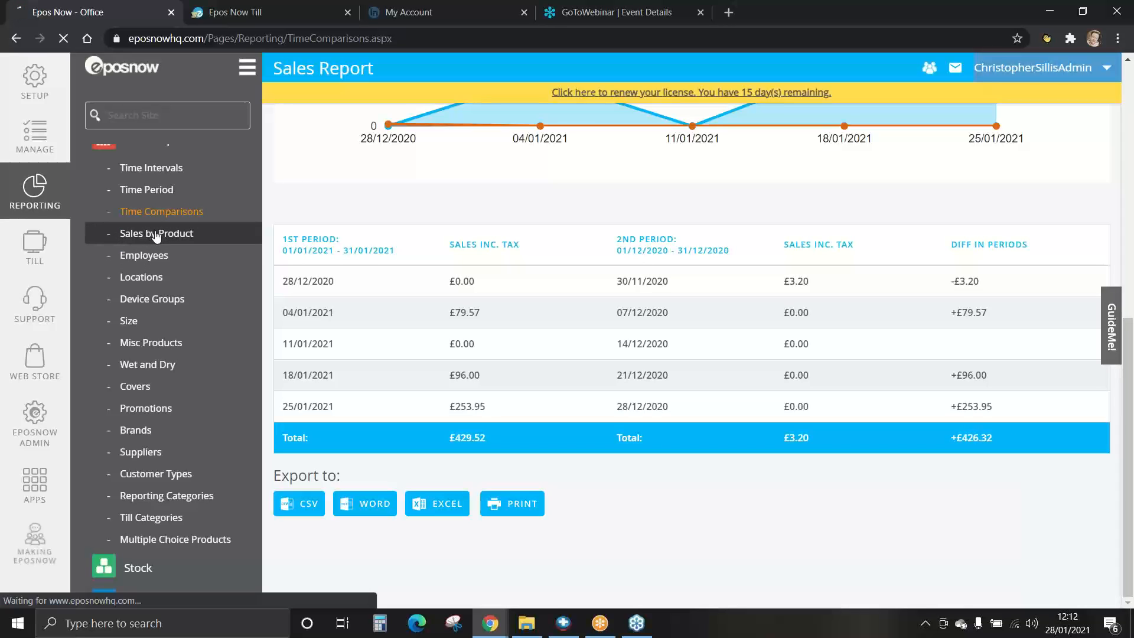
Step: Review Sales by Product: five products, 27 items and £150.18 including tax
{"action": "left_click", "coordinate": [156, 234]}
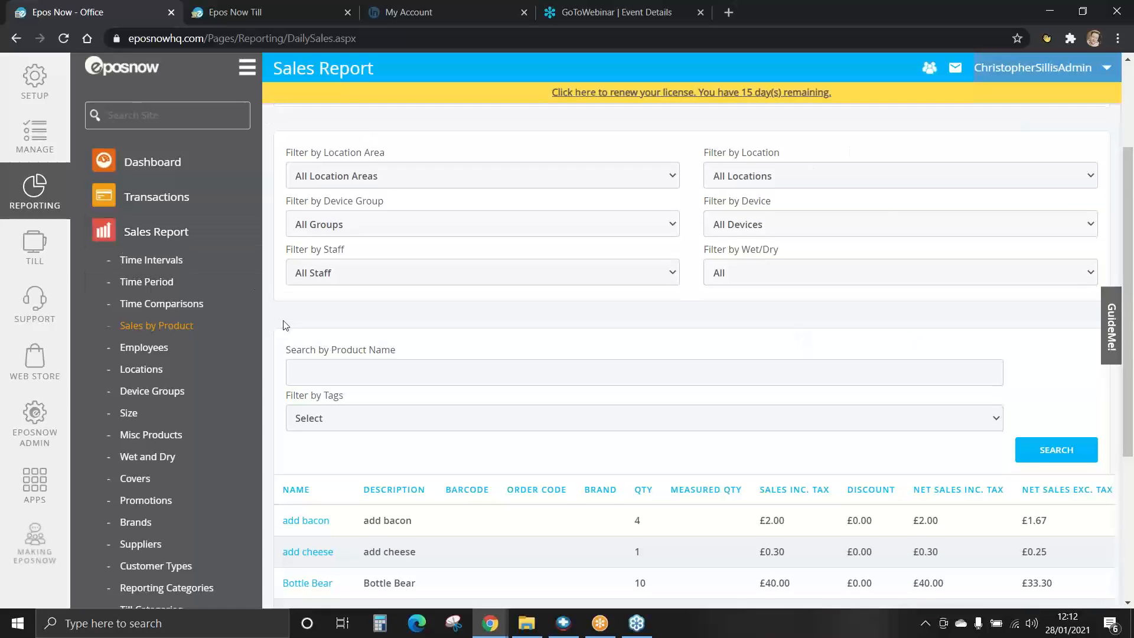
{"action": "scroll", "scroll_direction": "down", "scroll_amount": 3}
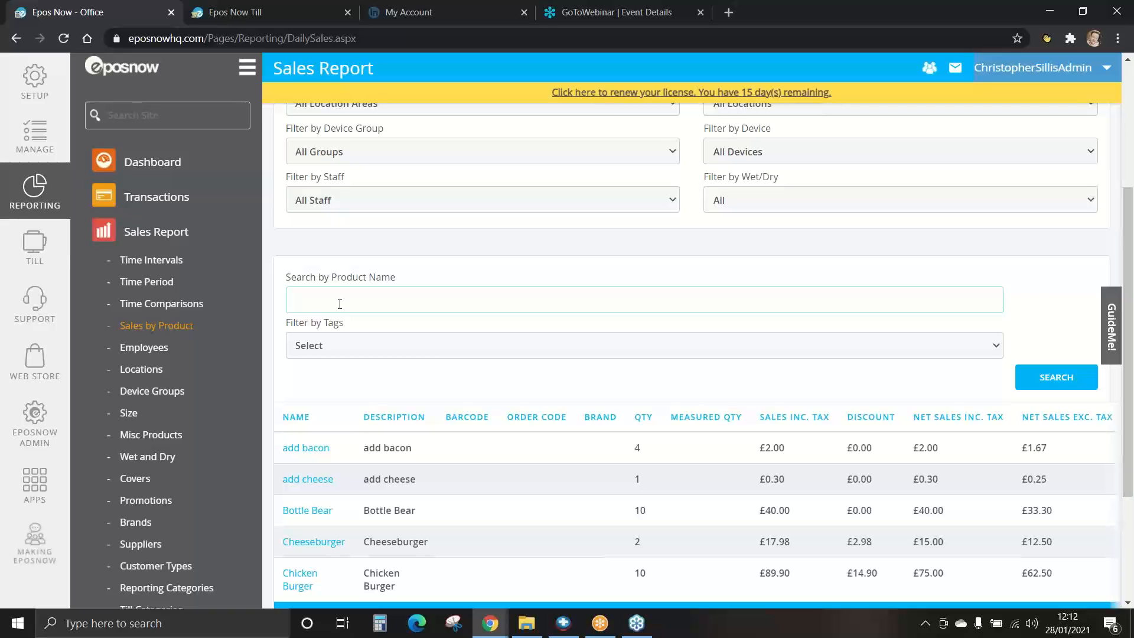
{"action": "mouse_move", "coordinate": [349, 370]}
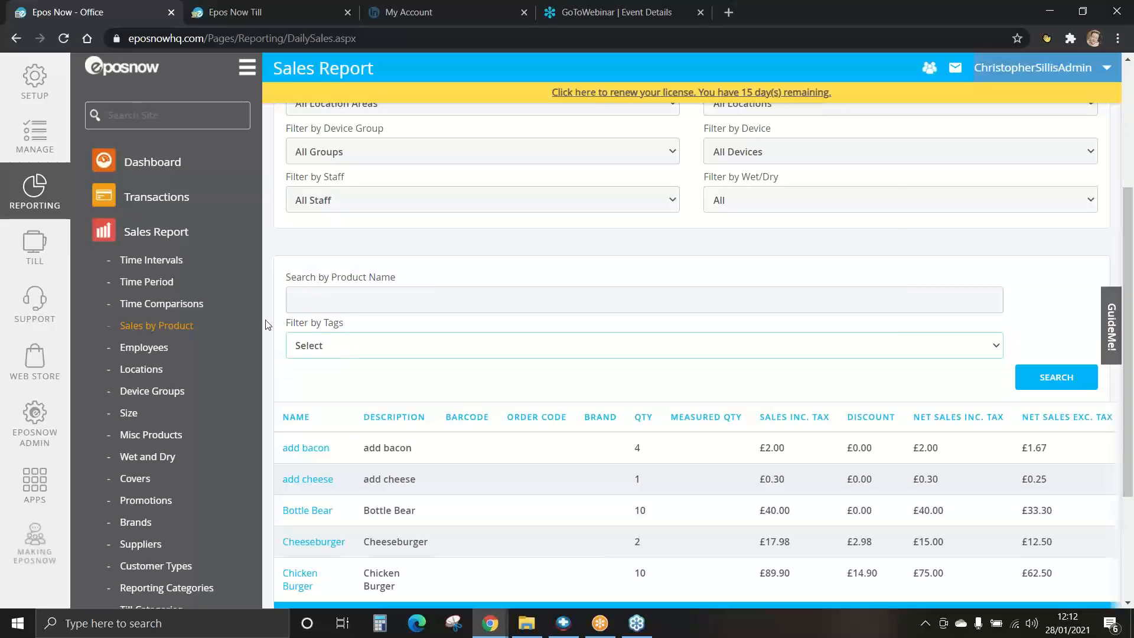
{"action": "mouse_move", "coordinate": [270, 337]}
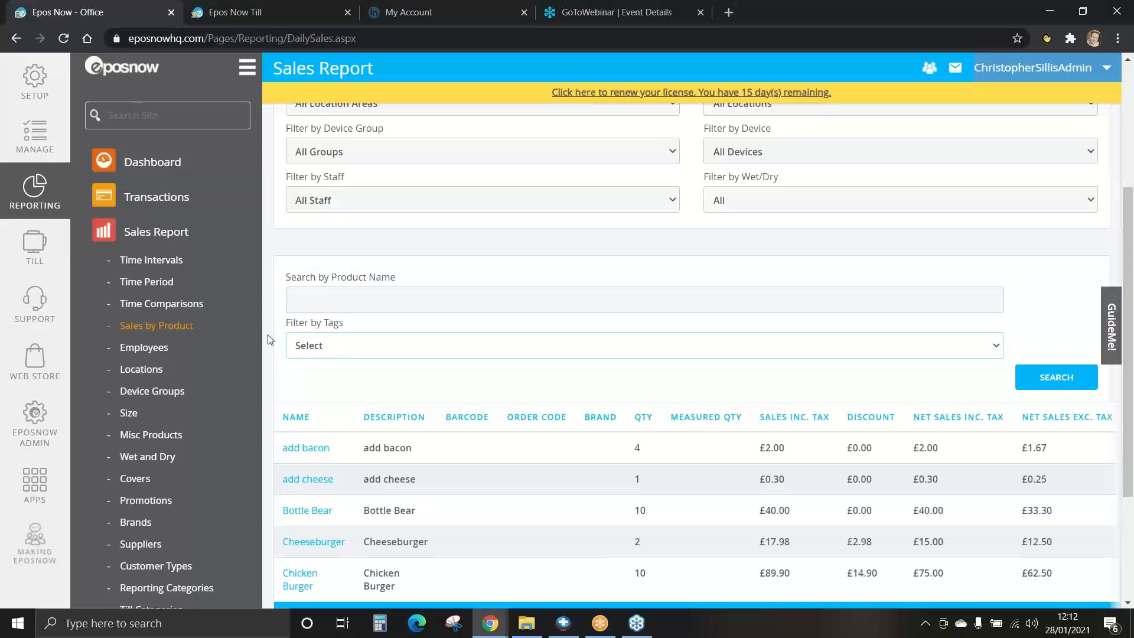
{"action": "scroll", "scroll_direction": "down", "scroll_amount": 3}
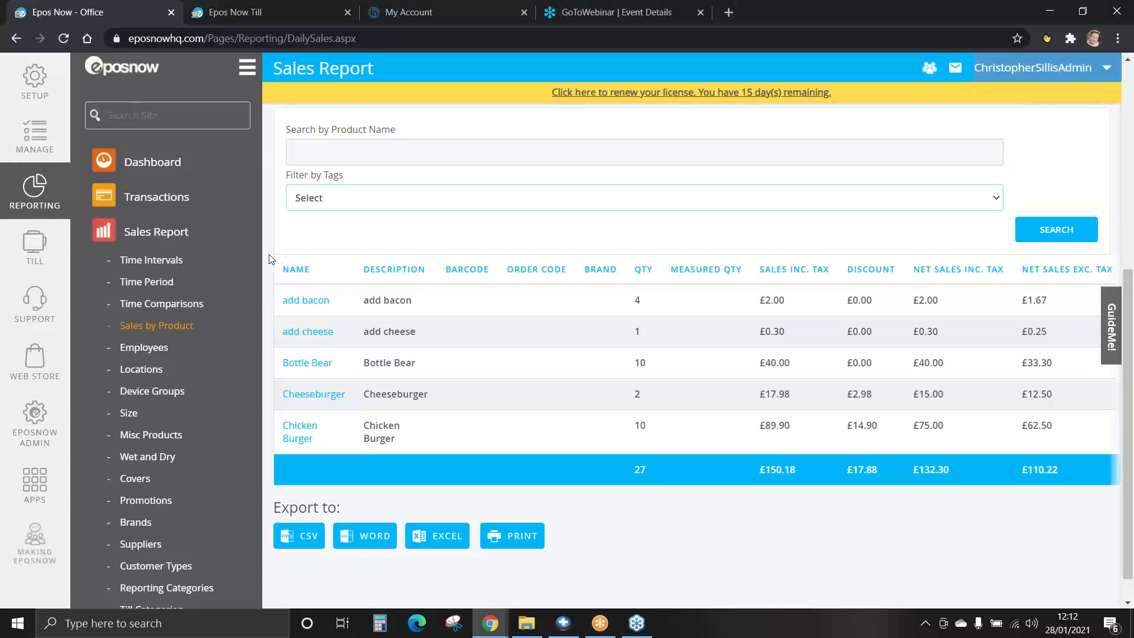
{"action": "scroll", "scroll_direction": "down", "scroll_amount": 3}
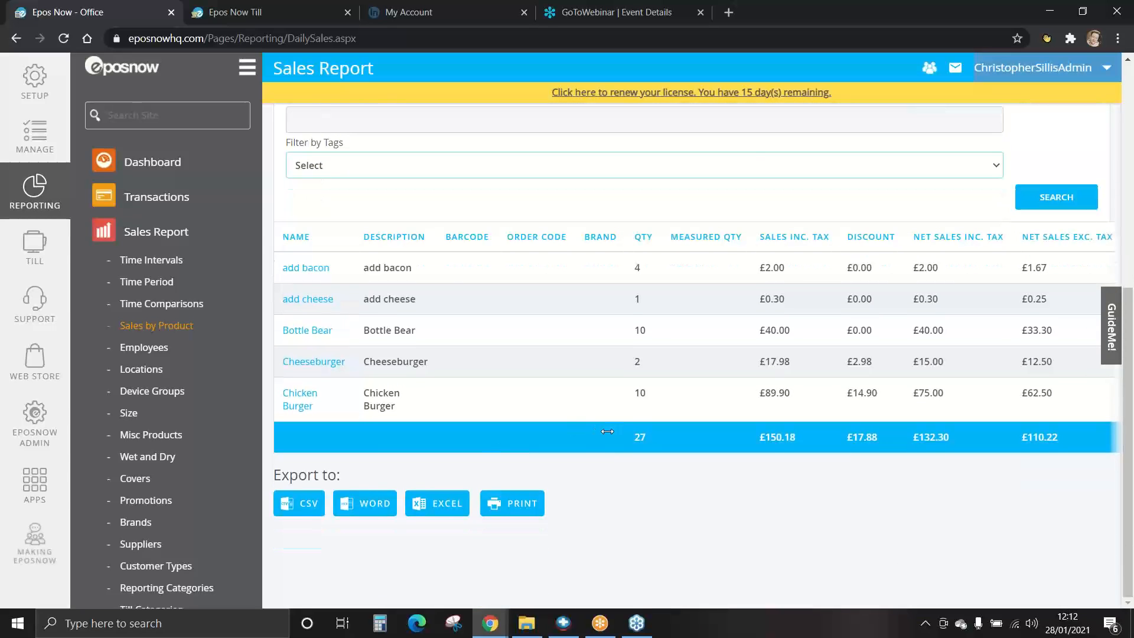
{"action": "mouse_move", "coordinate": [745, 444]}
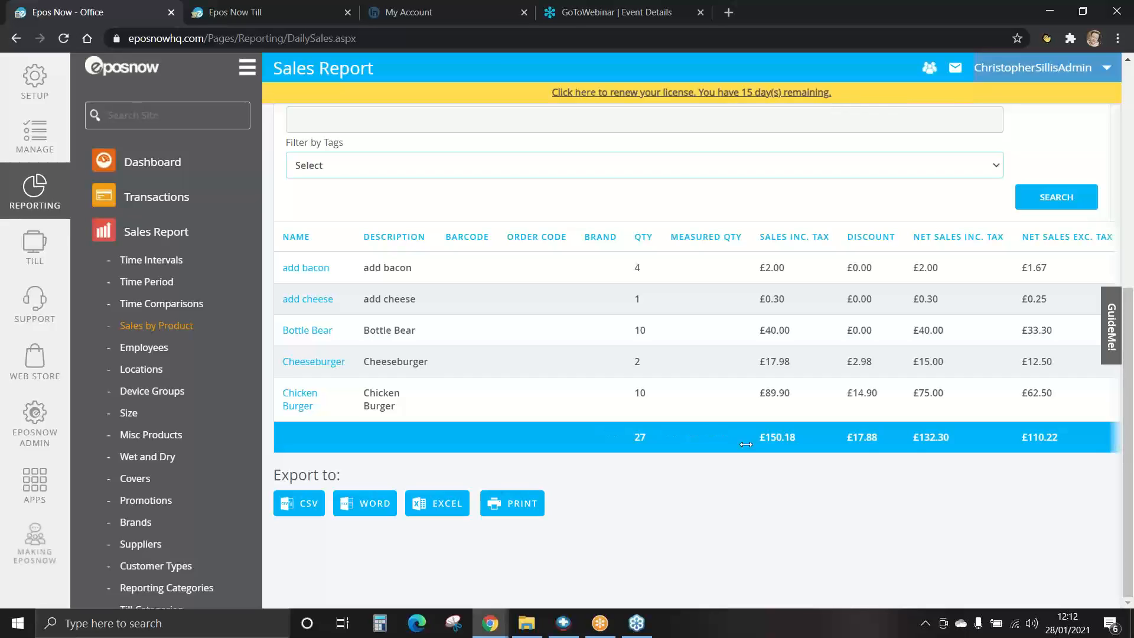
{"action": "mouse_move", "coordinate": [647, 408]}
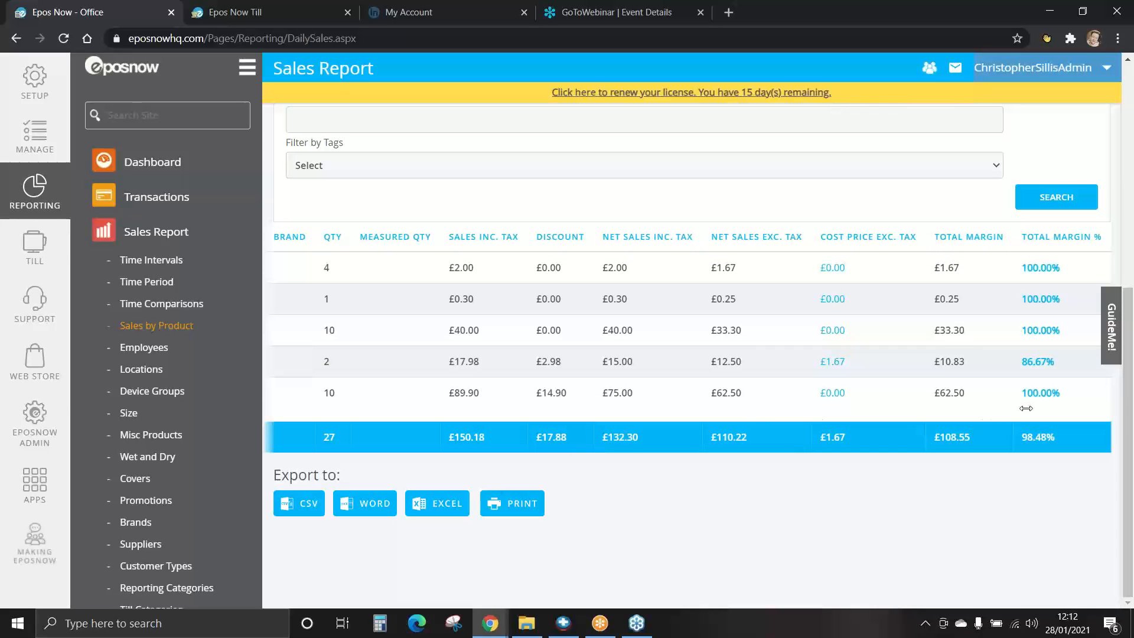
{"action": "mouse_move", "coordinate": [1027, 211]}
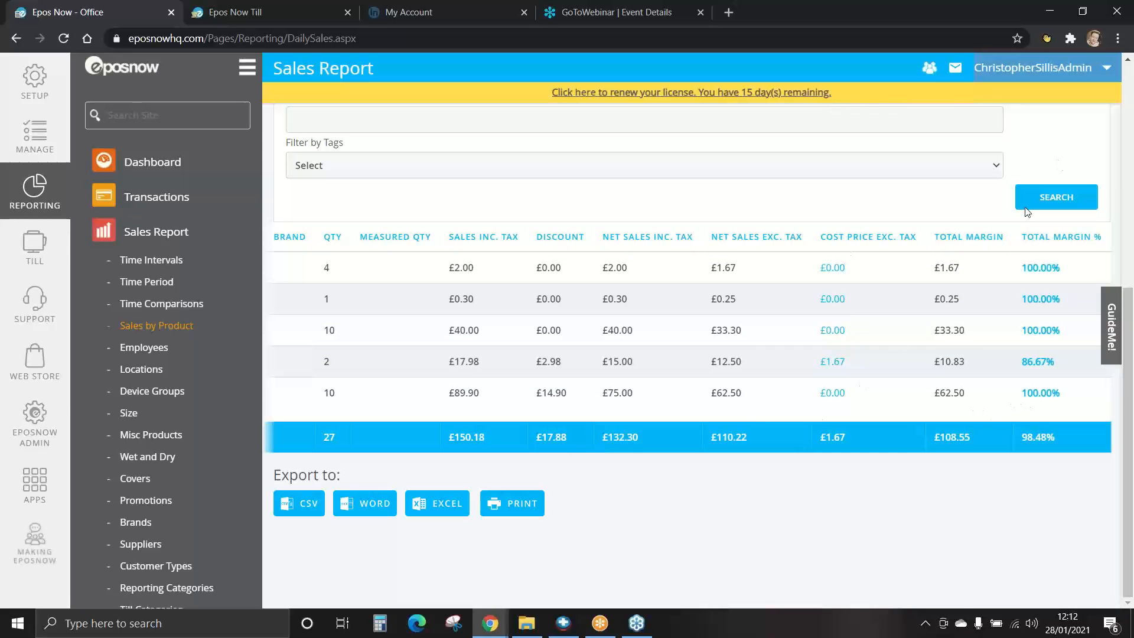
{"action": "mouse_move", "coordinate": [1106, 329]}
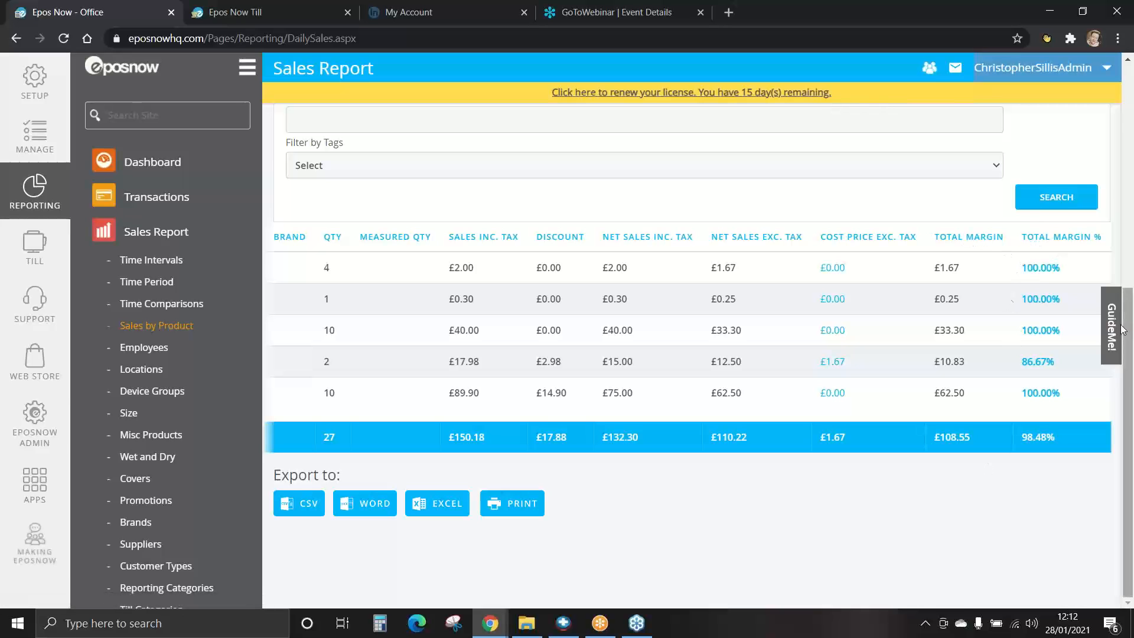
{"action": "mouse_move", "coordinate": [554, 437]}
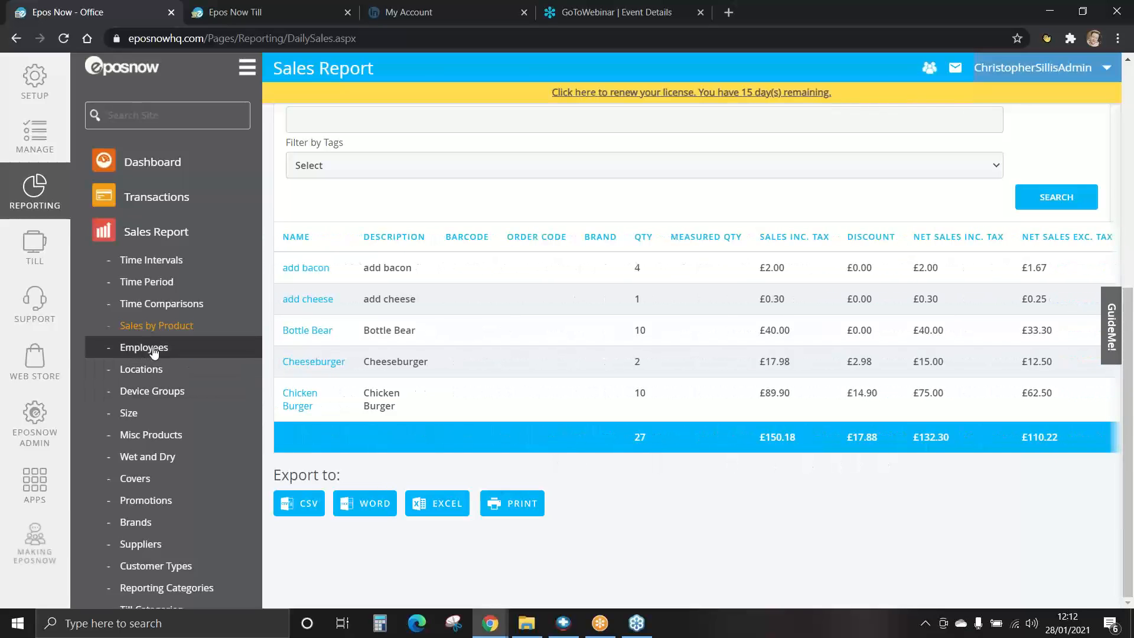
{"action": "left_click", "coordinate": [144, 347]}
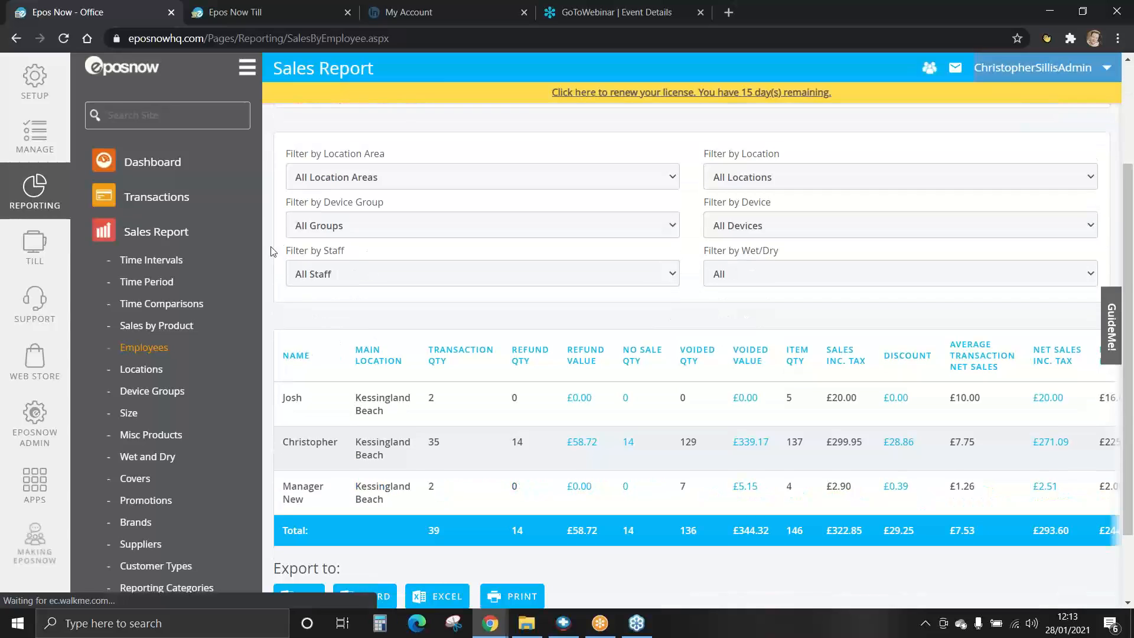
Step: Step through the Location and Device Group reports to Sales by Size: 56 items, £65.47
{"action": "left_click", "coordinate": [141, 369]}
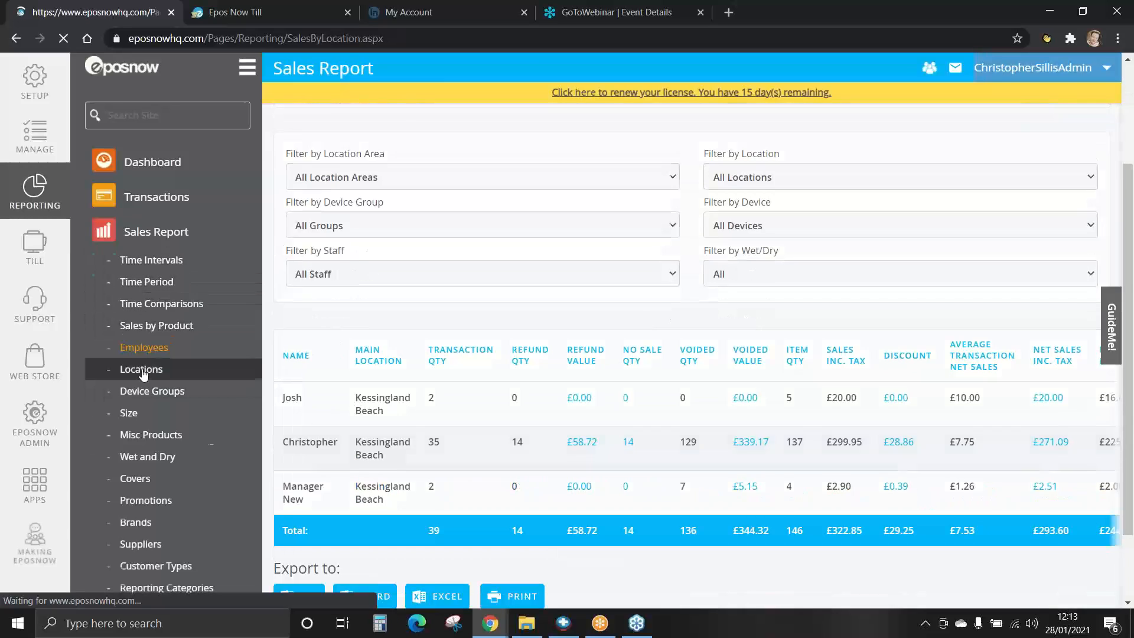
{"action": "left_click", "coordinate": [142, 369]}
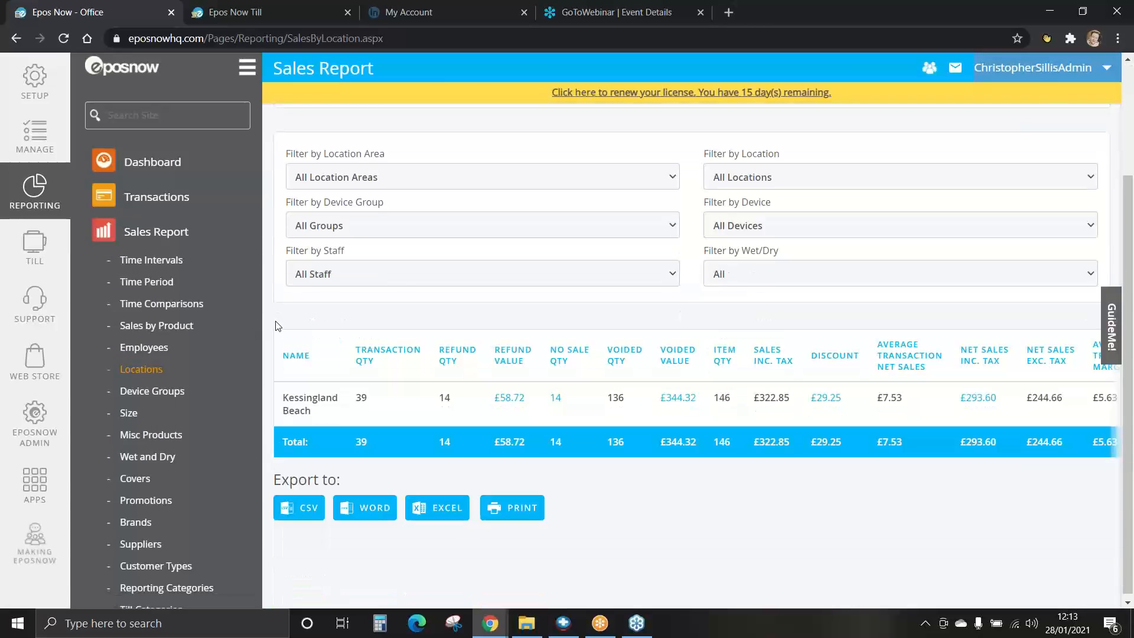
{"action": "left_click", "coordinate": [151, 391]}
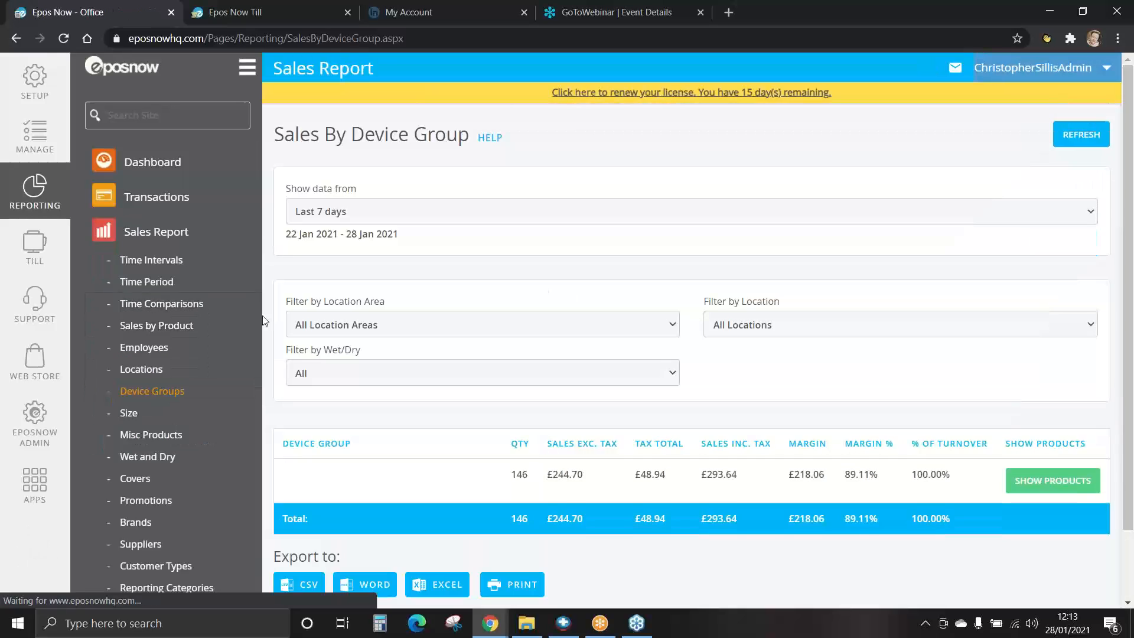
{"action": "scroll", "scroll_direction": "down", "scroll_amount": 3}
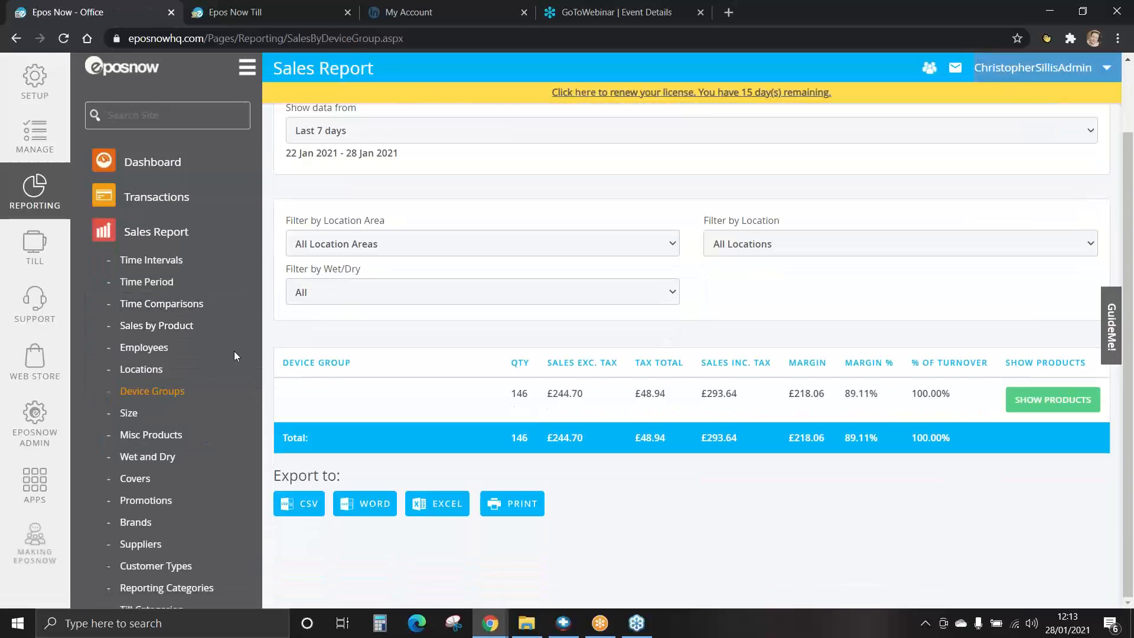
{"action": "left_click", "coordinate": [129, 413]}
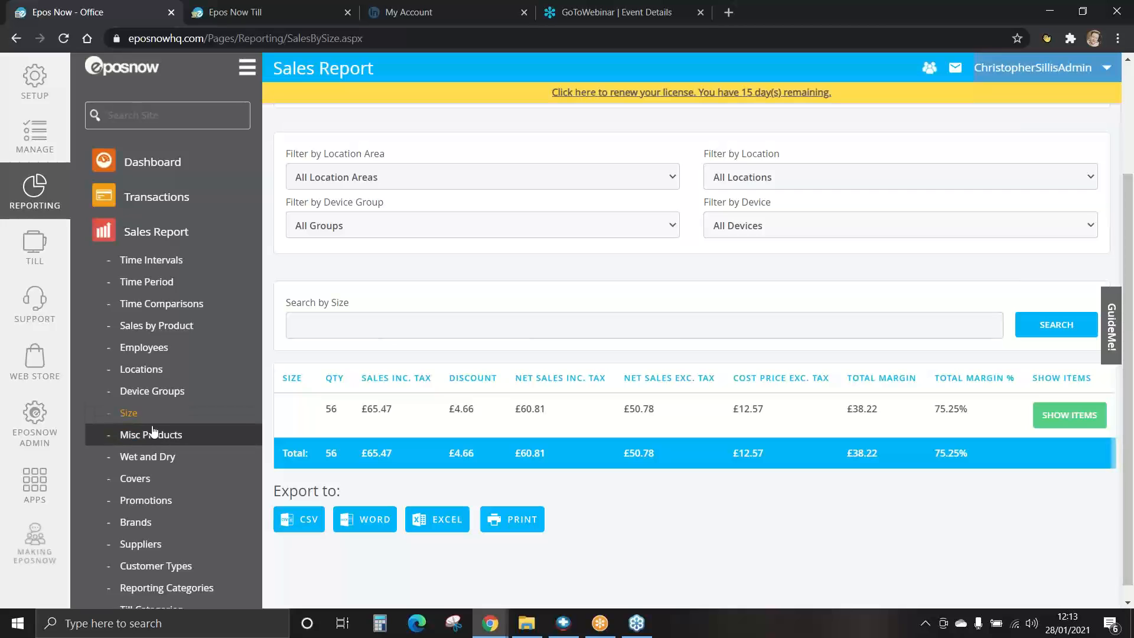
Step: View Misc Products: bread (2) and Customer Credit (4), totalling 6 items and £8.00
{"action": "left_click", "coordinate": [150, 434]}
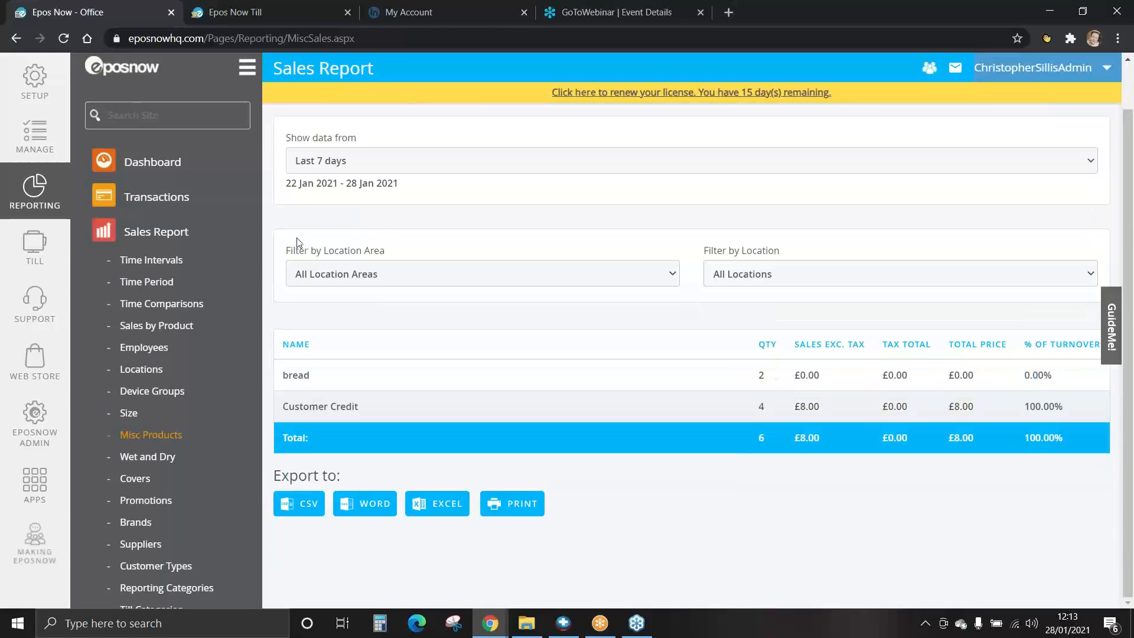
{"action": "mouse_move", "coordinate": [304, 205]}
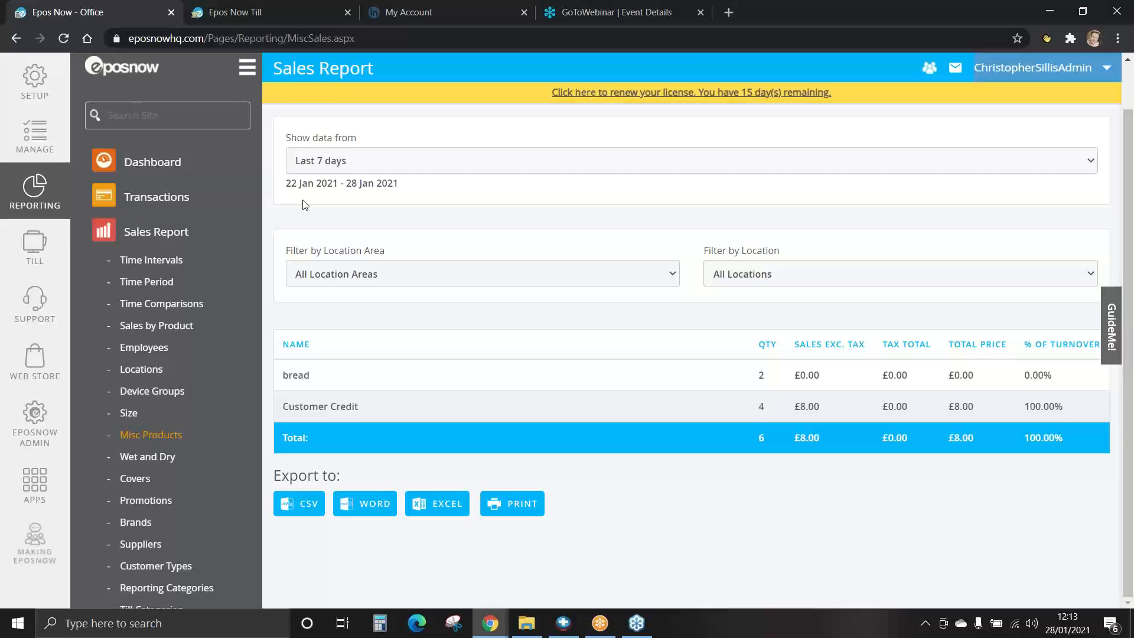
{"action": "mouse_move", "coordinate": [177, 442]}
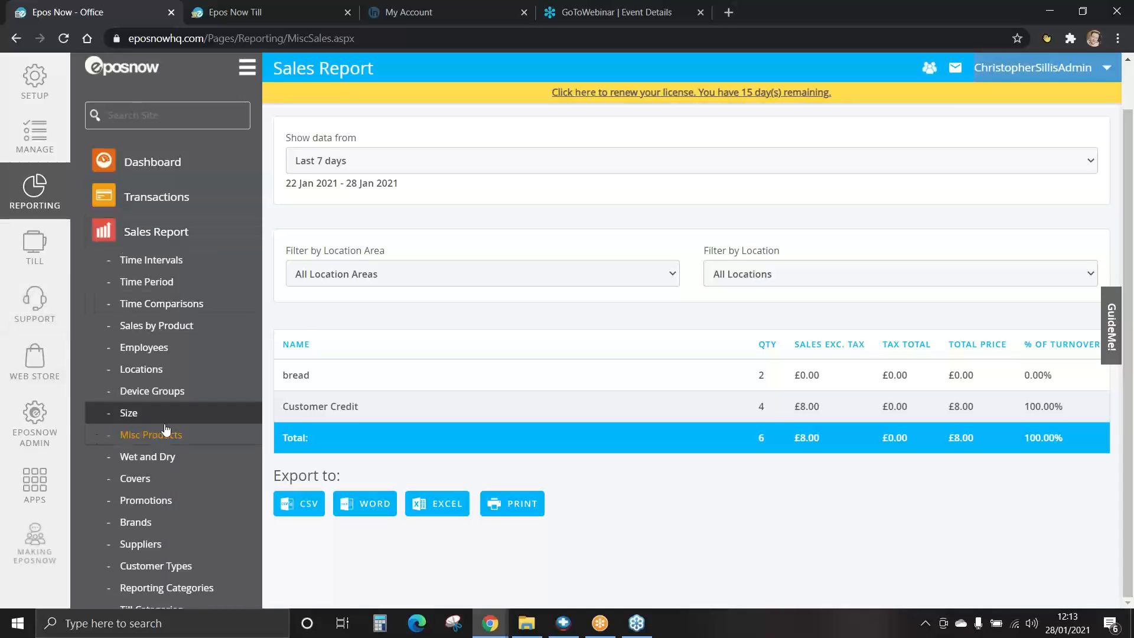
{"action": "scroll", "scroll_direction": "down", "scroll_amount": 3}
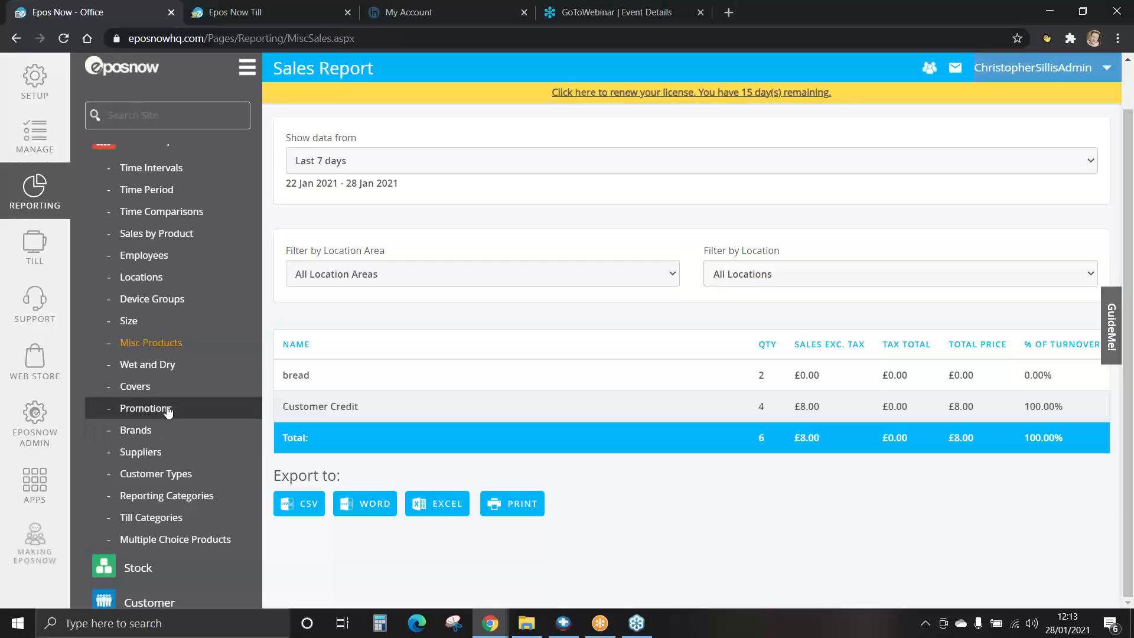
{"action": "mouse_move", "coordinate": [149, 367]}
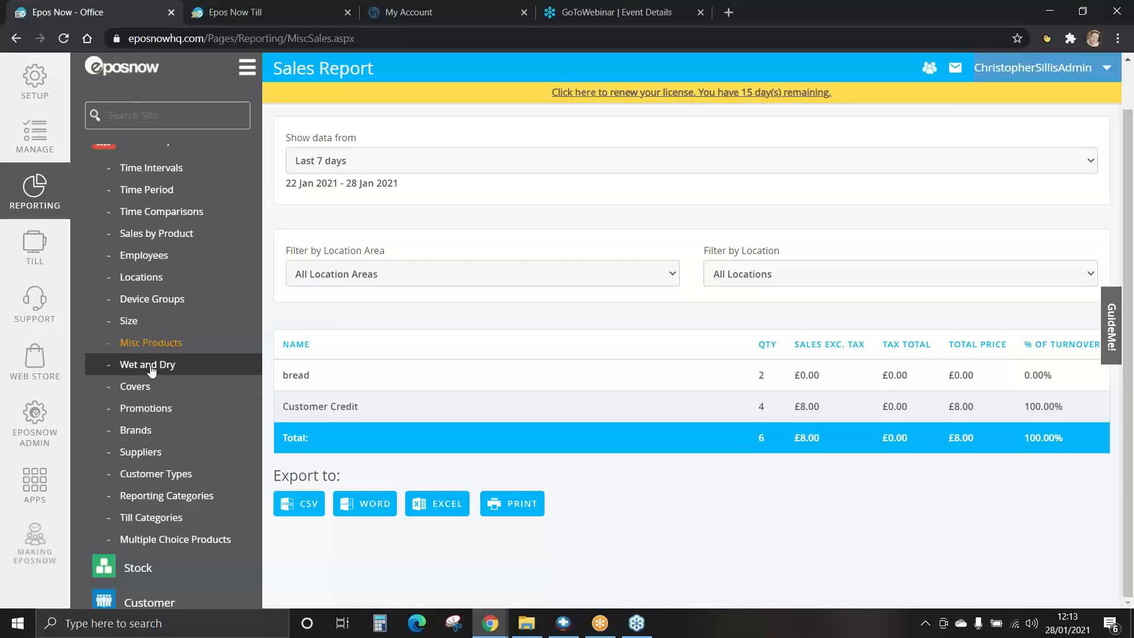
Step: Pass Wet and Dry to the Covers Report: 10 covers at Kessingland Beach, £72.96
{"action": "left_click", "coordinate": [147, 363]}
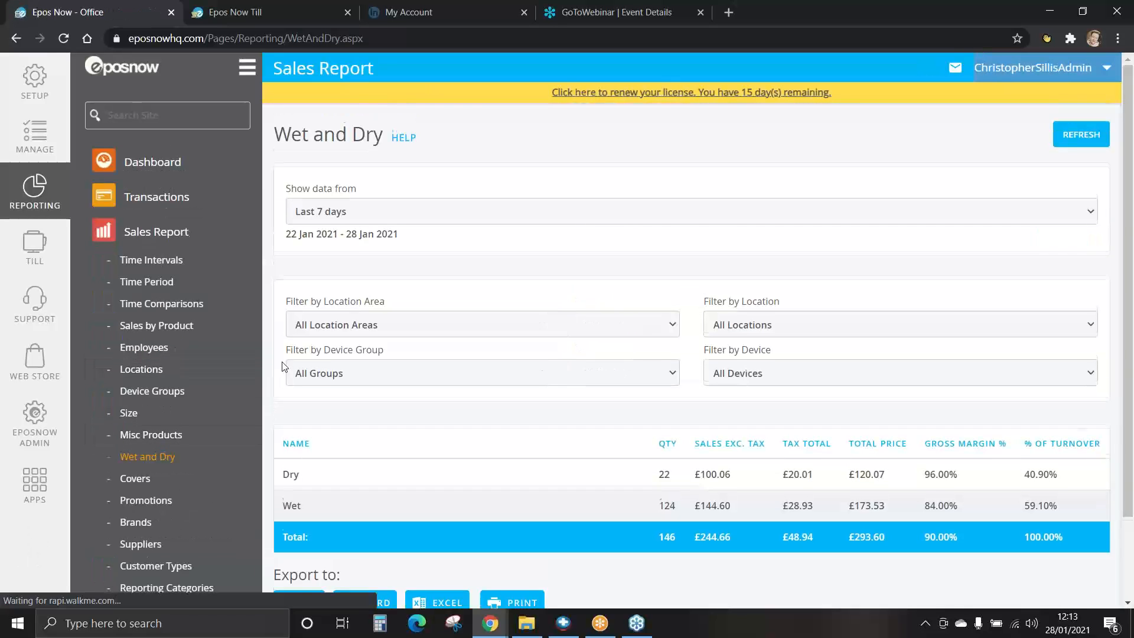
{"action": "scroll", "scroll_direction": "down", "scroll_amount": 3}
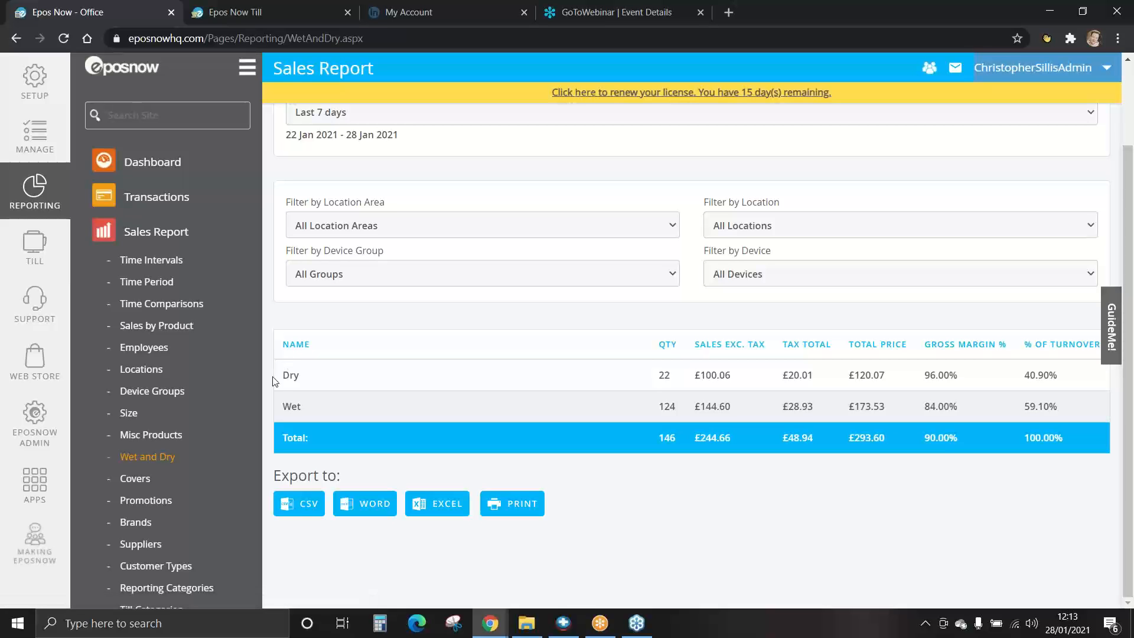
{"action": "left_click", "coordinate": [134, 478]}
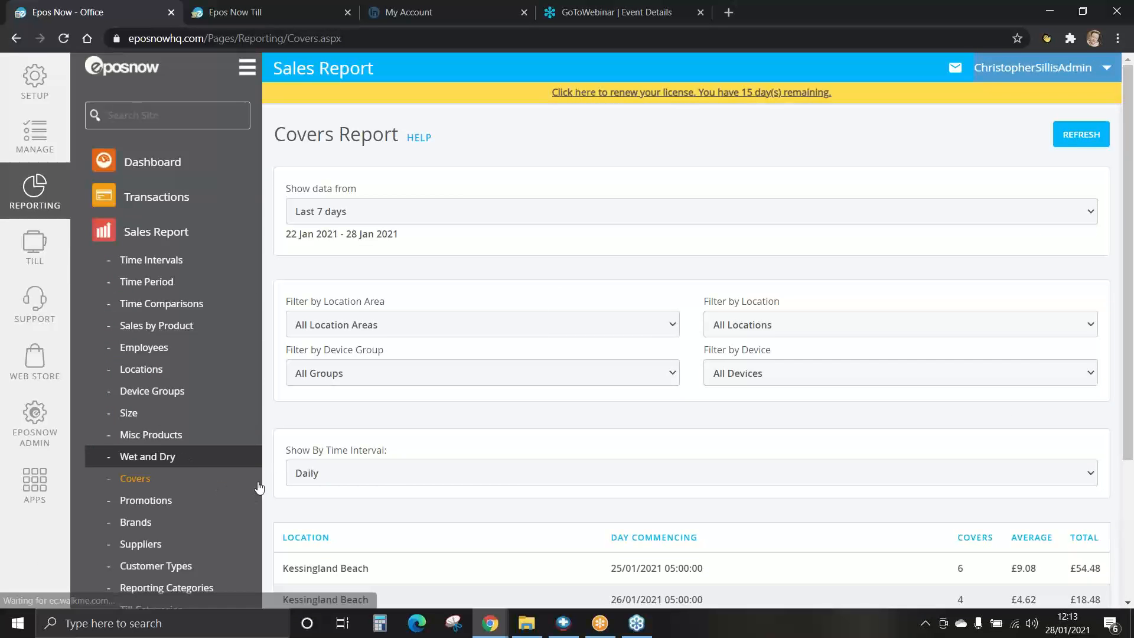
{"action": "scroll", "scroll_direction": "down", "scroll_amount": 3}
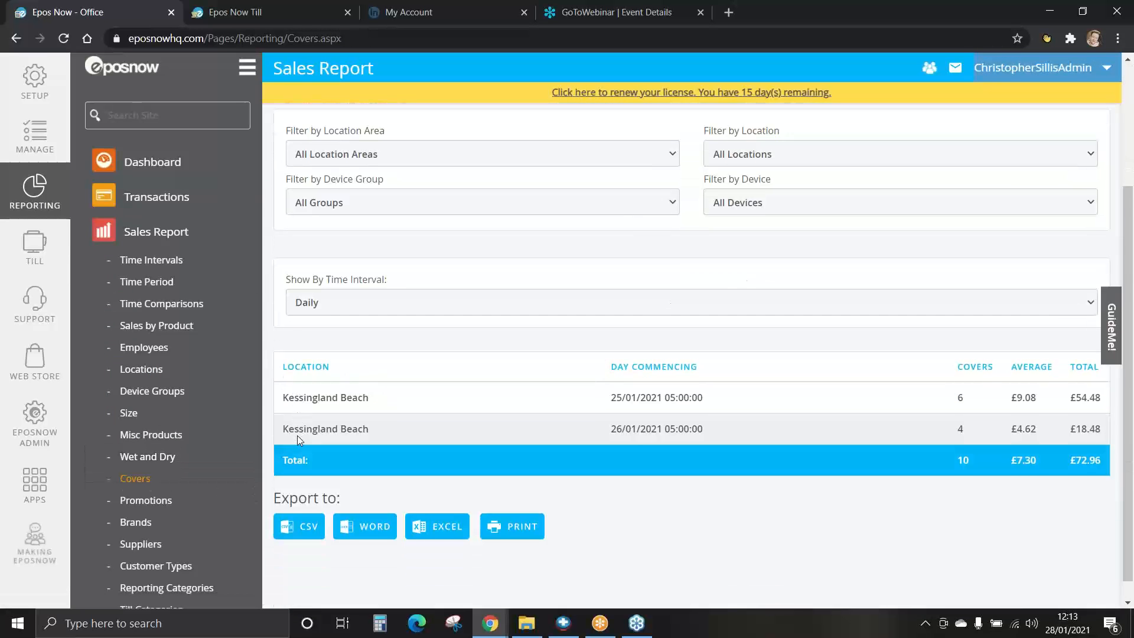
{"action": "scroll", "scroll_direction": "down", "scroll_amount": 3}
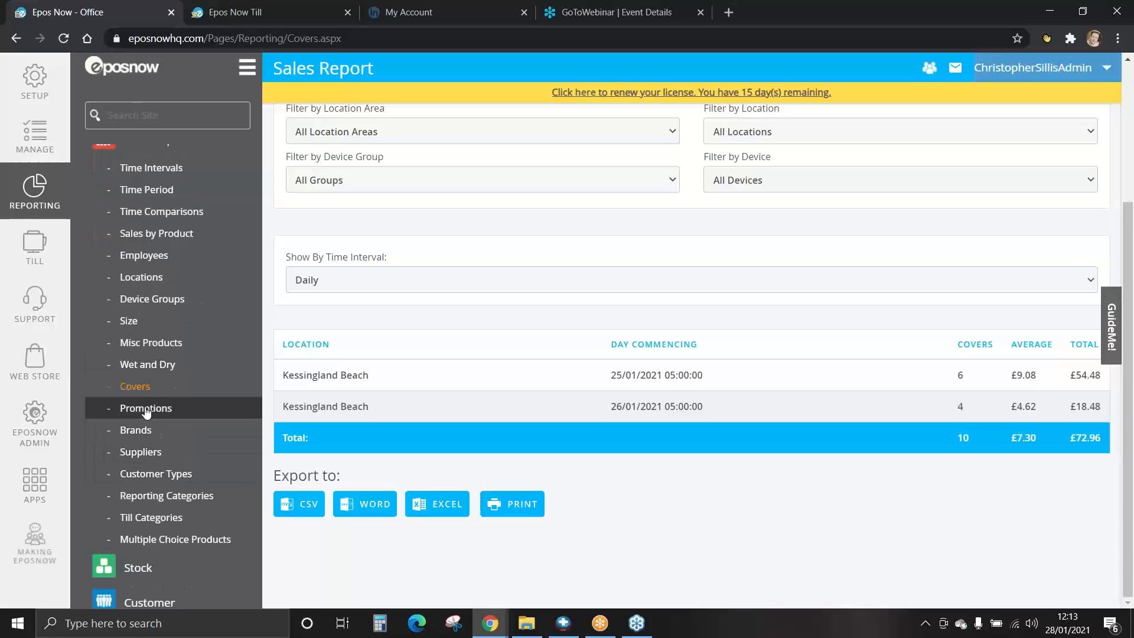
Step: View Promotions, then the Turnover By Brand table totalling 148 items and £293.60
{"action": "left_click", "coordinate": [145, 408]}
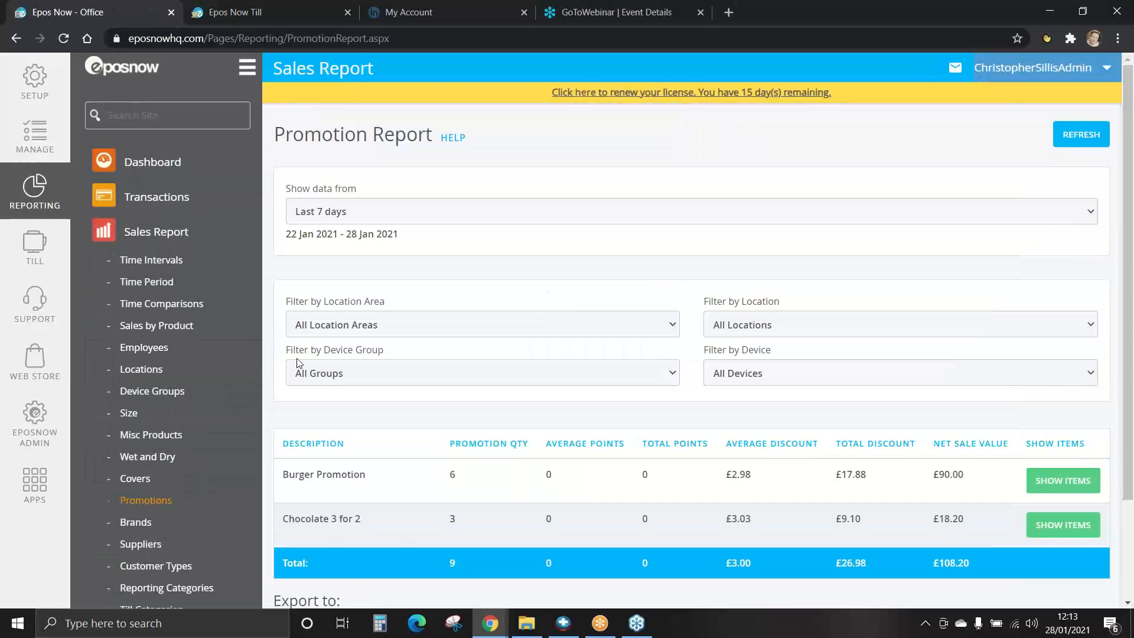
{"action": "scroll", "scroll_direction": "down", "scroll_amount": 3}
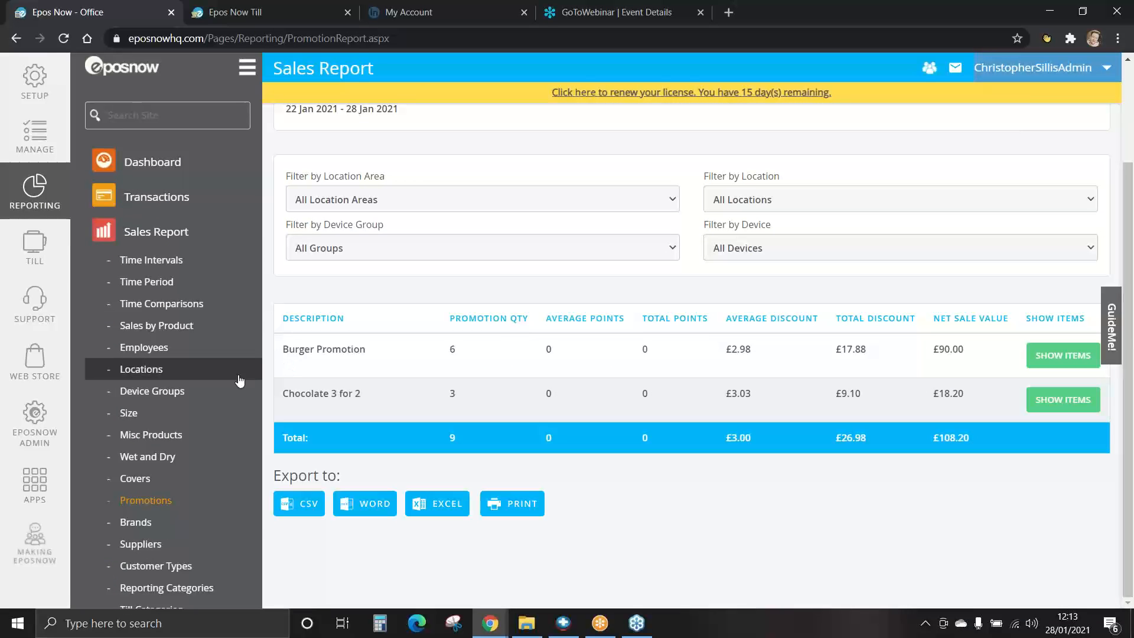
{"action": "left_click", "coordinate": [136, 522]}
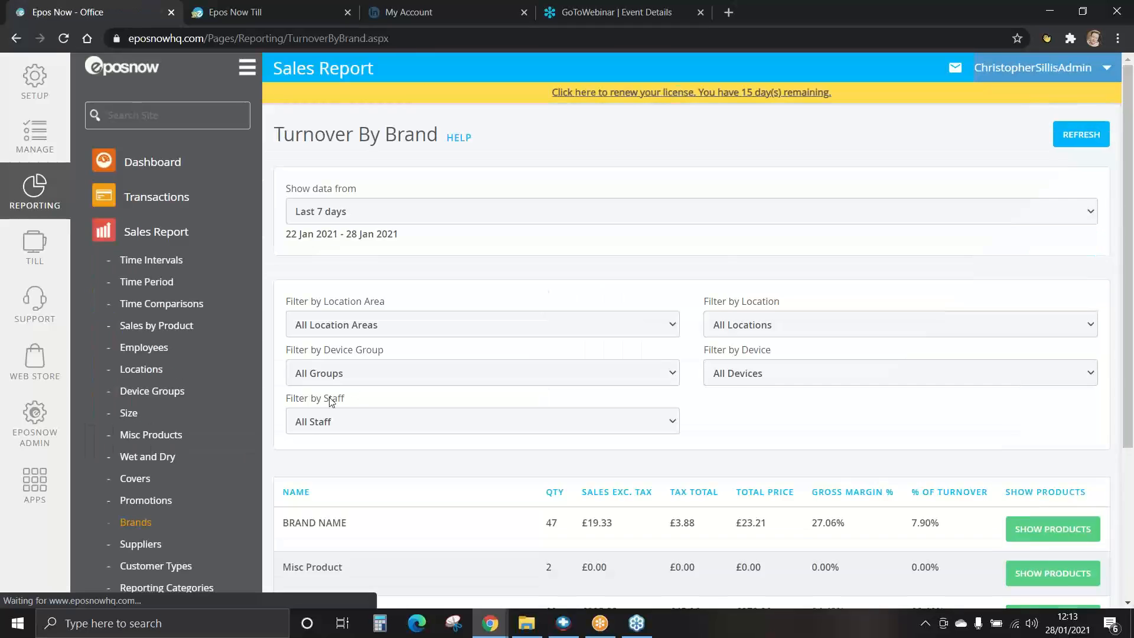
{"action": "scroll", "scroll_direction": "down", "scroll_amount": 3}
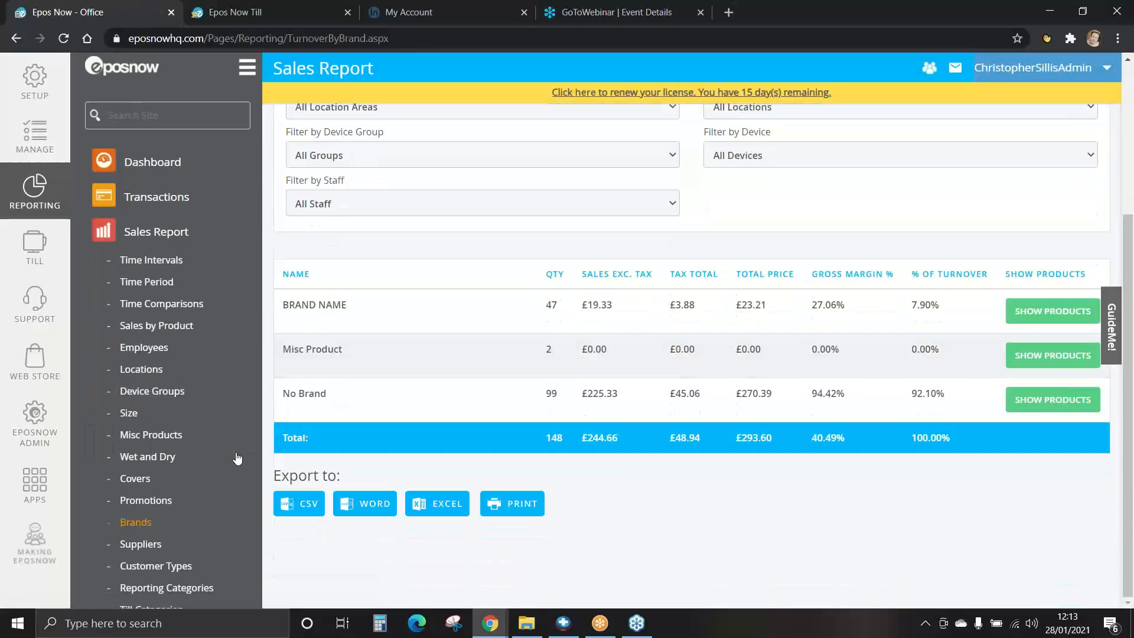
Step: Open Turnover By Supplier and list Brakez's products: 48 CAN OF BEAN for £34.32
{"action": "left_click", "coordinate": [141, 544]}
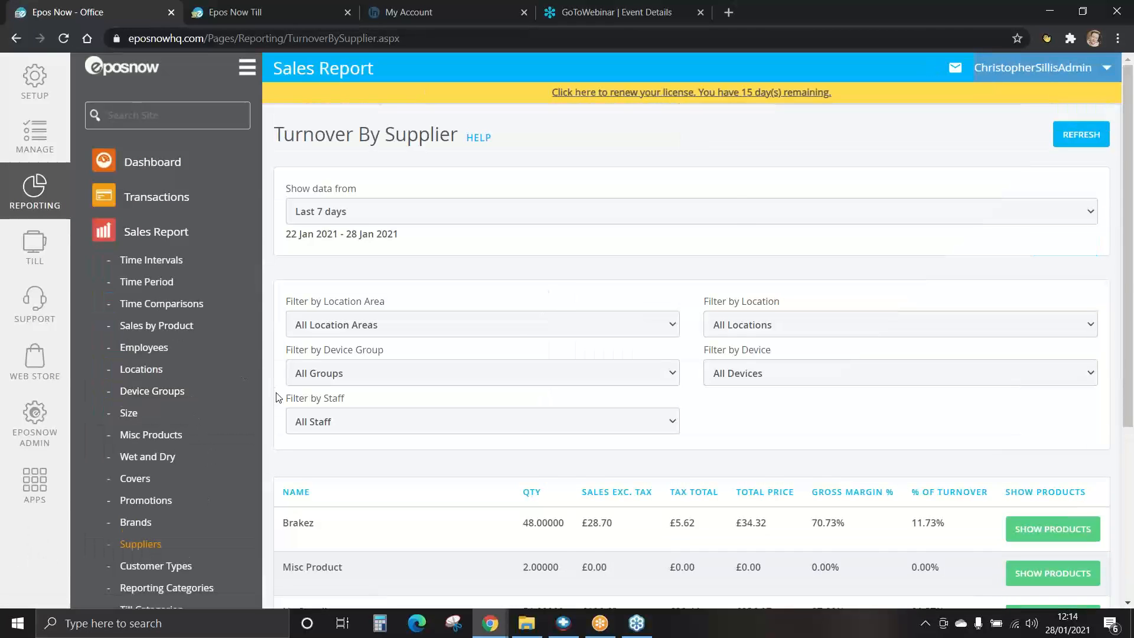
{"action": "scroll", "scroll_direction": "down", "scroll_amount": 3}
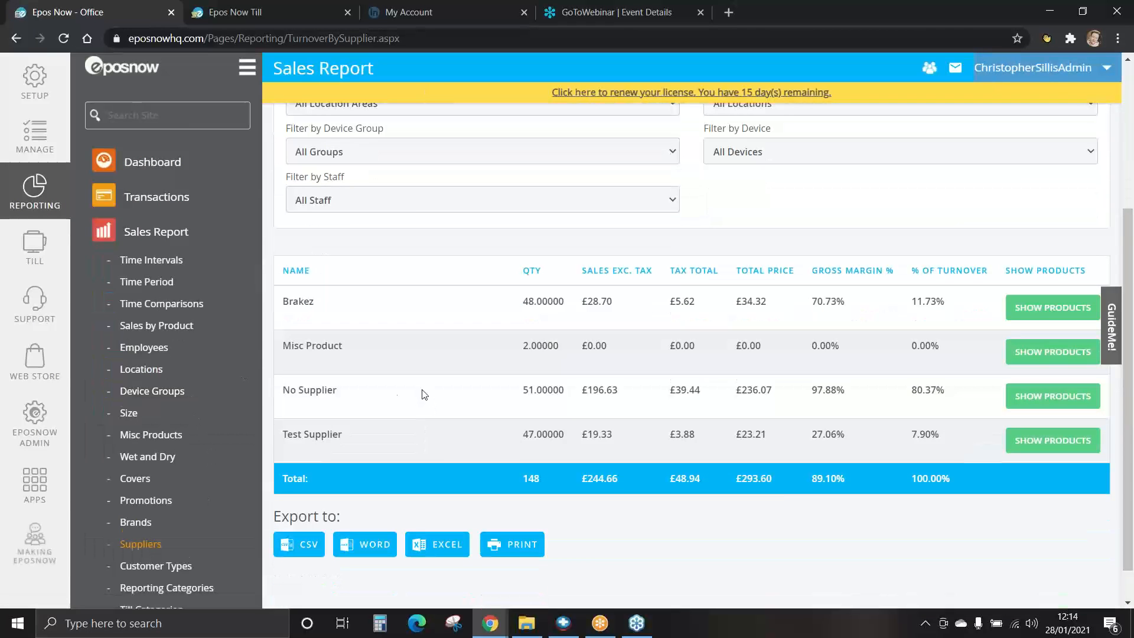
{"action": "mouse_move", "coordinate": [368, 405]}
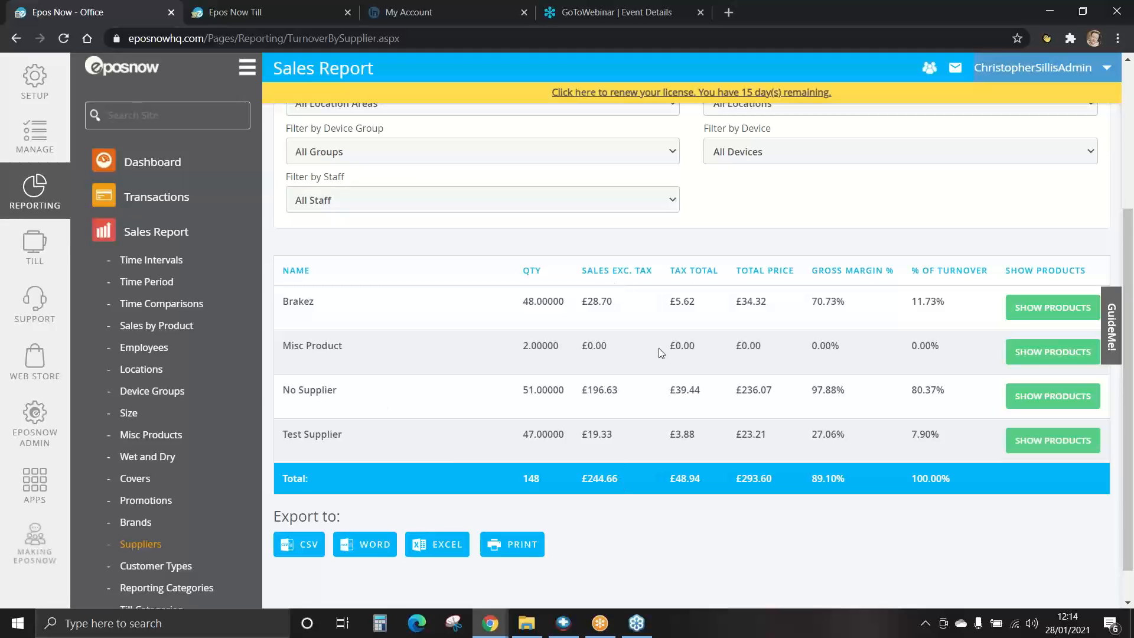
{"action": "mouse_move", "coordinate": [854, 320]}
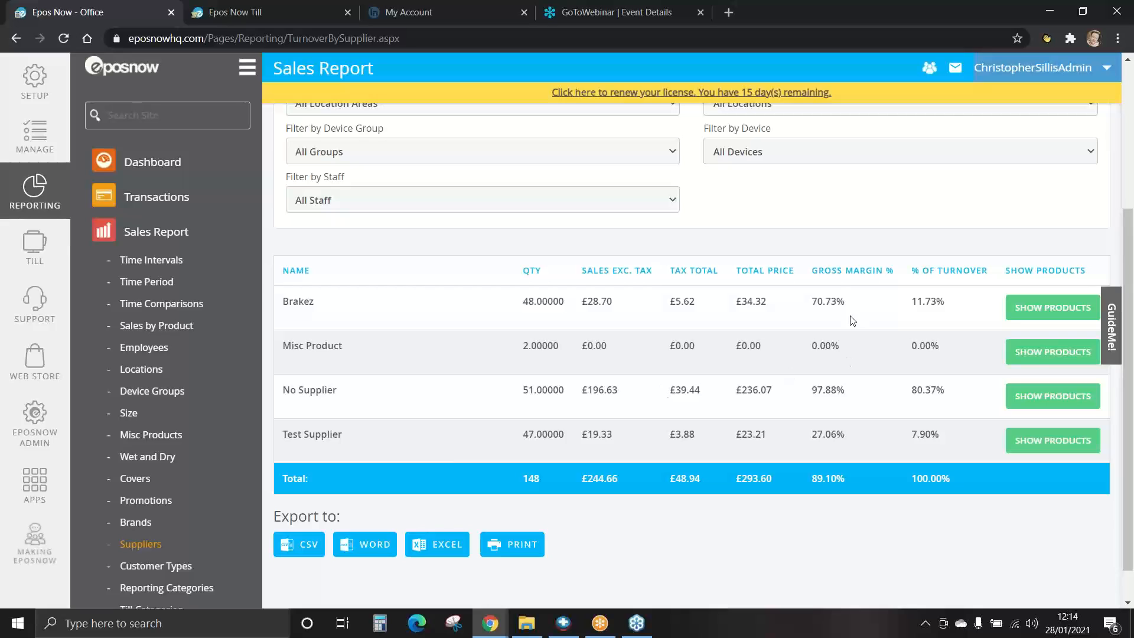
{"action": "mouse_move", "coordinate": [666, 302]}
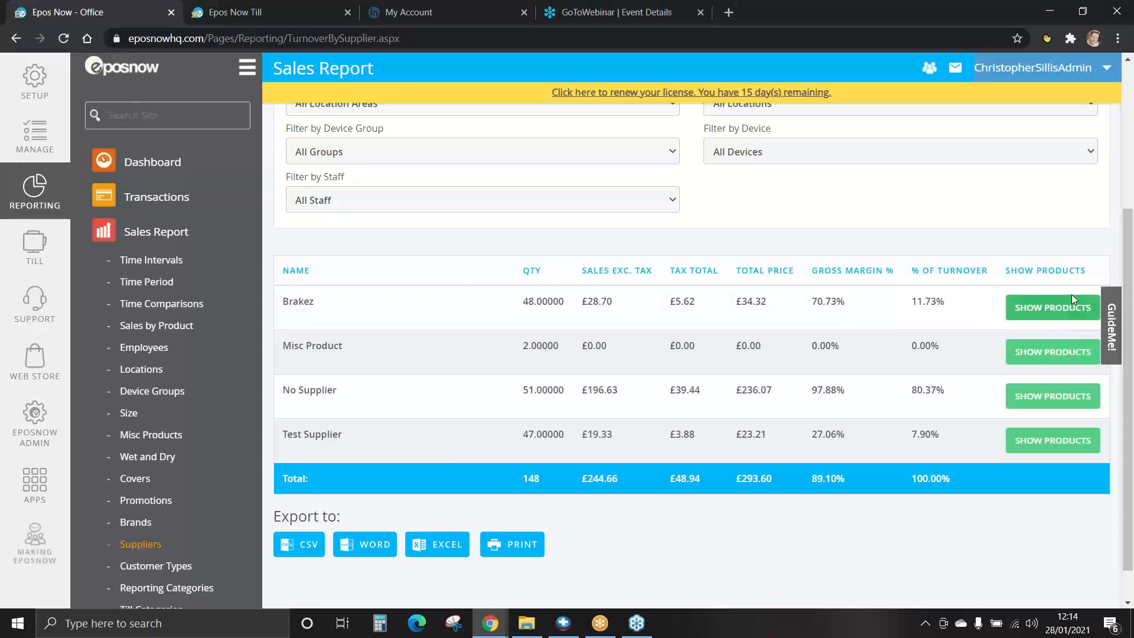
{"action": "left_click", "coordinate": [1052, 307]}
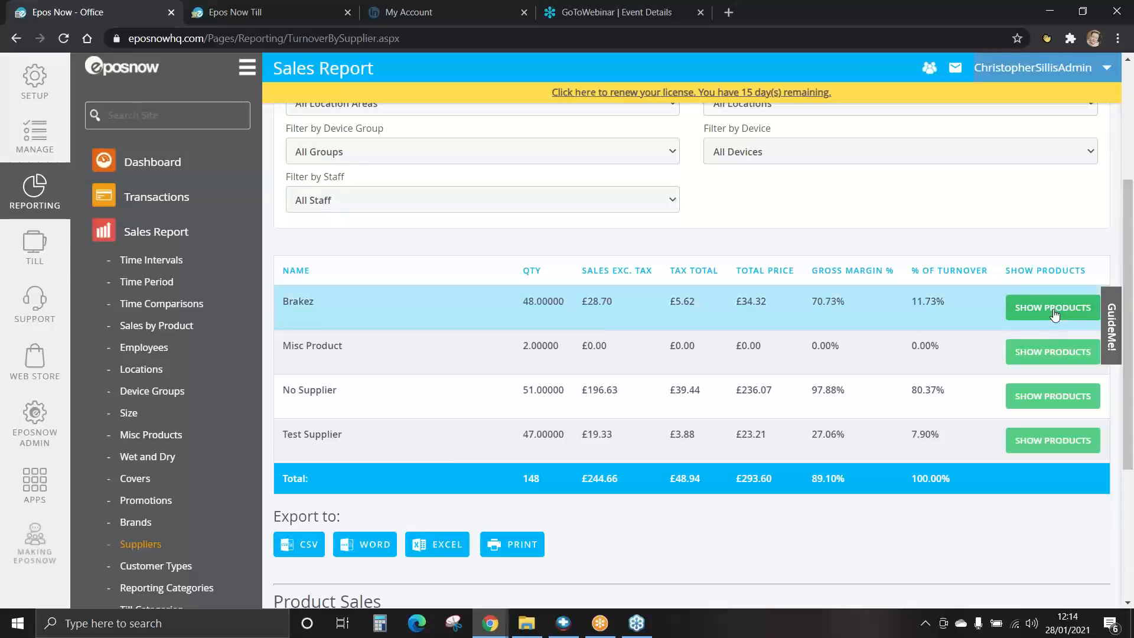
{"action": "left_click", "coordinate": [1052, 307]}
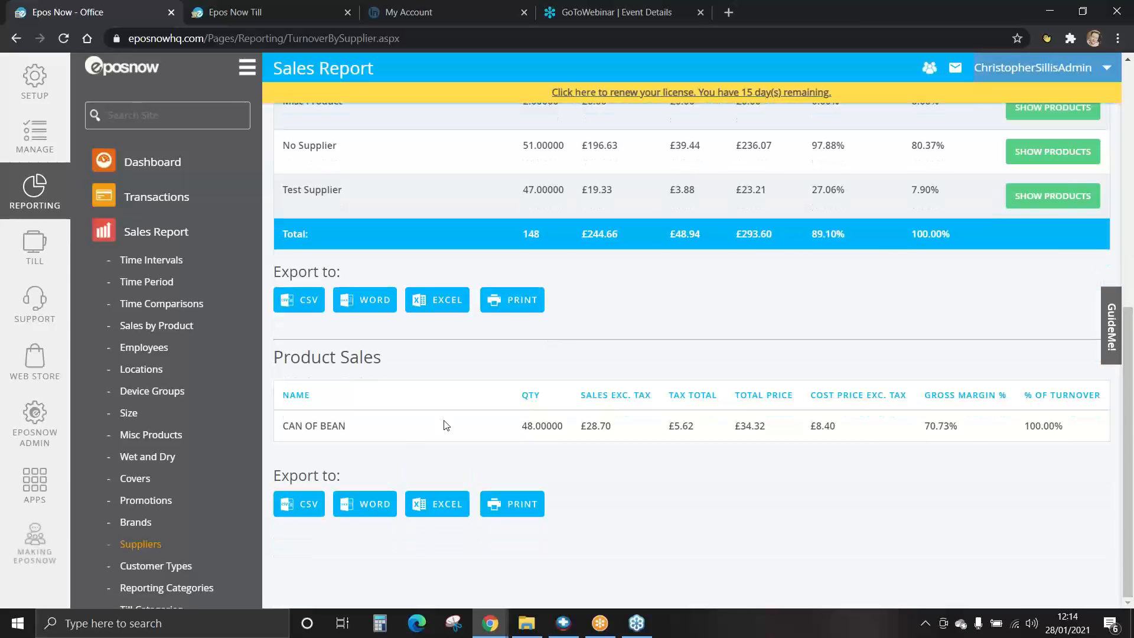
{"action": "mouse_move", "coordinate": [331, 413]}
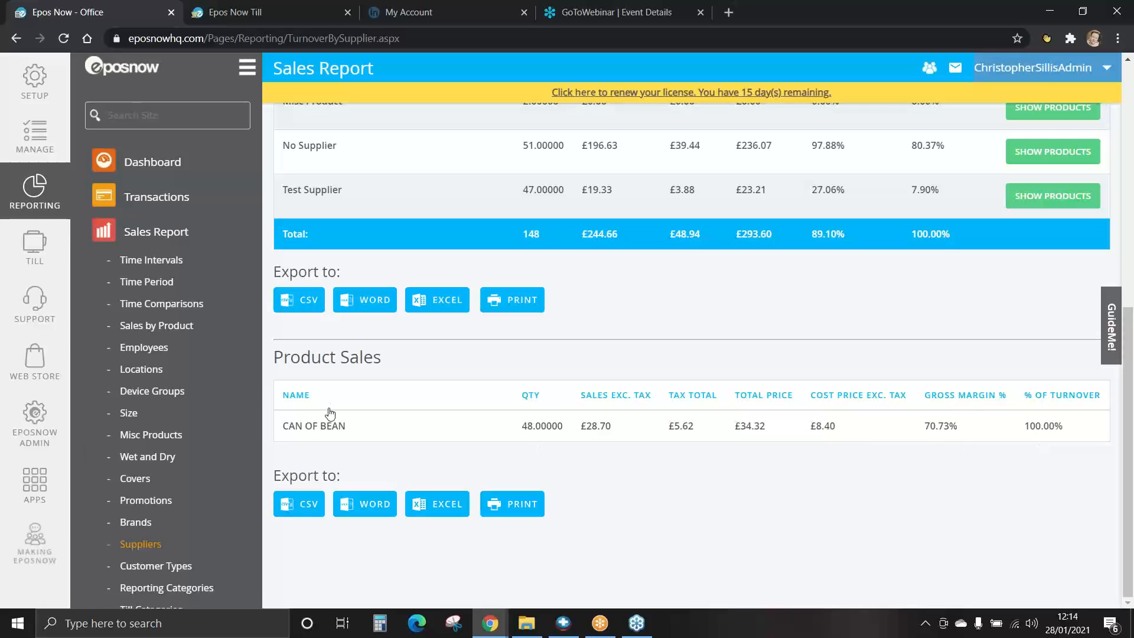
Step: View Customer Types, then show Mains products in Turnover By Till Category: add bacon, add cheese
{"action": "left_click", "coordinate": [156, 381]}
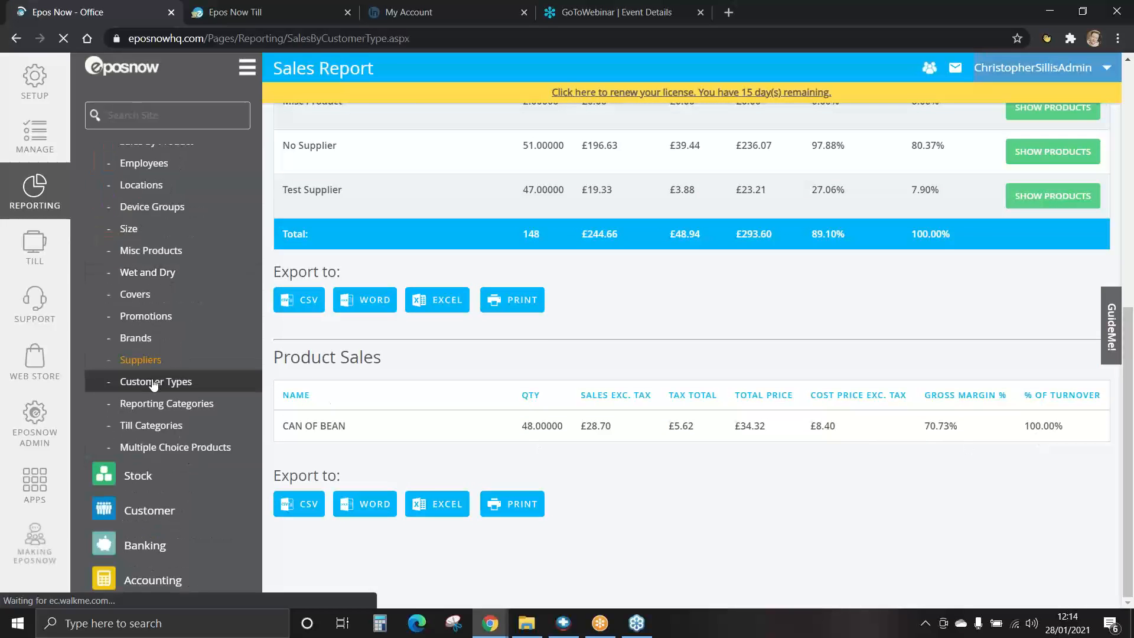
{"action": "left_click", "coordinate": [155, 380]}
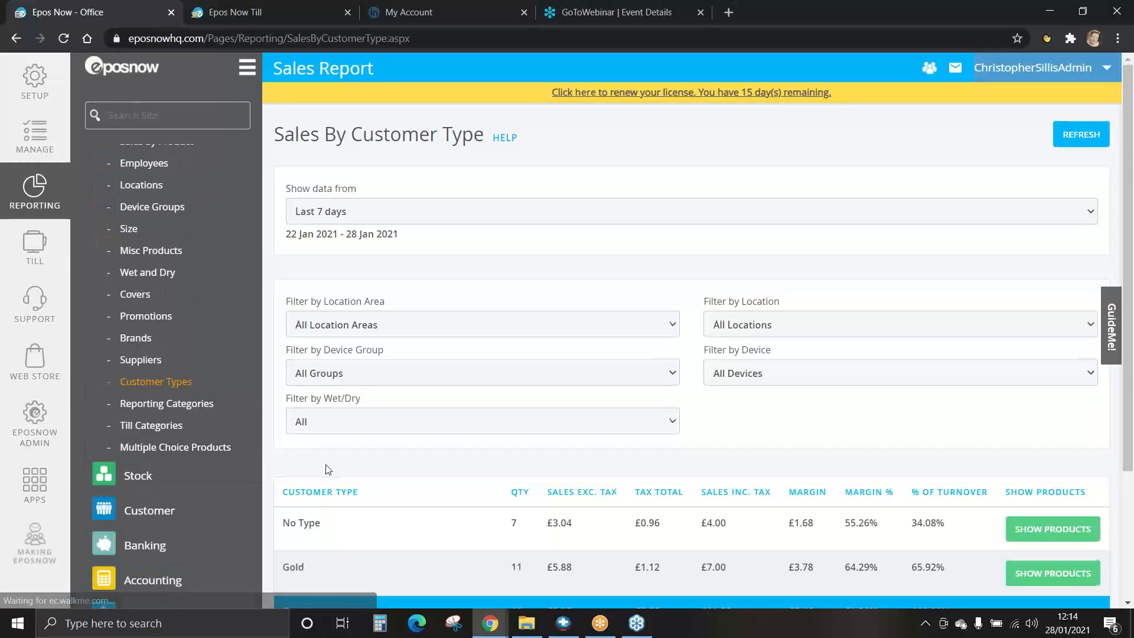
{"action": "scroll", "scroll_direction": "down", "scroll_amount": 3}
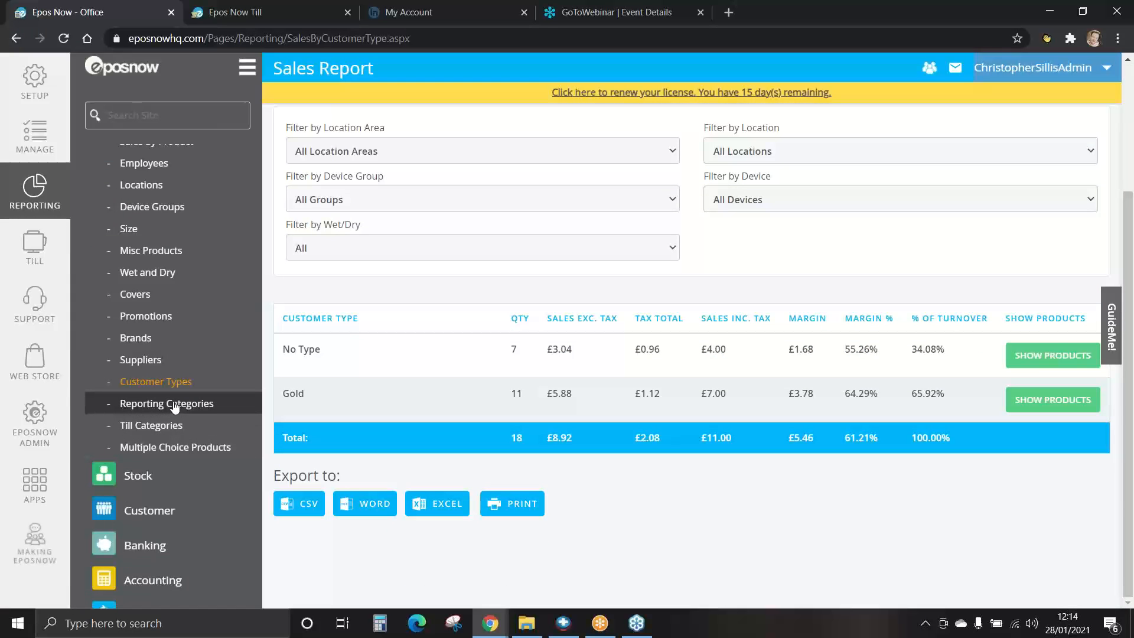
{"action": "left_click", "coordinate": [166, 403]}
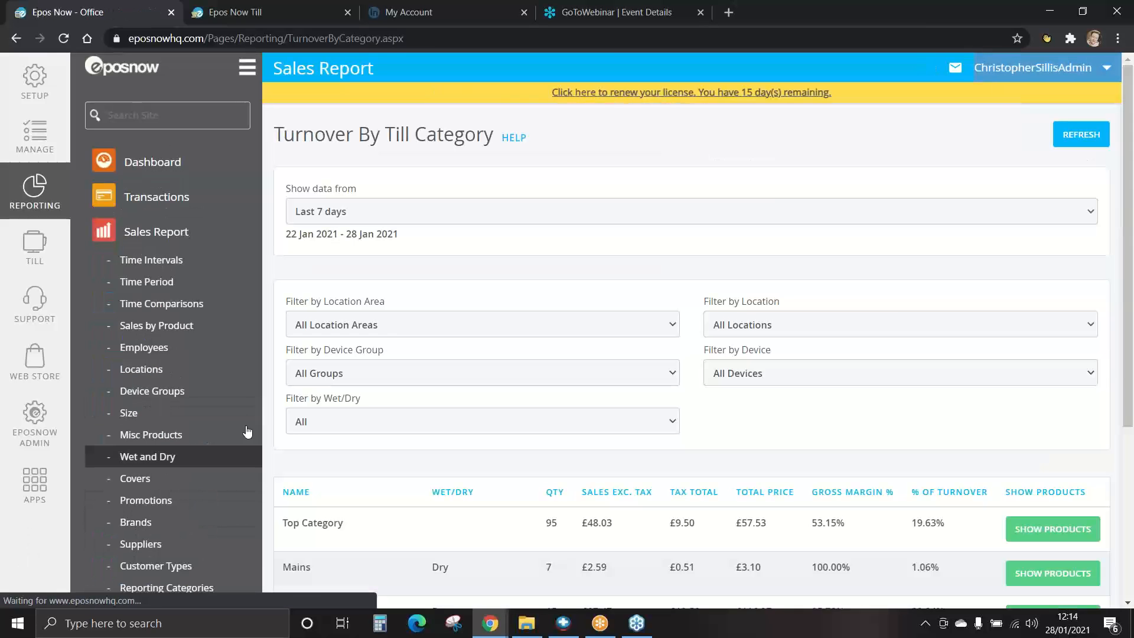
{"action": "scroll", "scroll_direction": "down", "scroll_amount": 3}
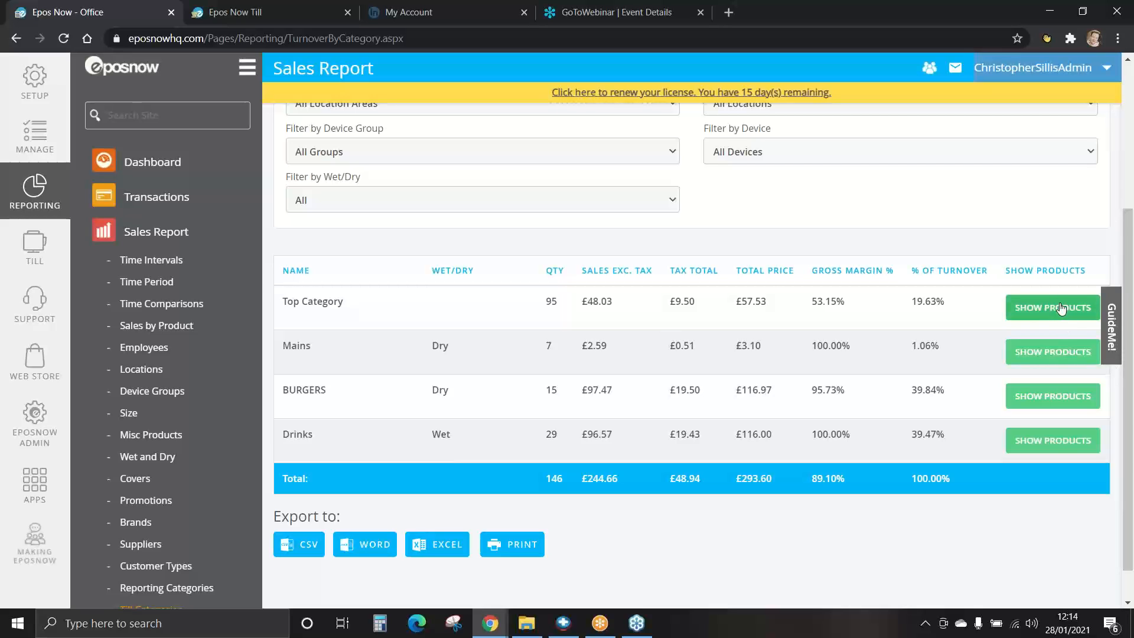
{"action": "left_click", "coordinate": [1052, 307]}
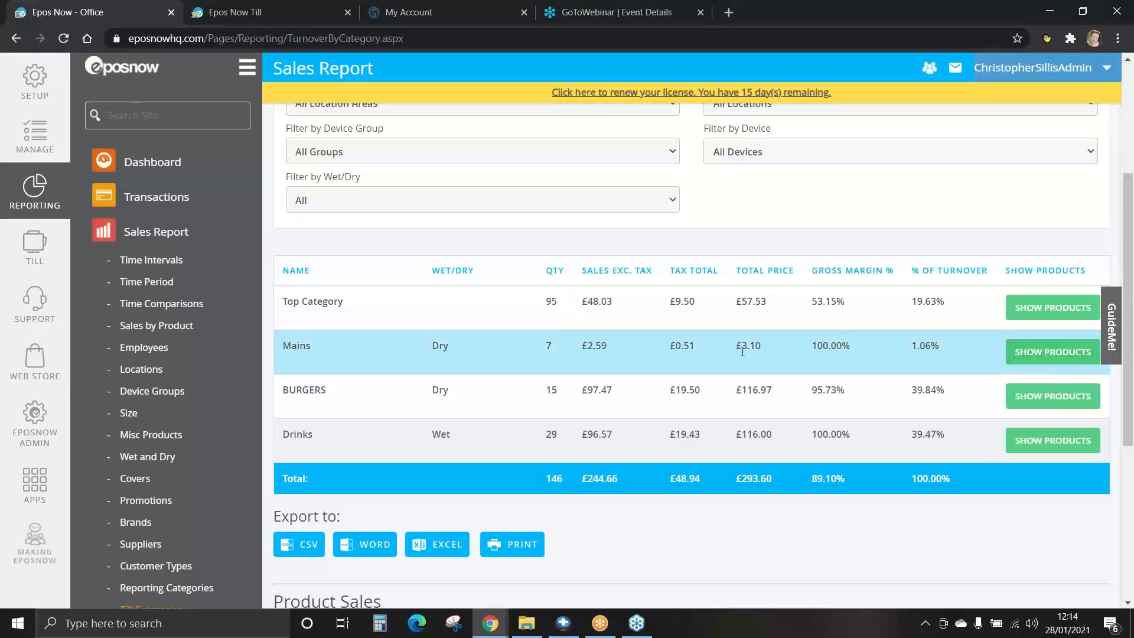
{"action": "scroll", "scroll_direction": "down", "scroll_amount": 3}
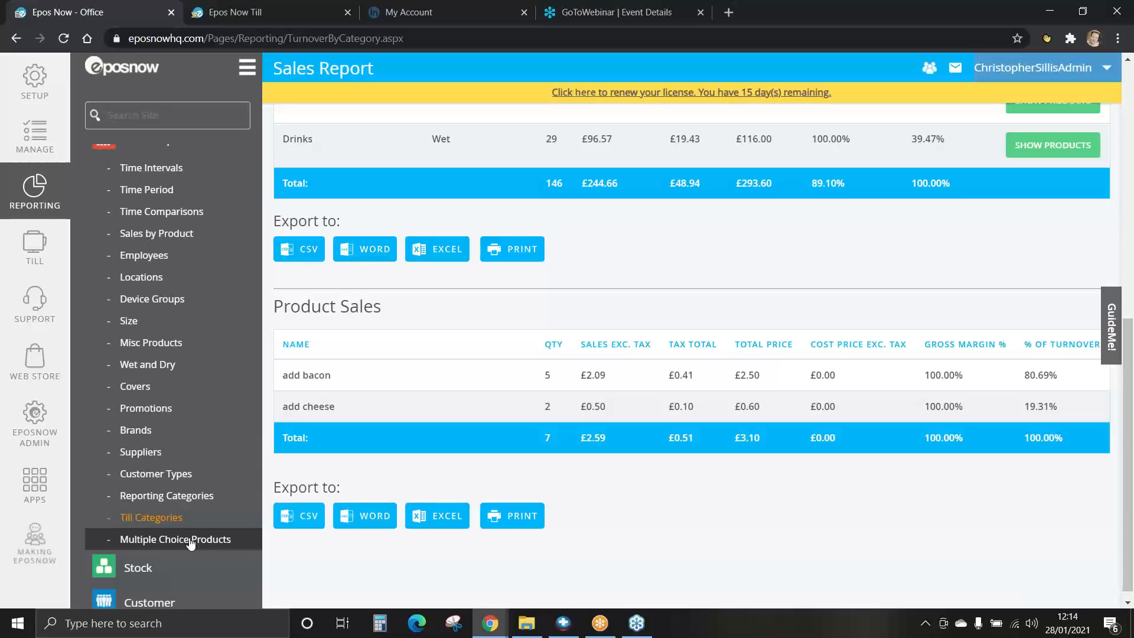
Step: Open Multiple Choice Products showing 3 Cheeseburgers with options, totalling £30.07 including tax
{"action": "left_click", "coordinate": [175, 539]}
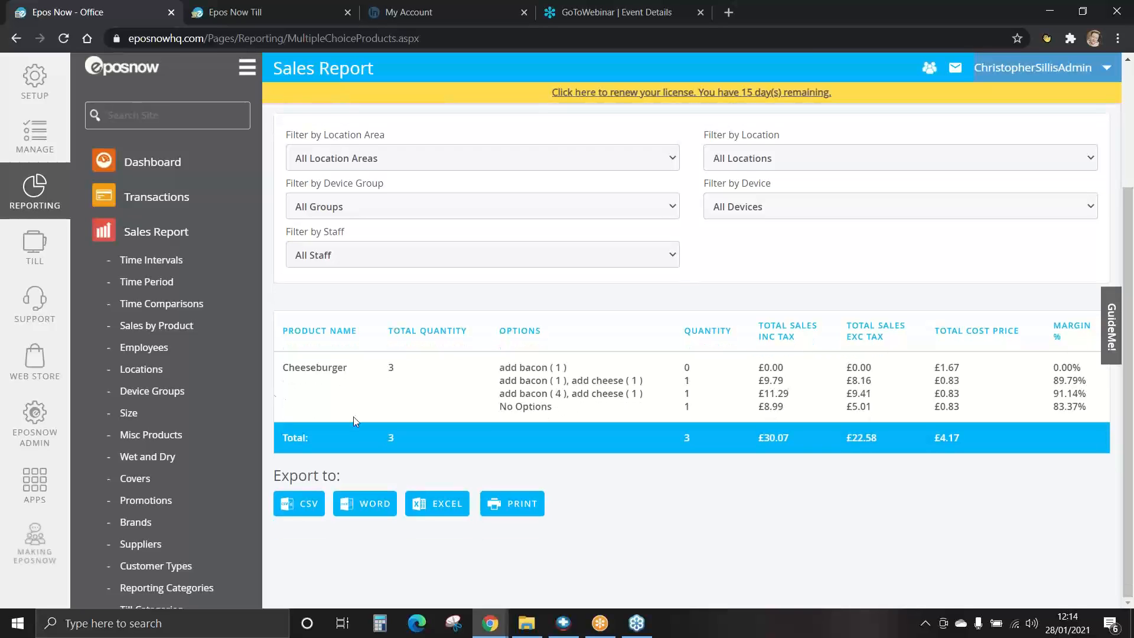
{"action": "mouse_move", "coordinate": [160, 237]}
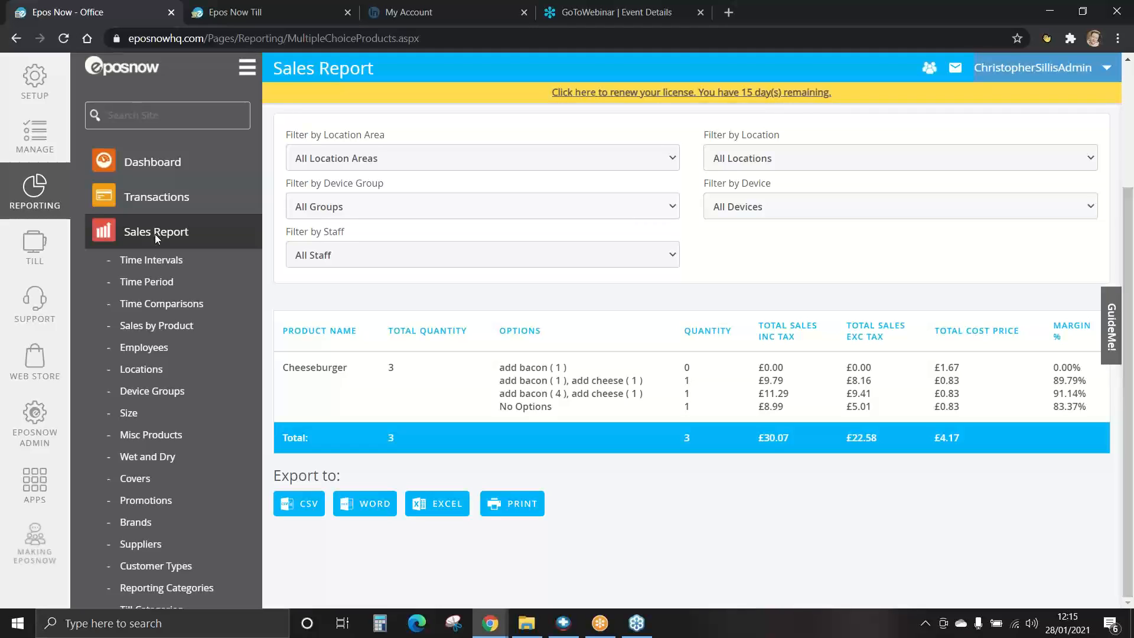
{"action": "mouse_move", "coordinate": [164, 240]}
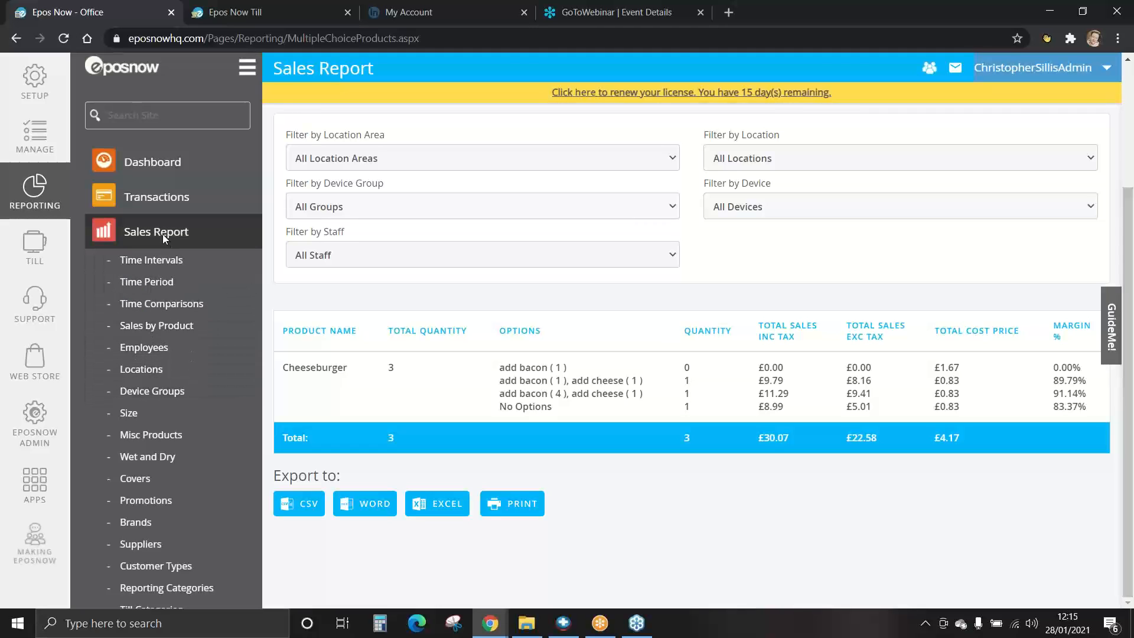